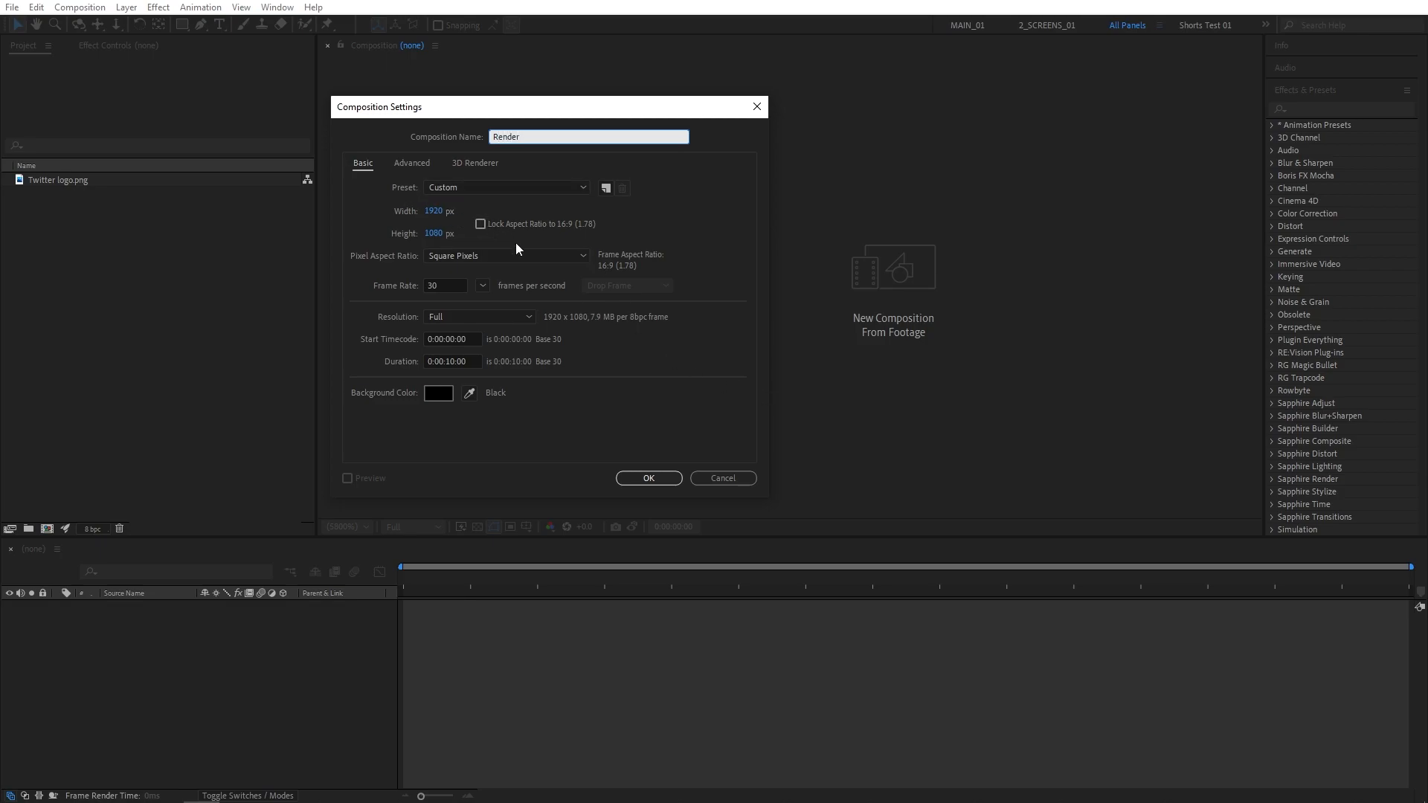
pyautogui.moveTo(599, 512)
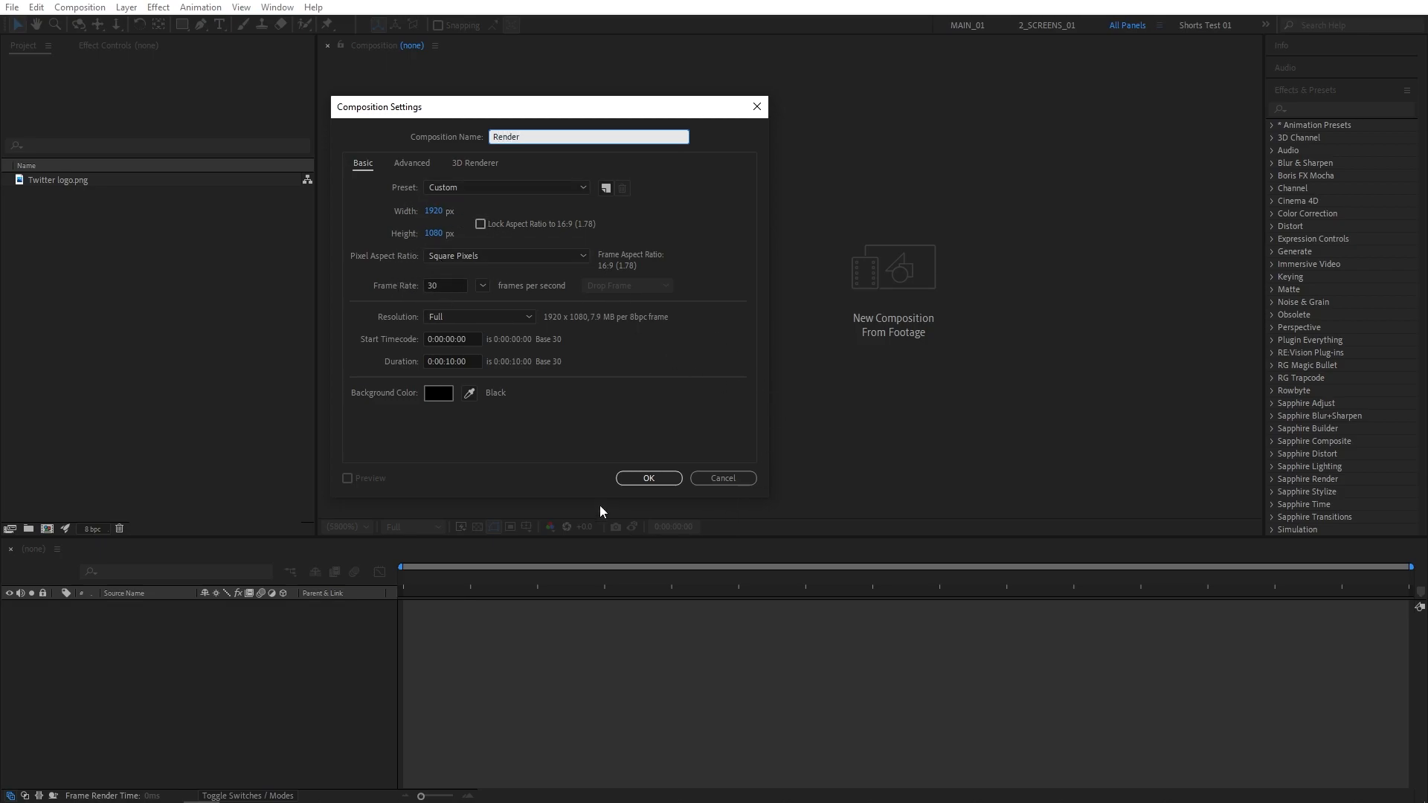
# Confirm the new Render composition at 1920×1080, 30 fps, 10 seconds
pyautogui.click(647, 477)
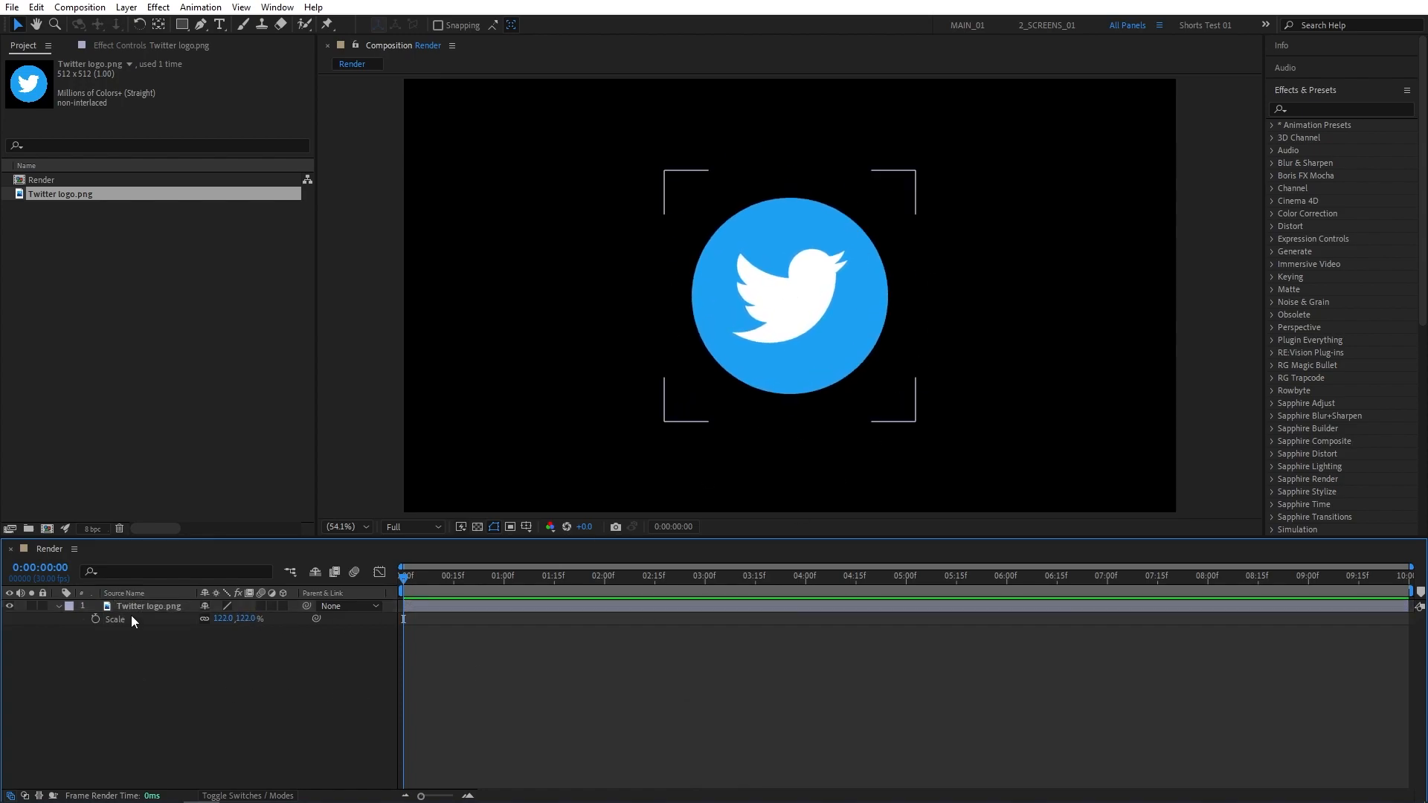
# Pre-compose the Twitter logo layer into Logo, moving all attributes into it
pyautogui.rightClick(148, 605)
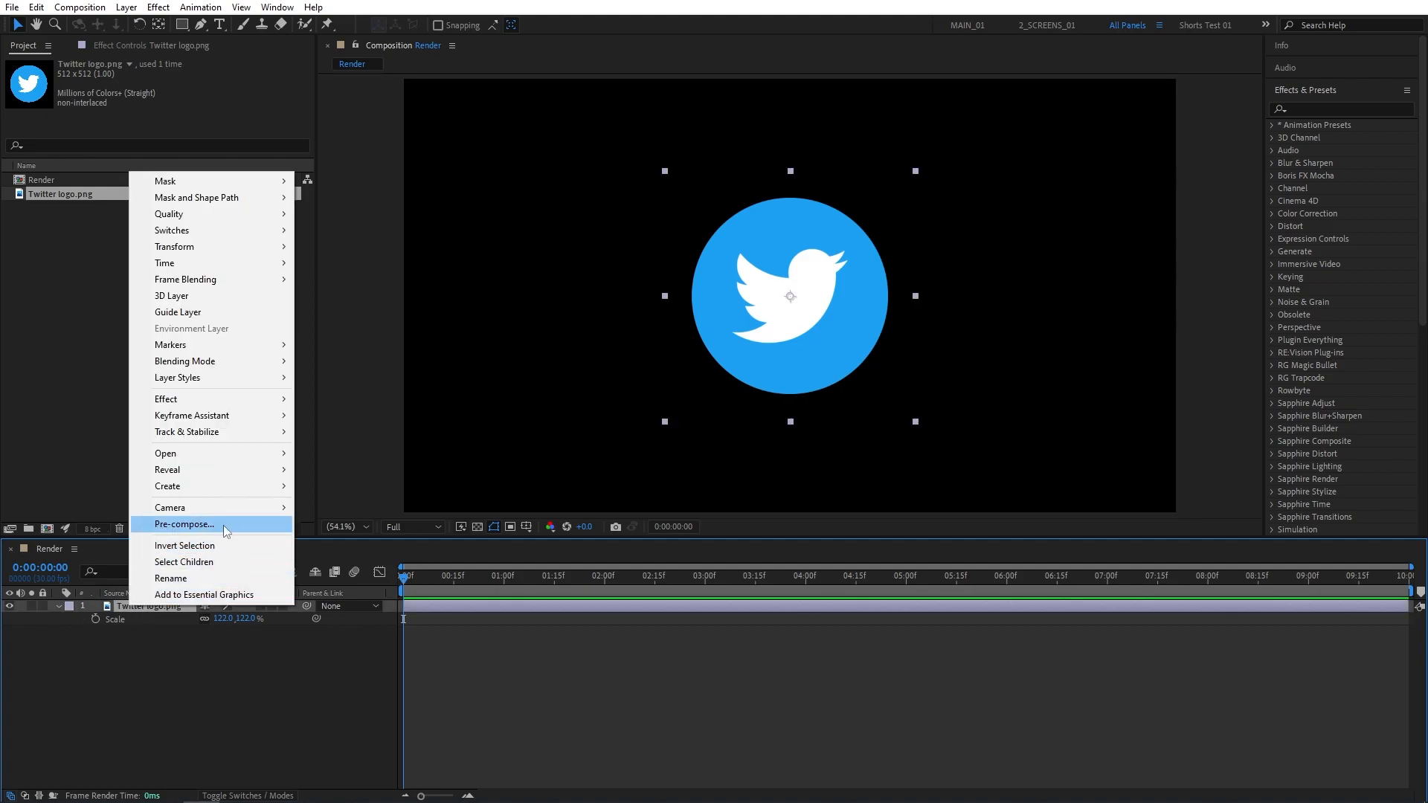
pyautogui.click(184, 524)
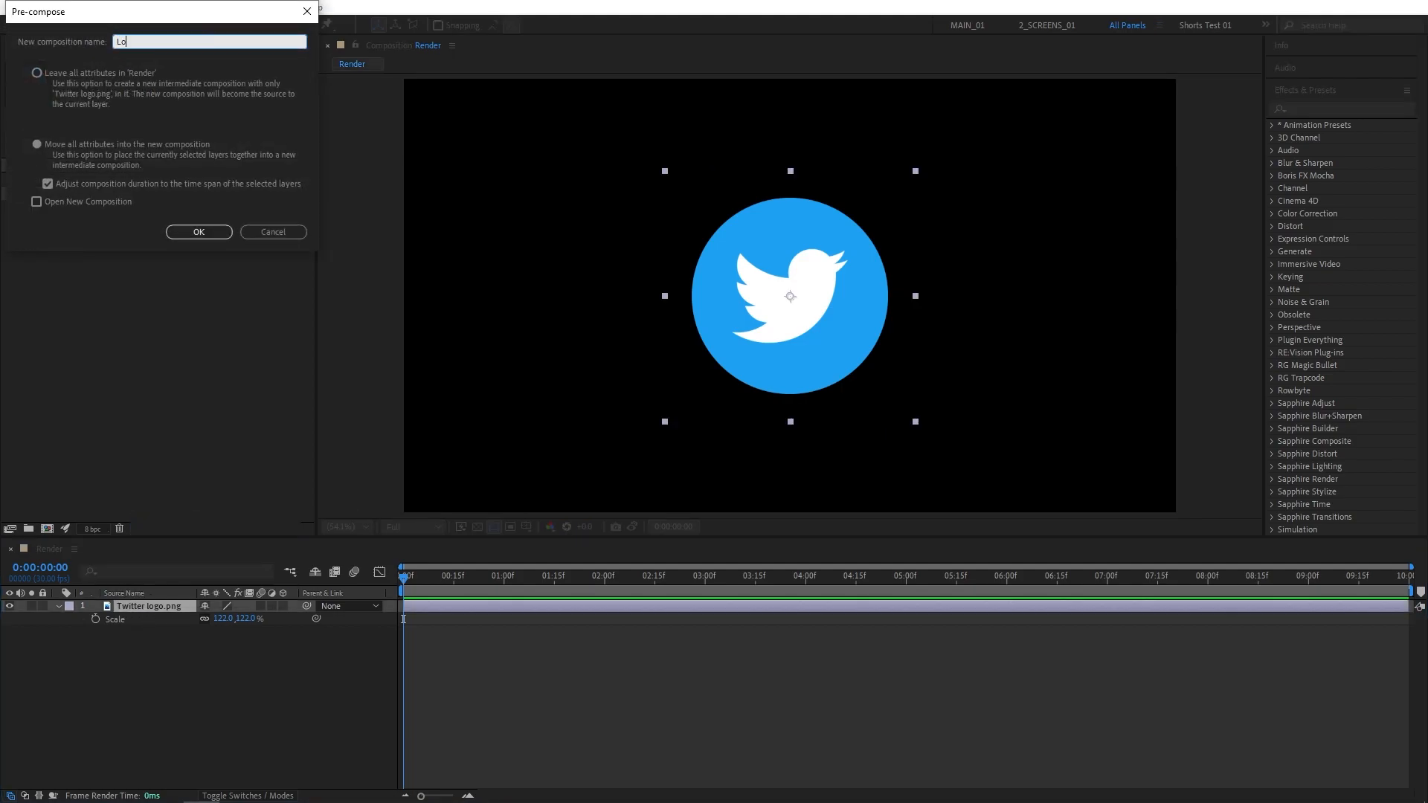
pyautogui.click(36, 144)
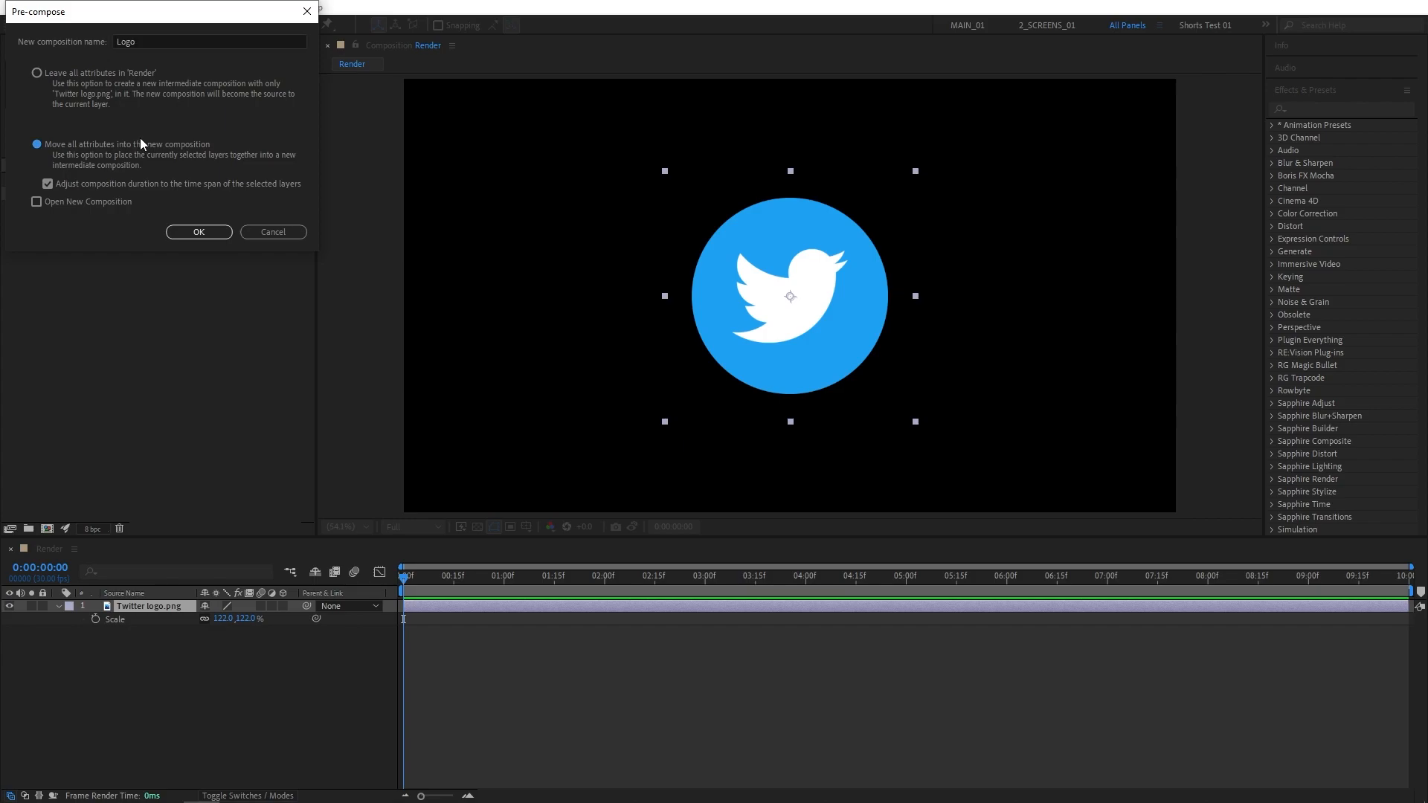
pyautogui.click(198, 232)
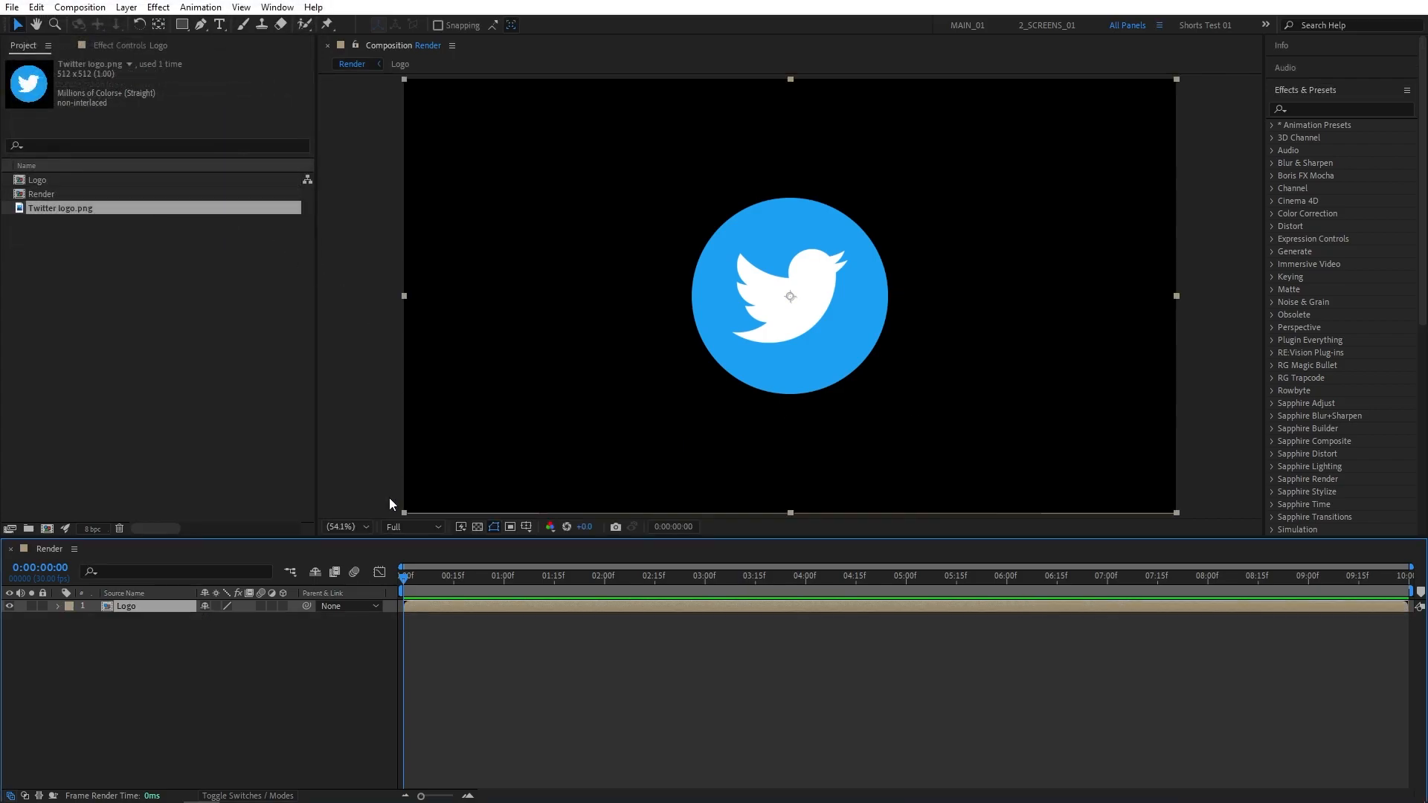
pyautogui.moveTo(315, 439)
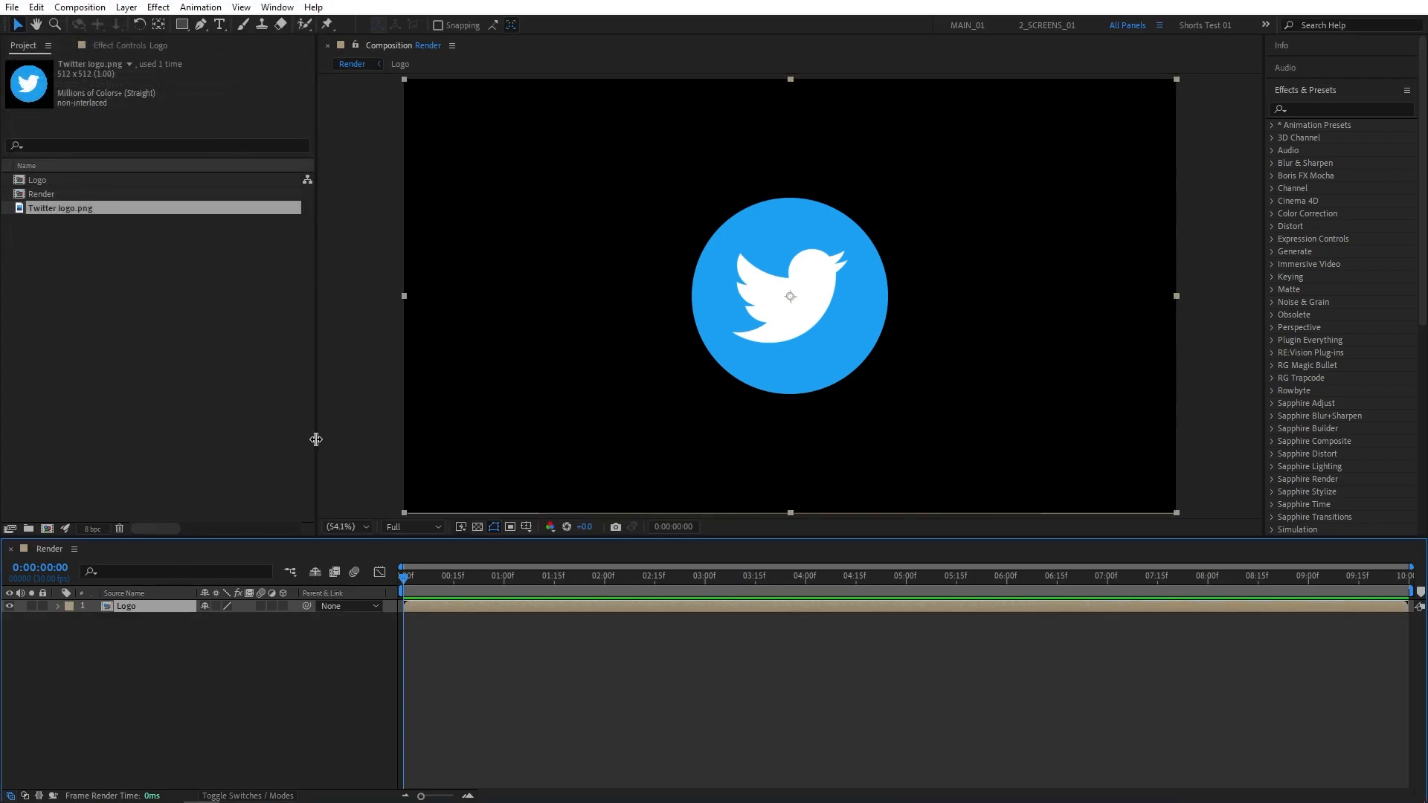
# Create a black full-frame solid layer above Logo
pyautogui.click(125, 7)
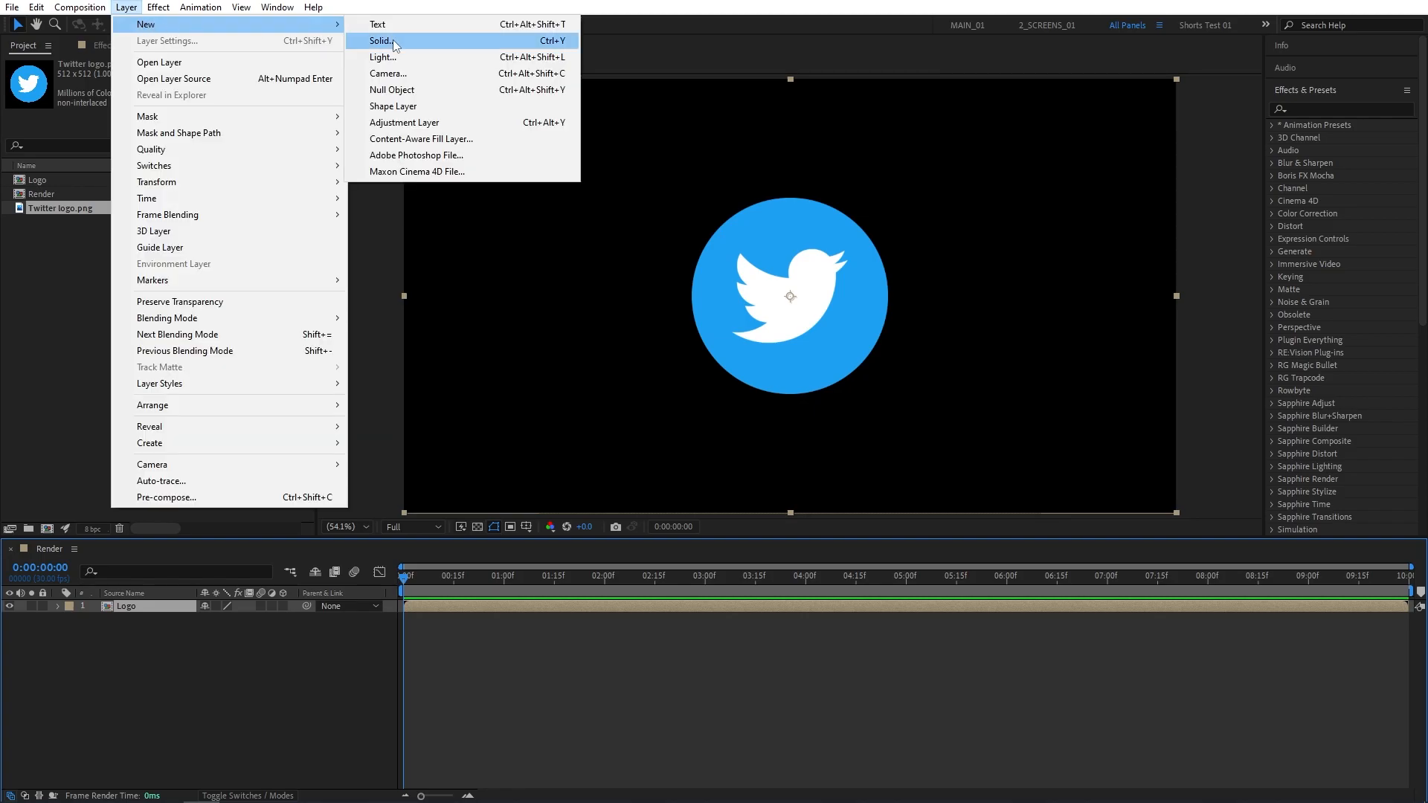
pyautogui.click(382, 41)
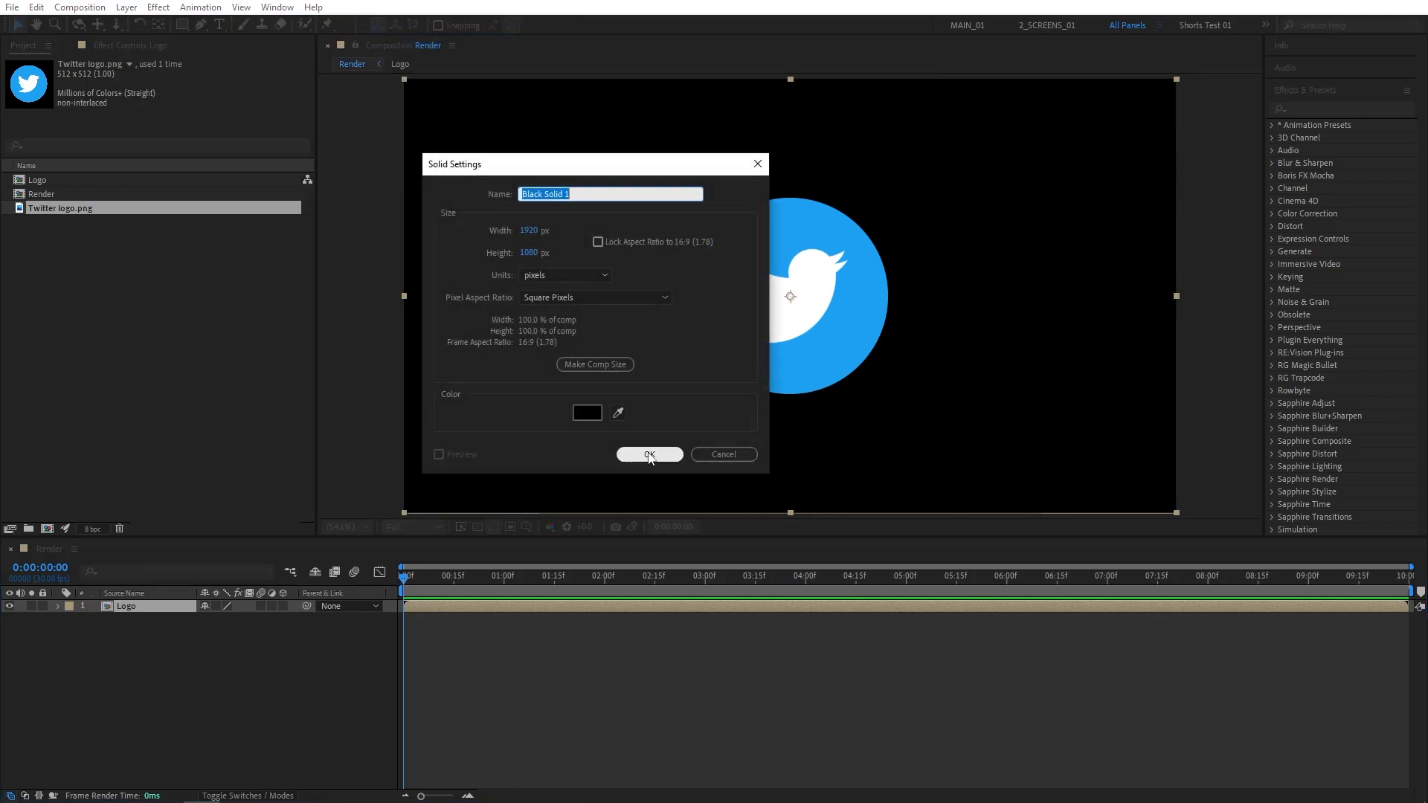
pyautogui.click(649, 455)
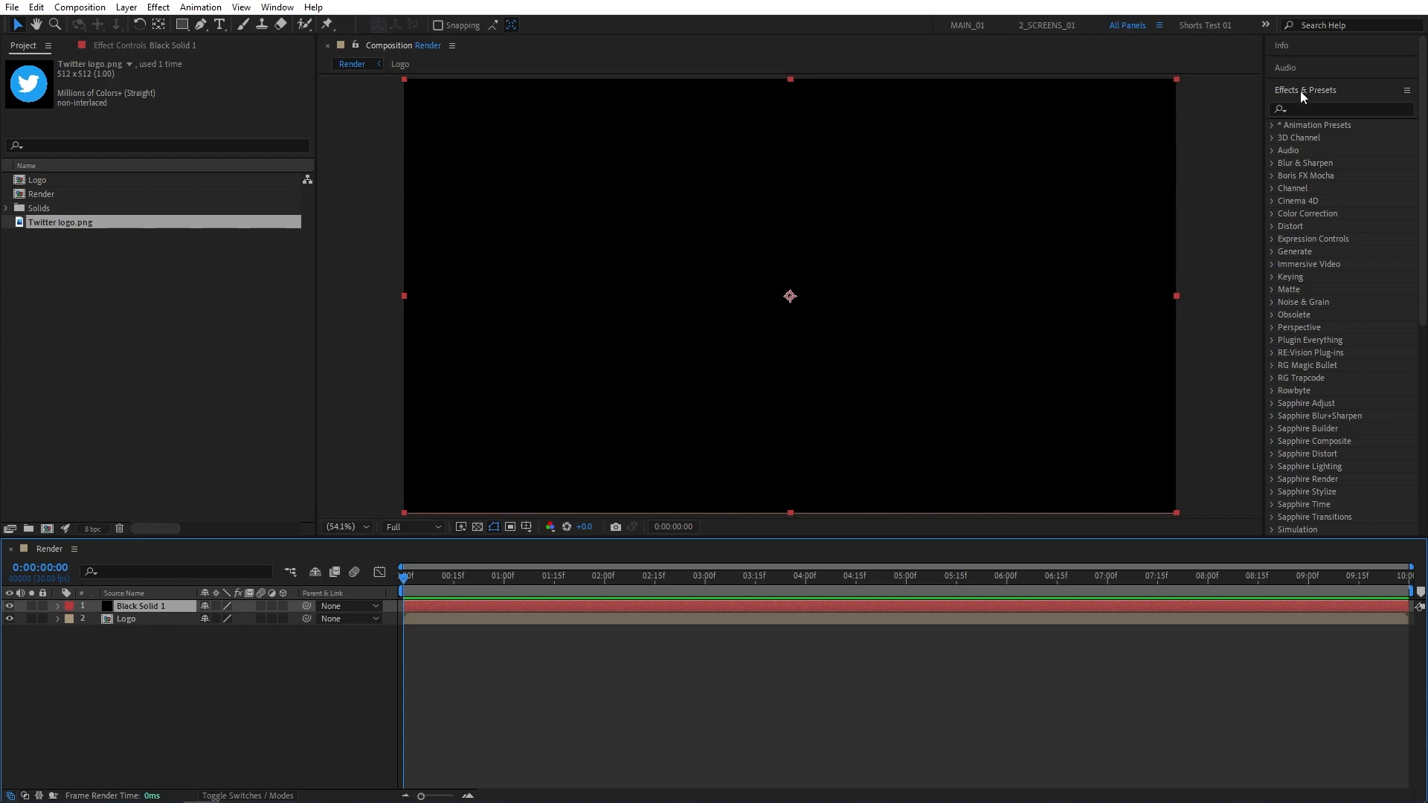
# Apply Fractal Noise to the black solid from the effects search
pyautogui.click(1339, 109)
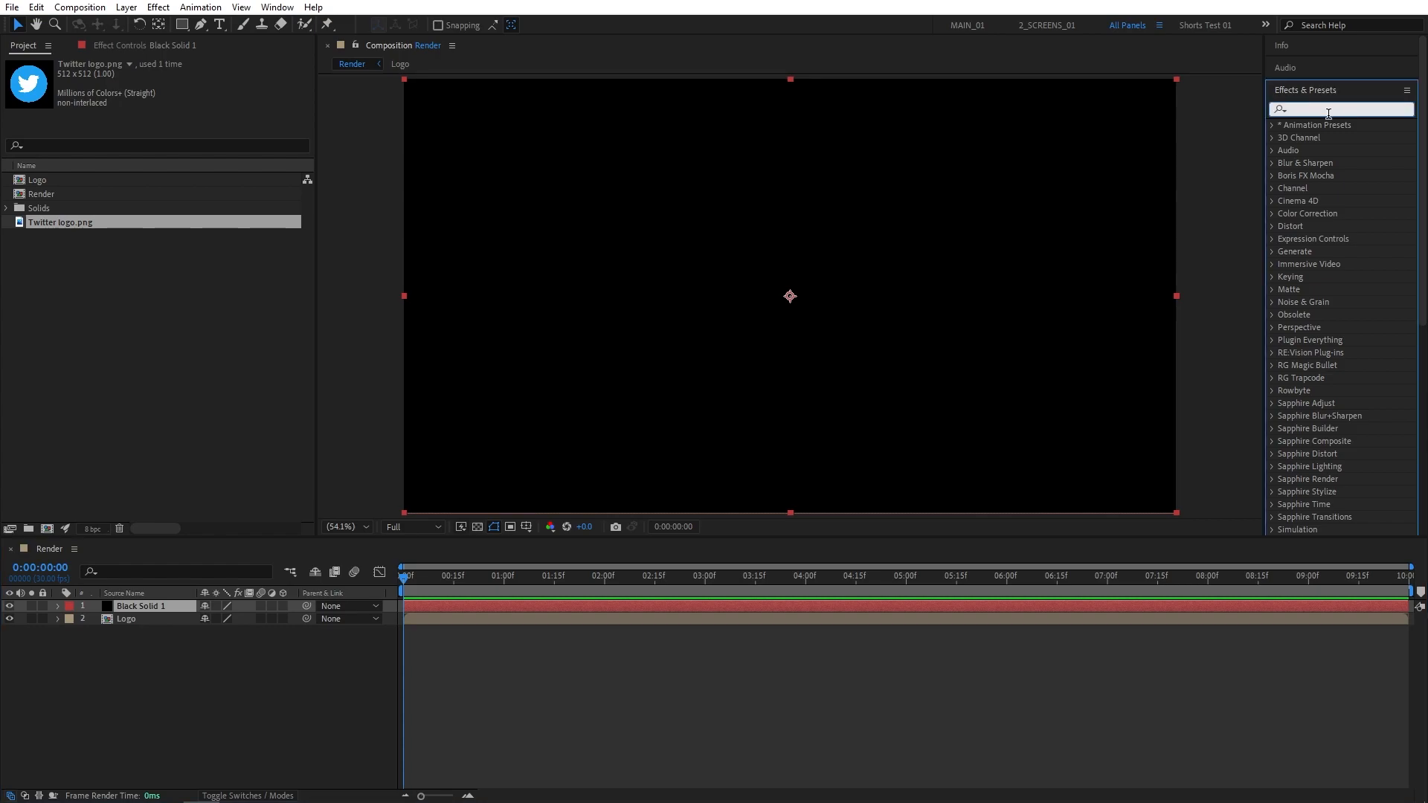
pyautogui.write('fractal')
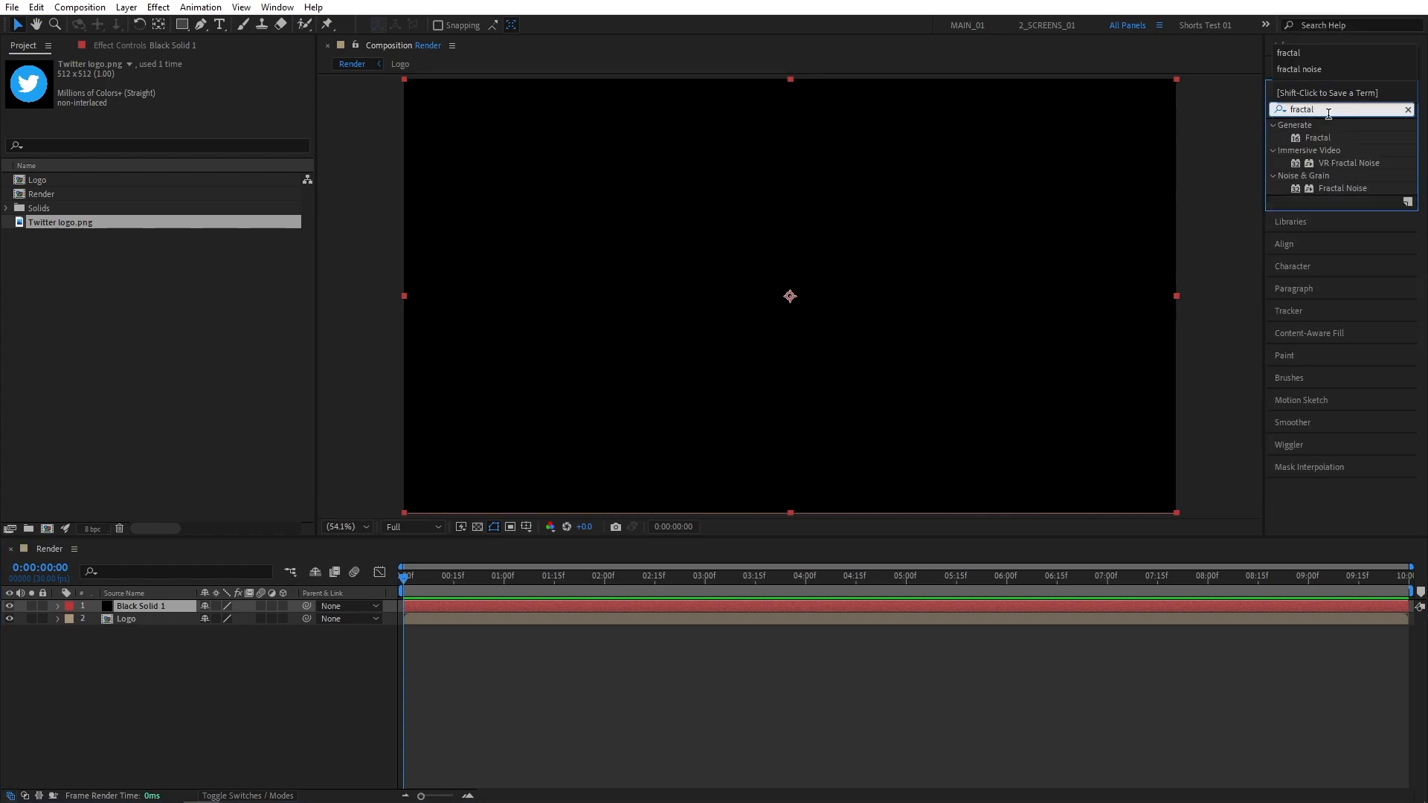
pyautogui.doubleClick(1341, 188)
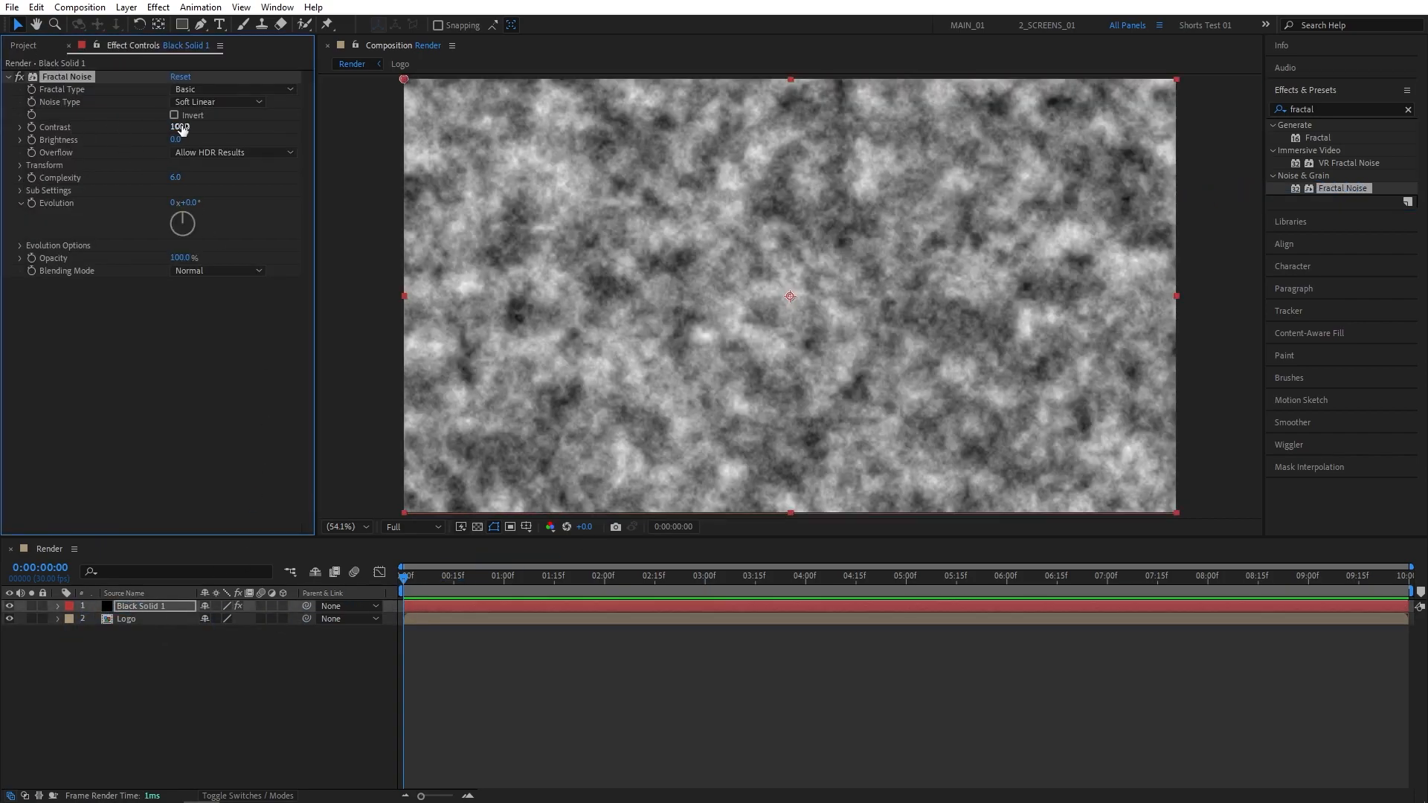
# Set noise Contrast 500 and keyframe Brightness from -280 at start toward 280 at 6 seconds
pyautogui.moveTo(180, 126); pyautogui.dragTo(179, 127)
pyautogui.write('500')
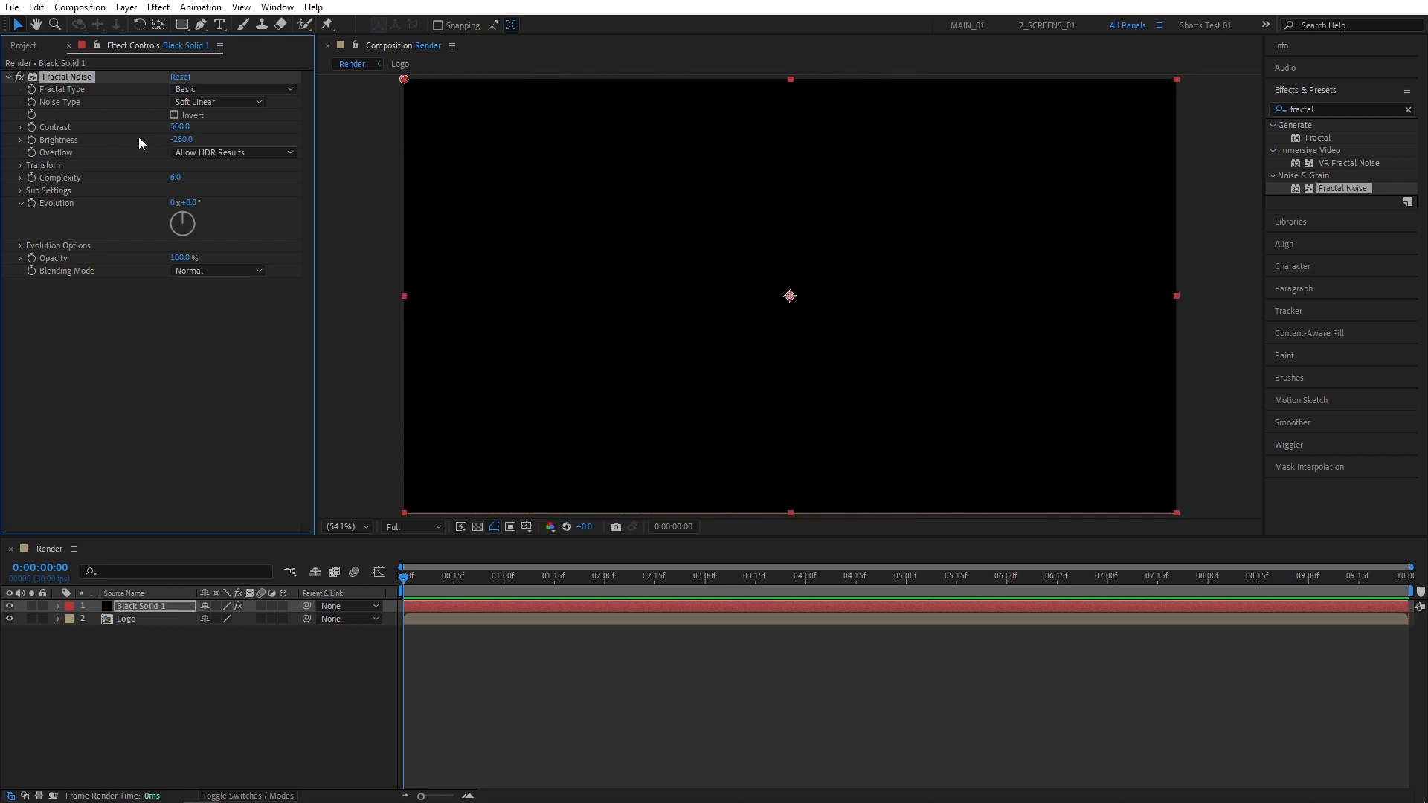
pyautogui.moveTo(34, 145)
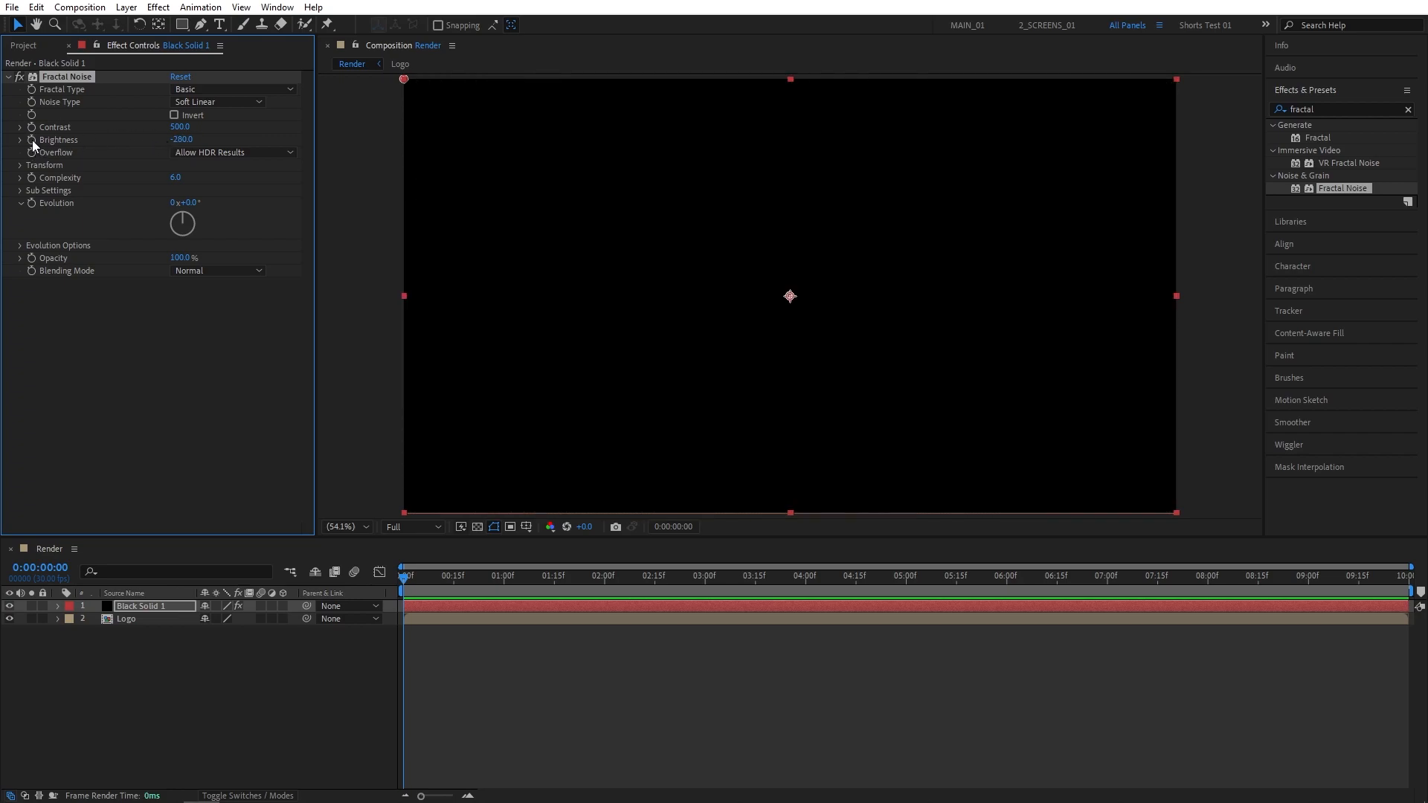
pyautogui.click(742, 575)
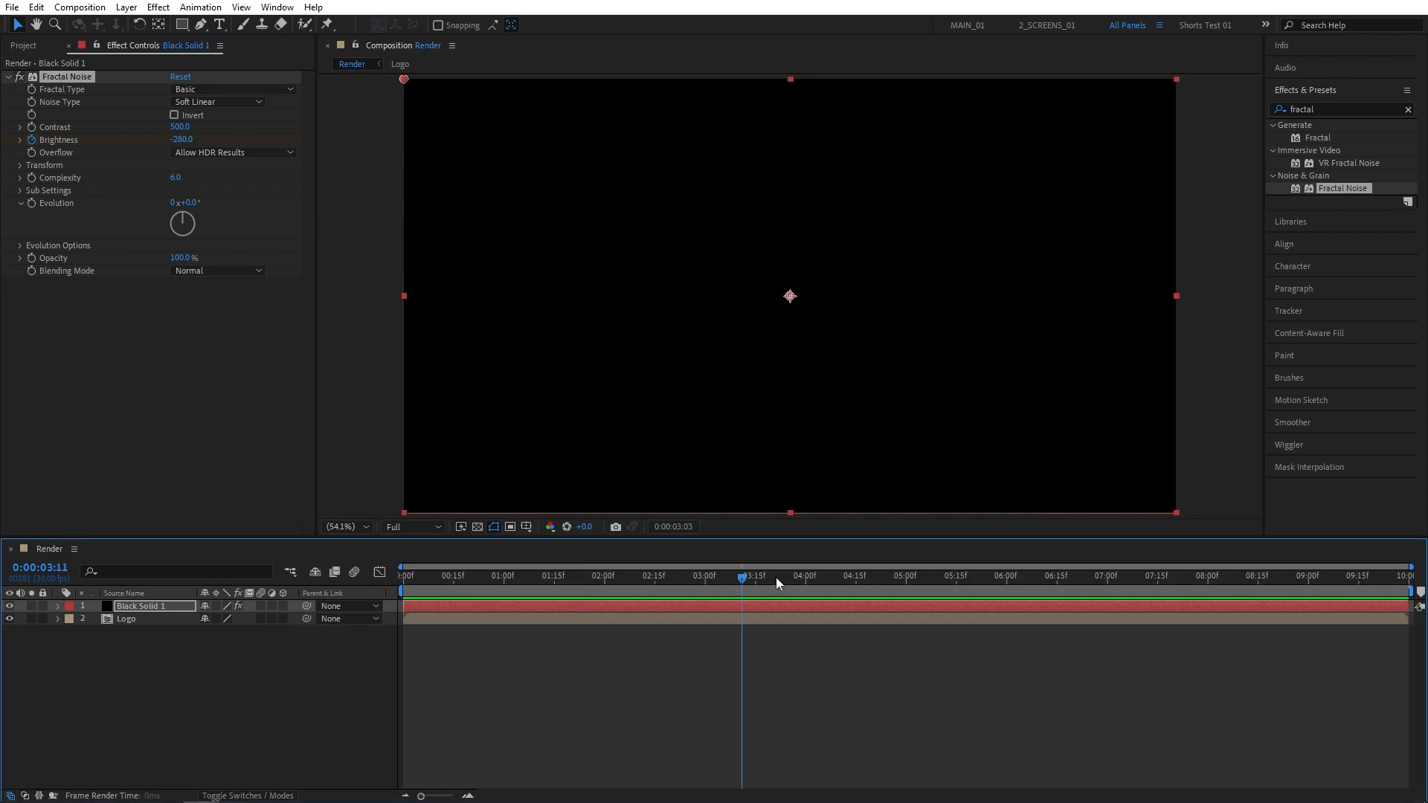
pyautogui.click(1007, 576)
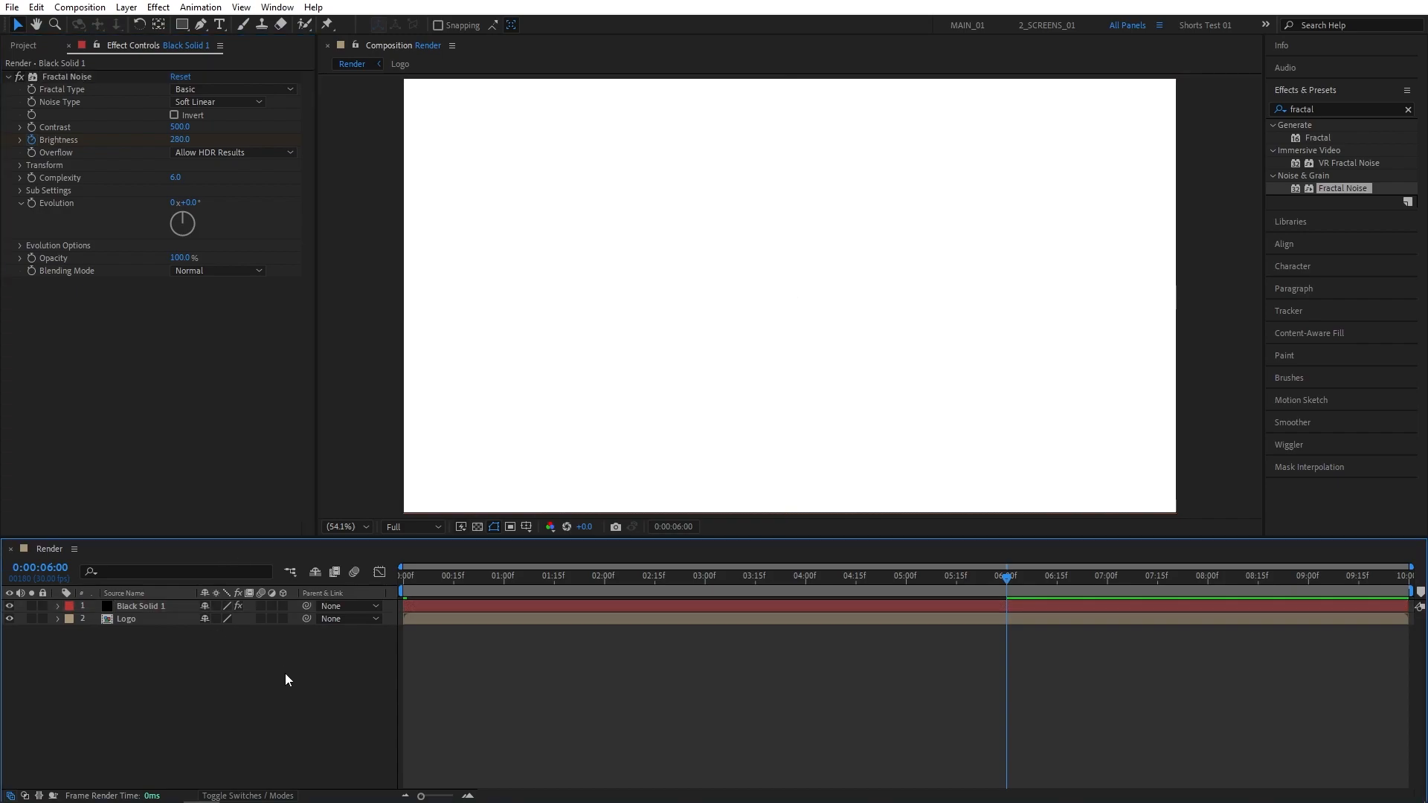
# Set Logo's track matte to Luma Matte "Black Solid 1" and duplicate both layers
pyautogui.click(247, 794)
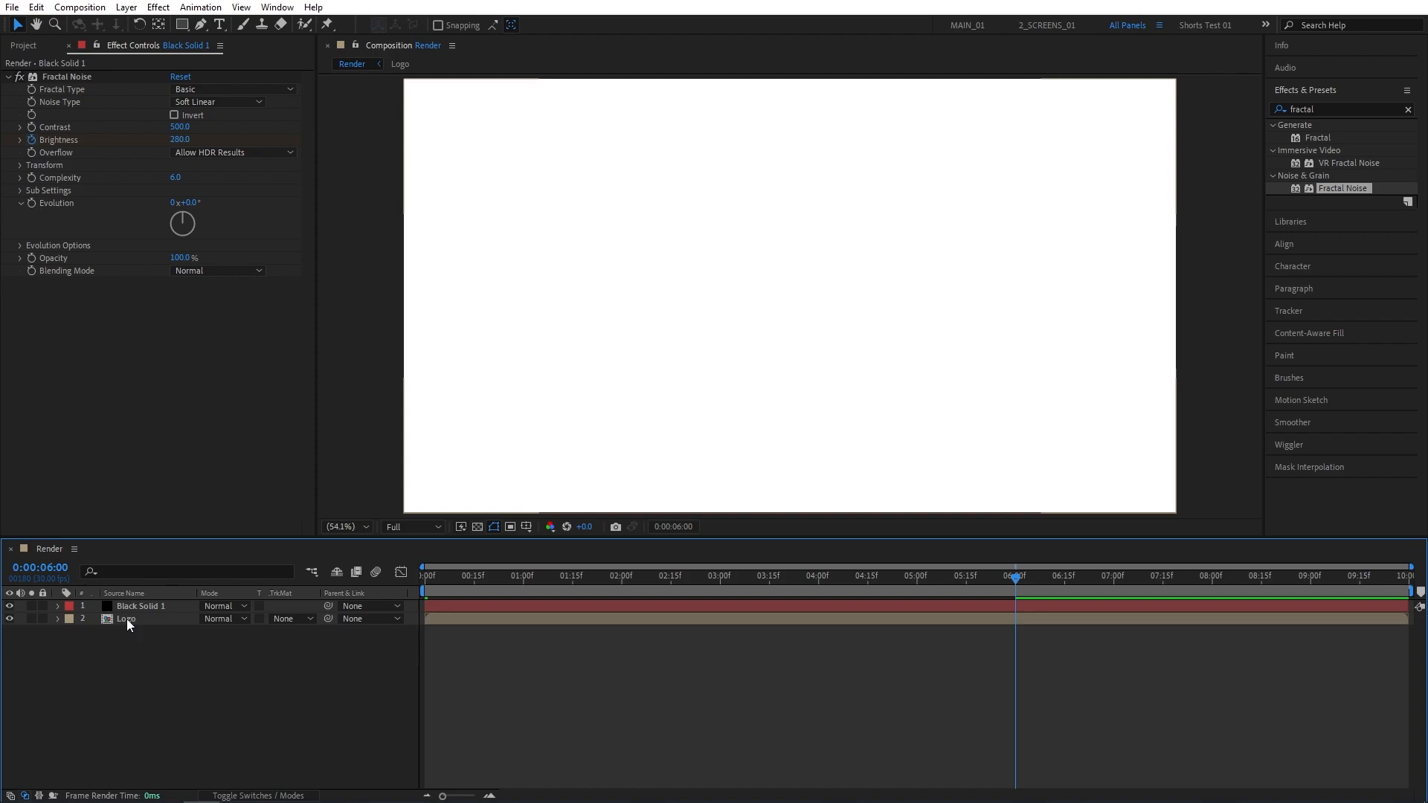
pyautogui.click(291, 619)
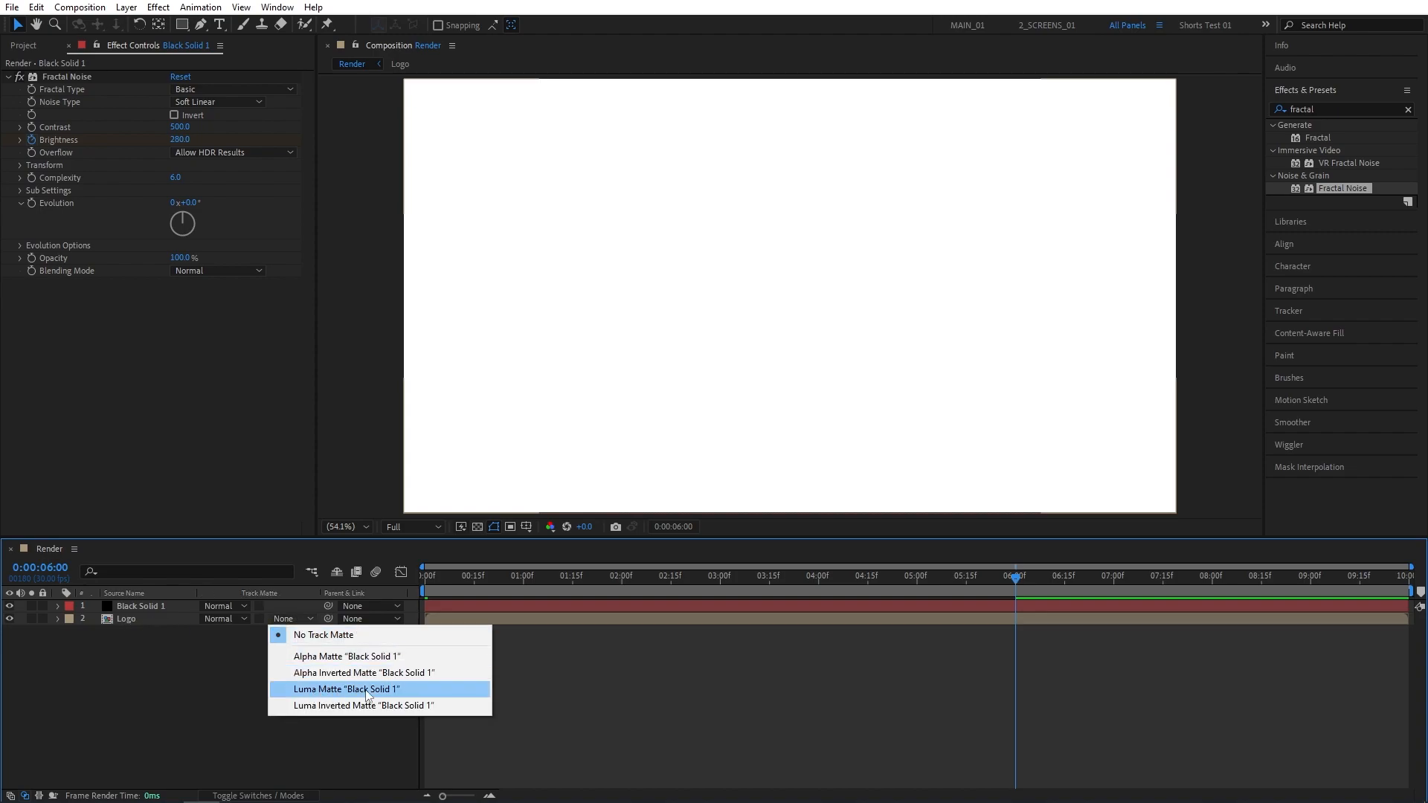
pyautogui.click(345, 689)
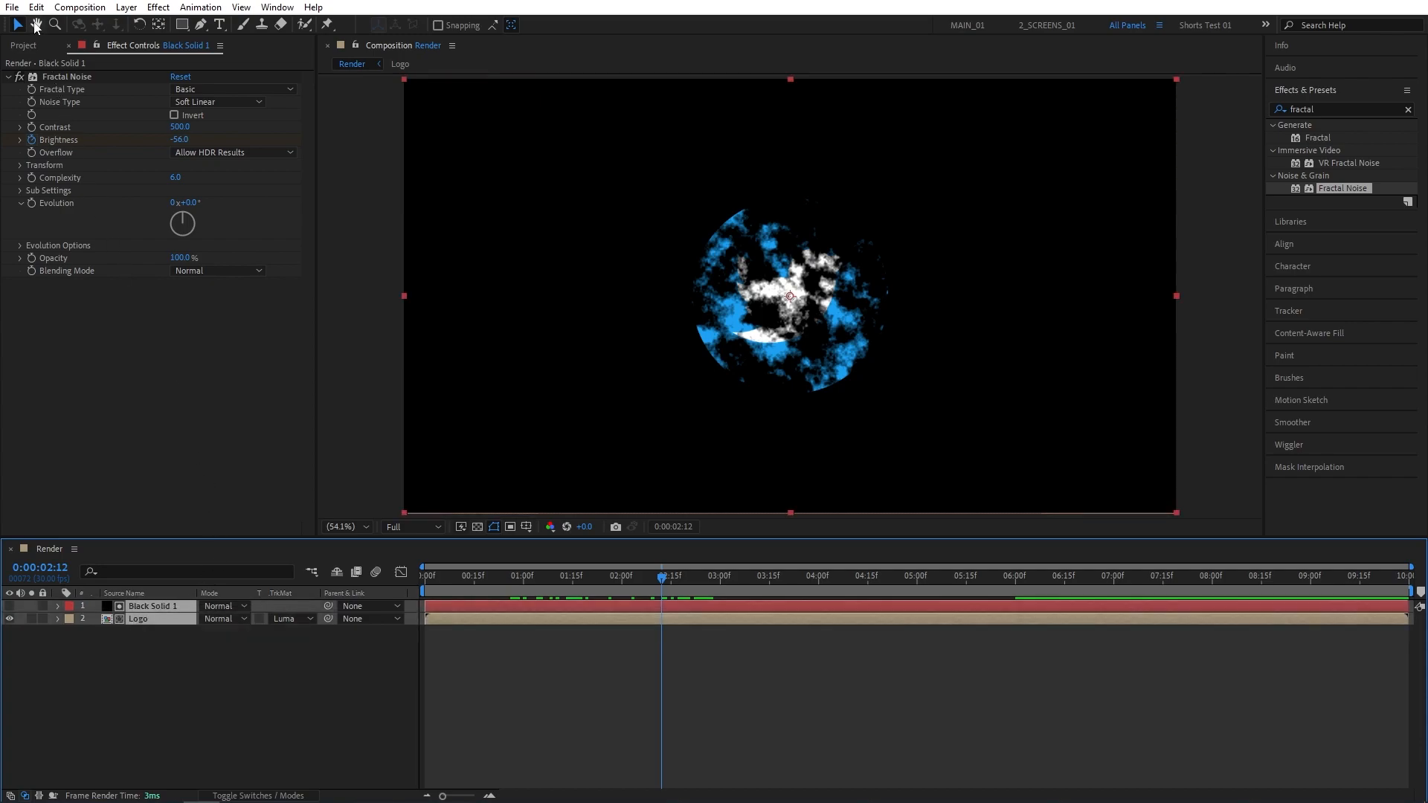
pyautogui.click(36, 8)
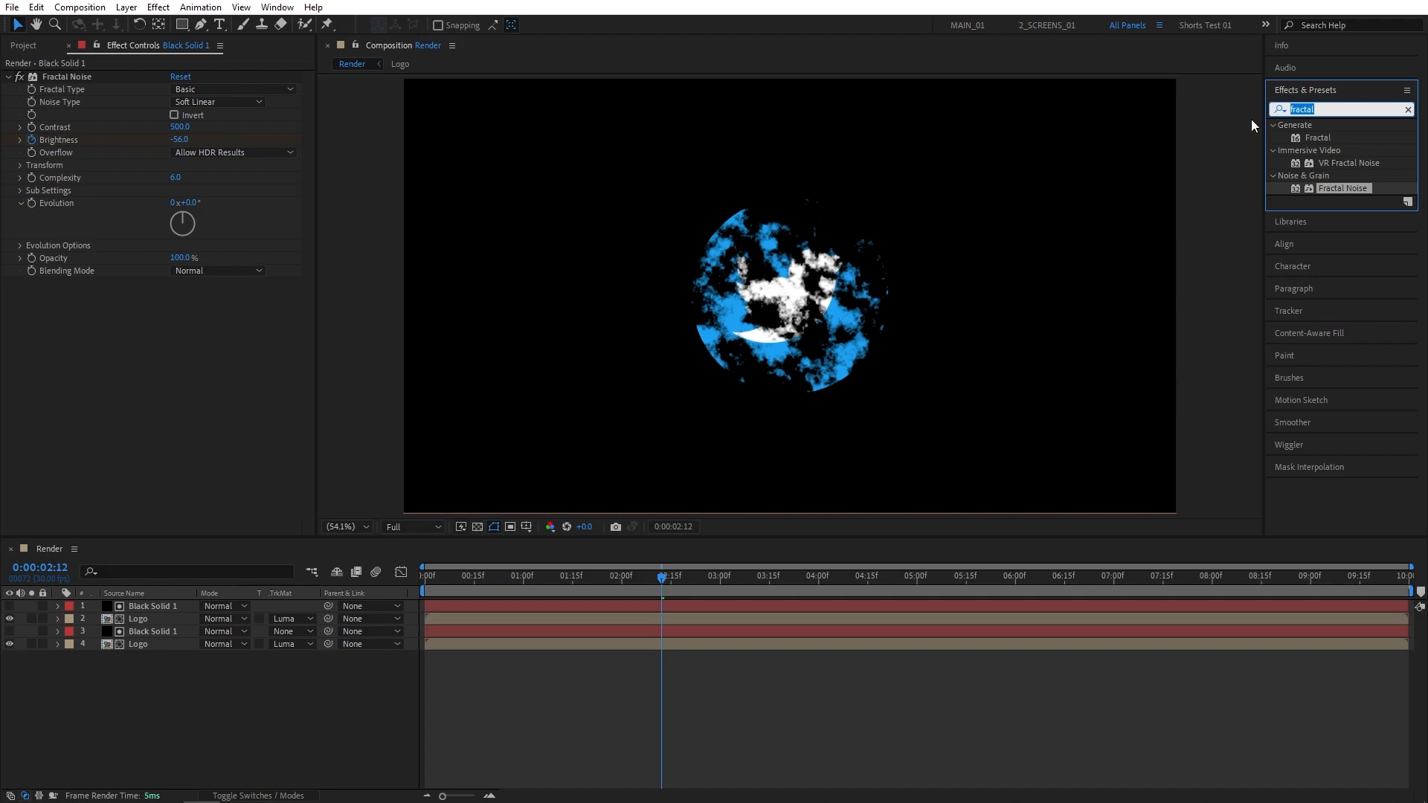
# Apply an inverted Find Edges to the top noise solid and select it with its logo
pyautogui.write('find edge')
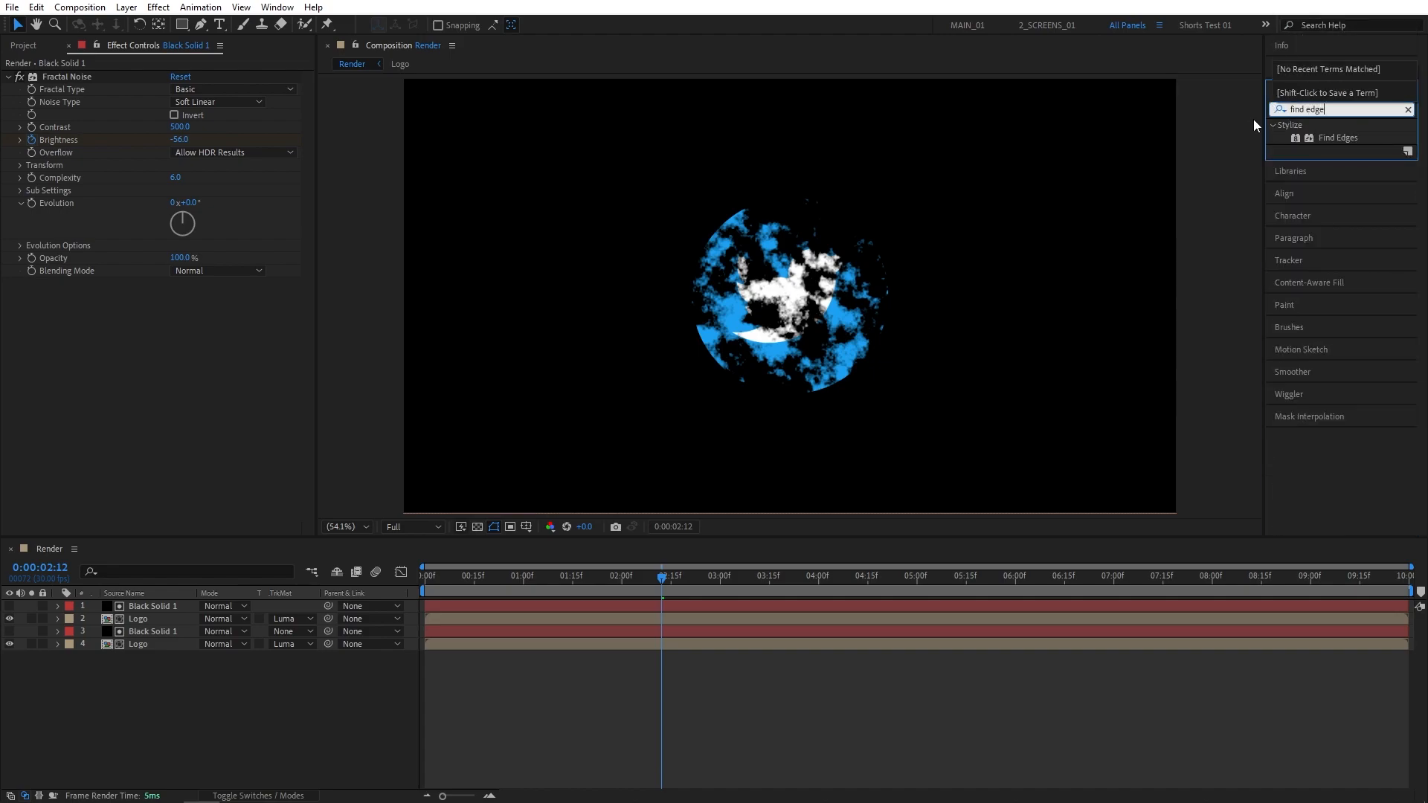
pyautogui.click(1336, 137)
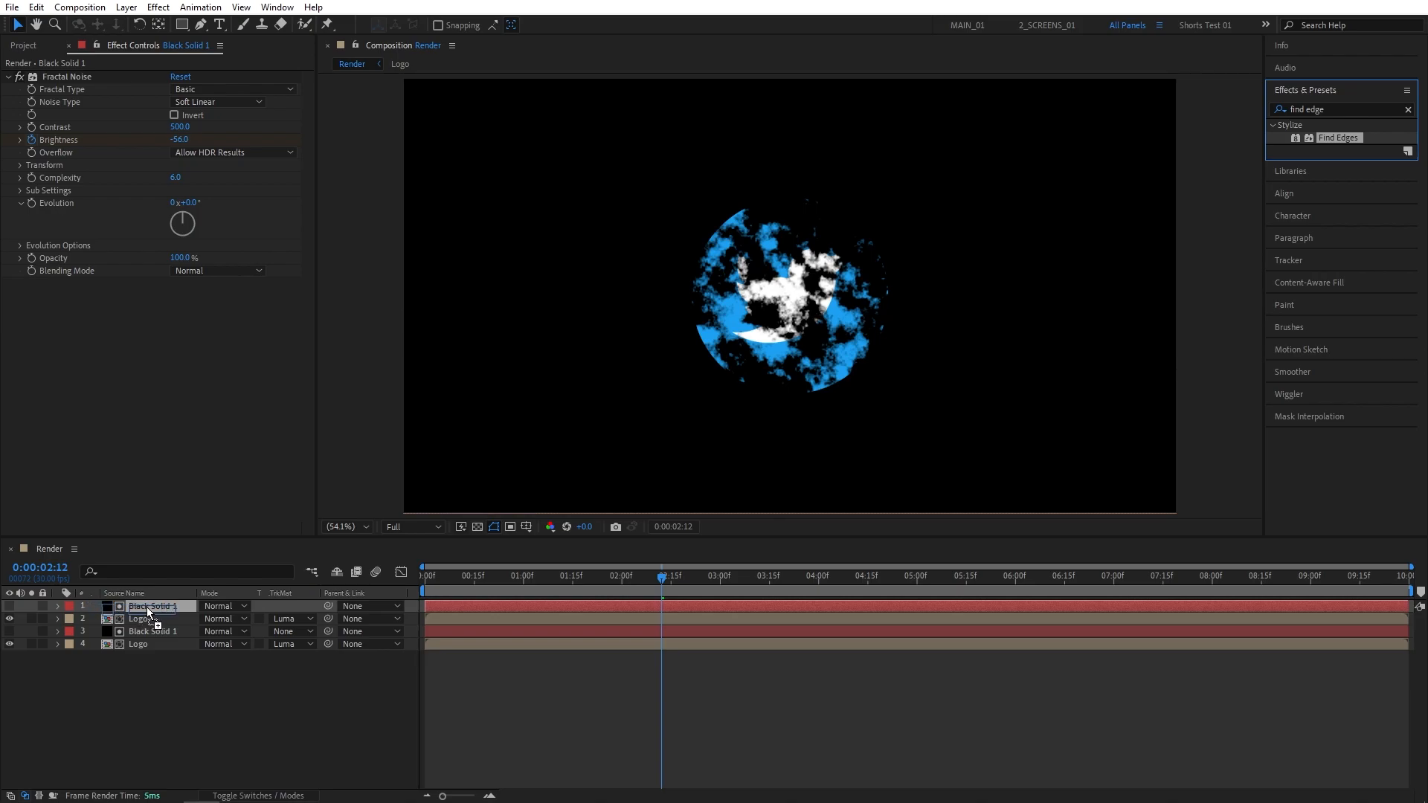
pyautogui.doubleClick(1337, 137)
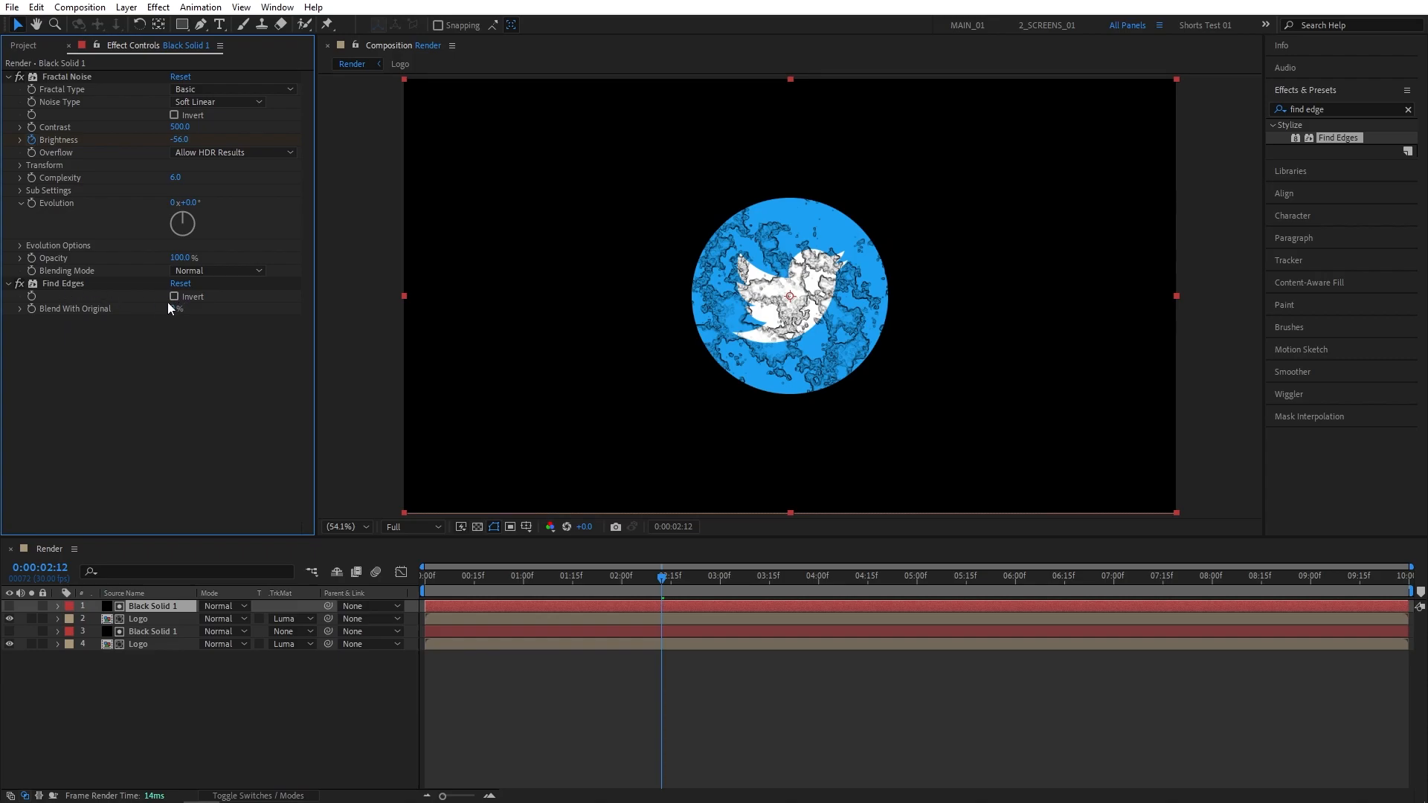
pyautogui.click(174, 297)
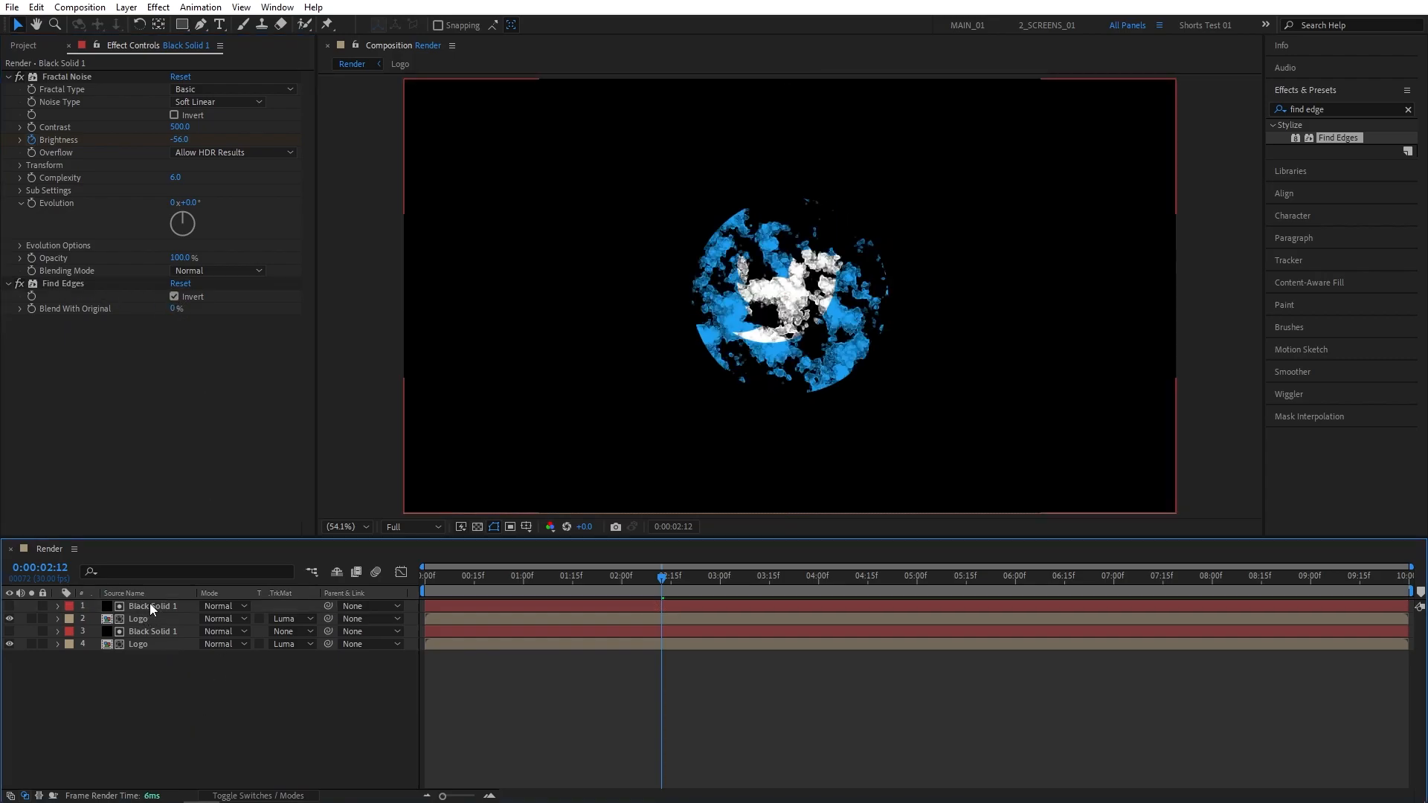
pyautogui.click(137, 619)
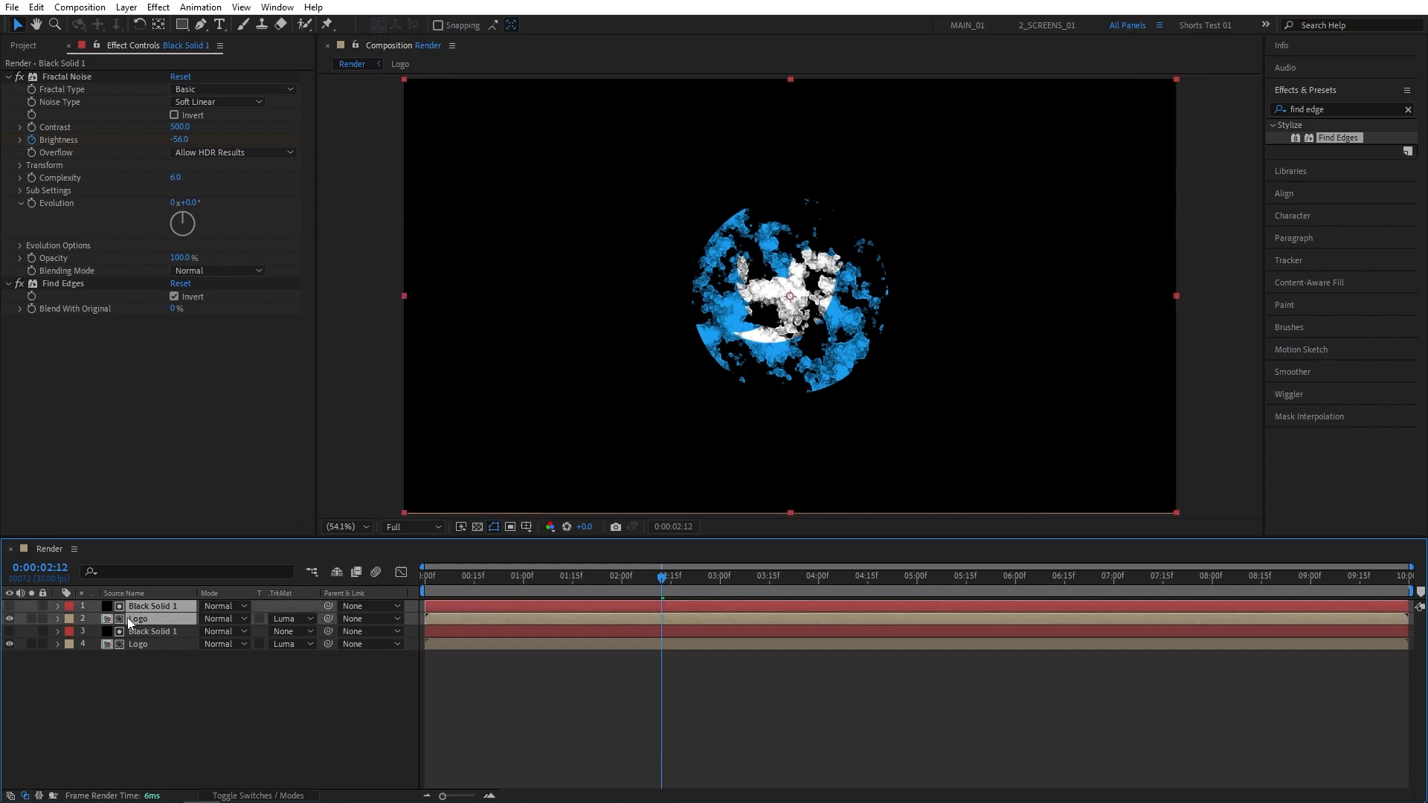
# Pre-compose the top solid and logo pair into a composition named Emitter
pyautogui.rightClick(137, 619)
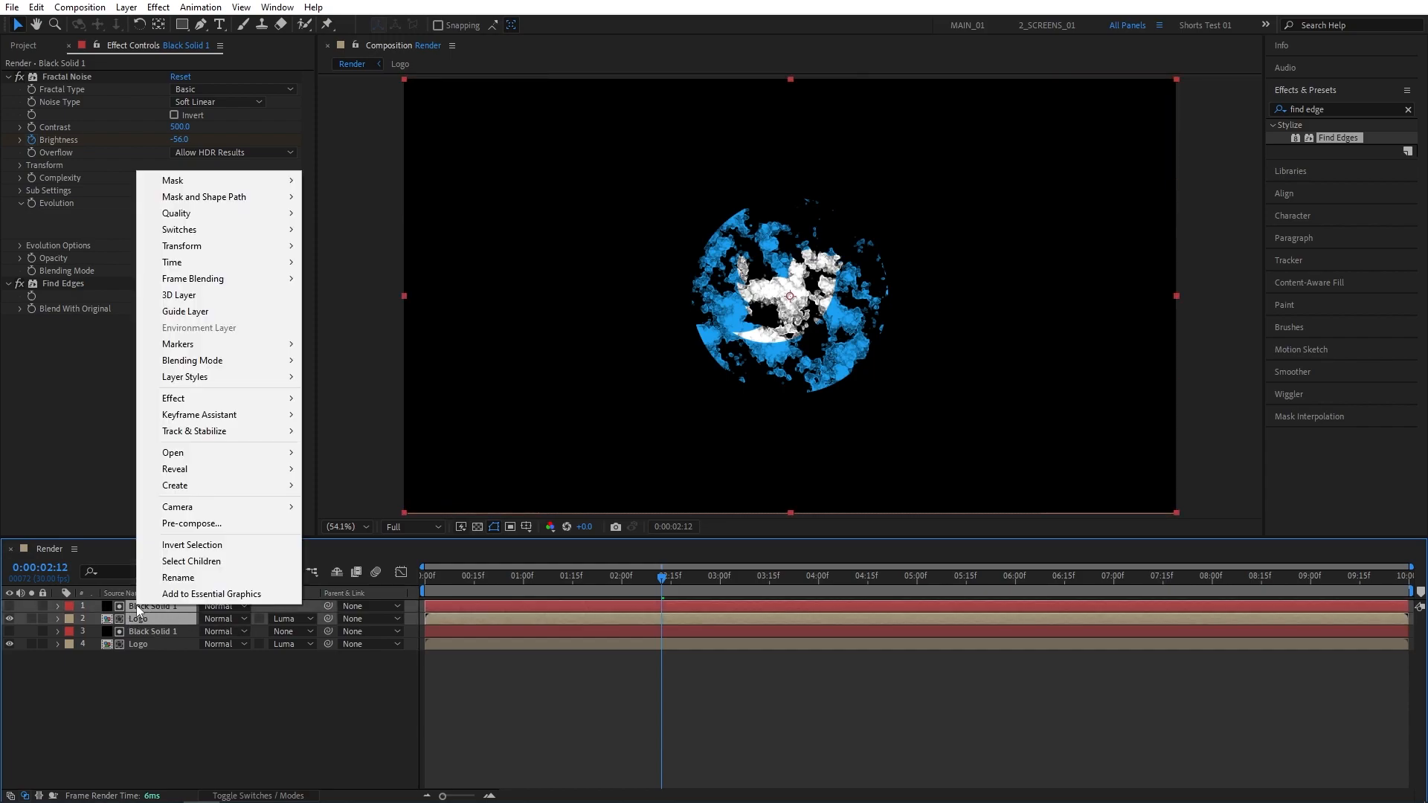
pyautogui.moveTo(192, 522)
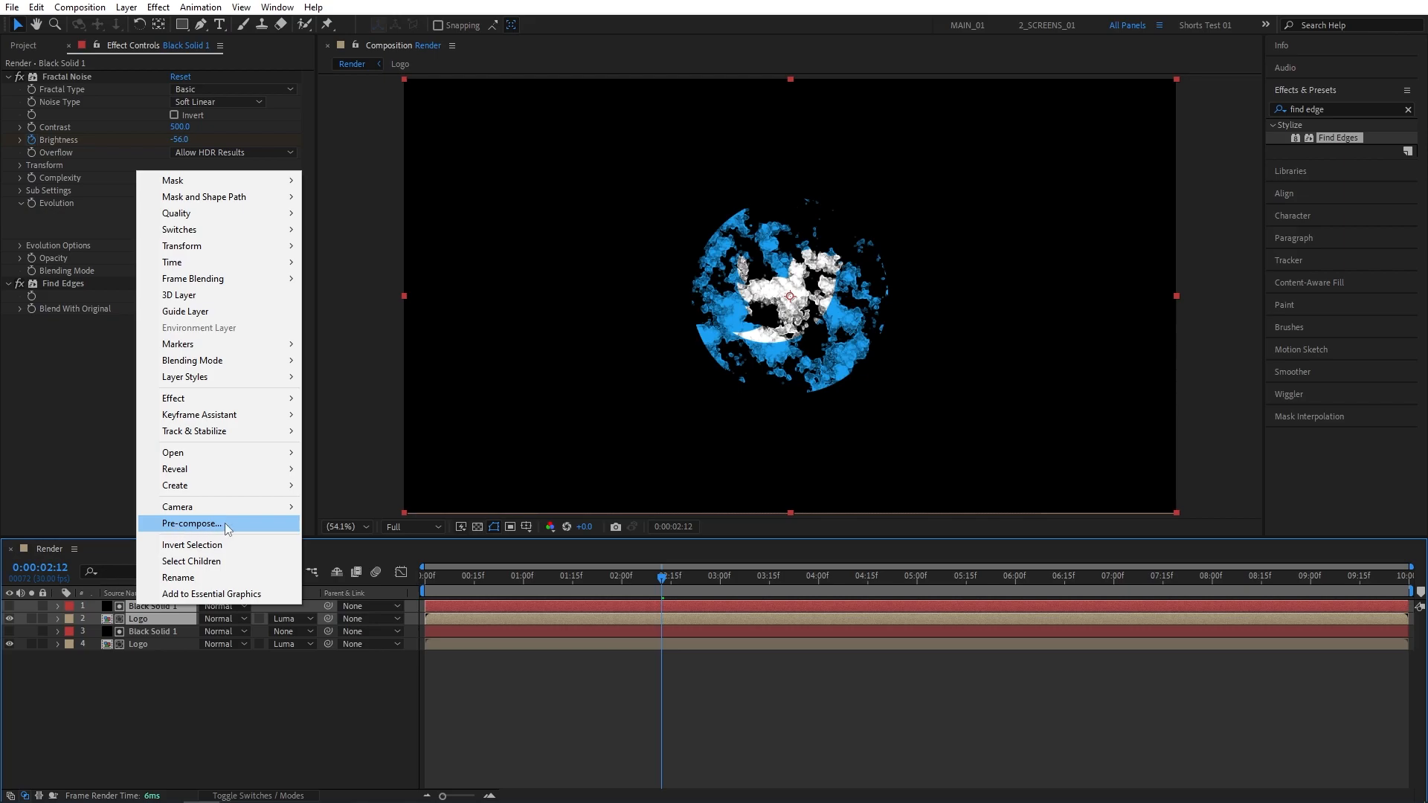
pyautogui.click(192, 522)
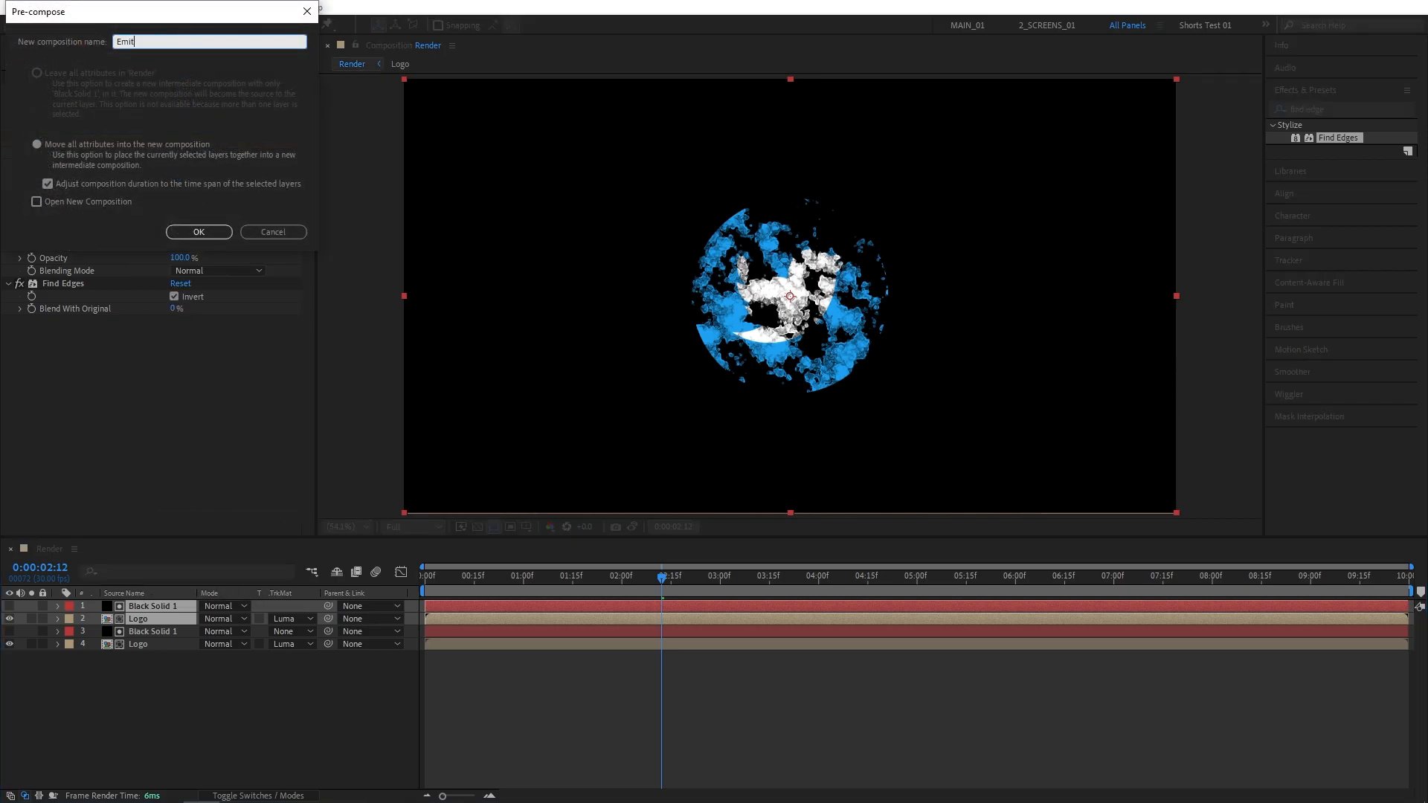
pyautogui.click(197, 232)
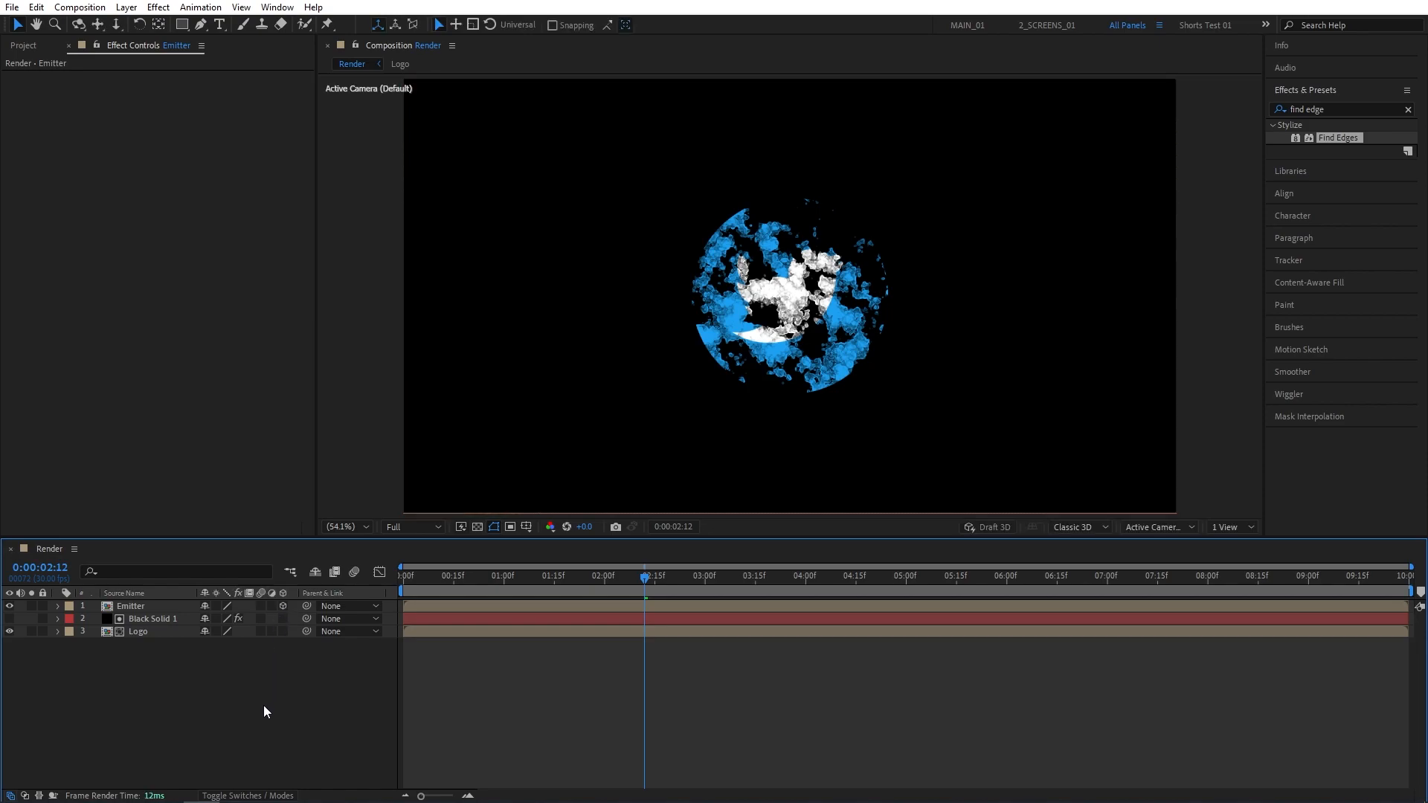
pyautogui.moveTo(126, 7)
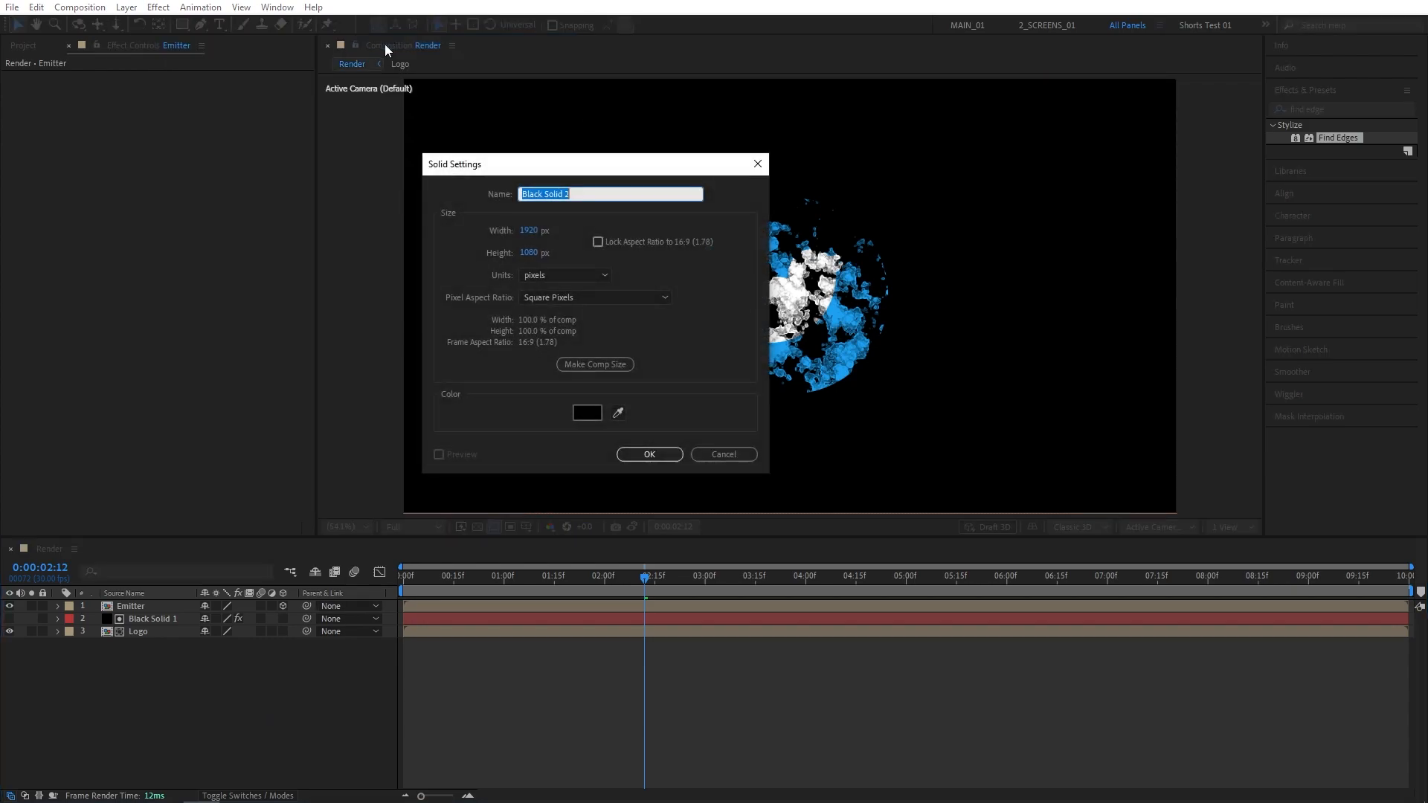
# Create a new full-frame solid named Particles for the Particular effect
pyautogui.write('Particles')
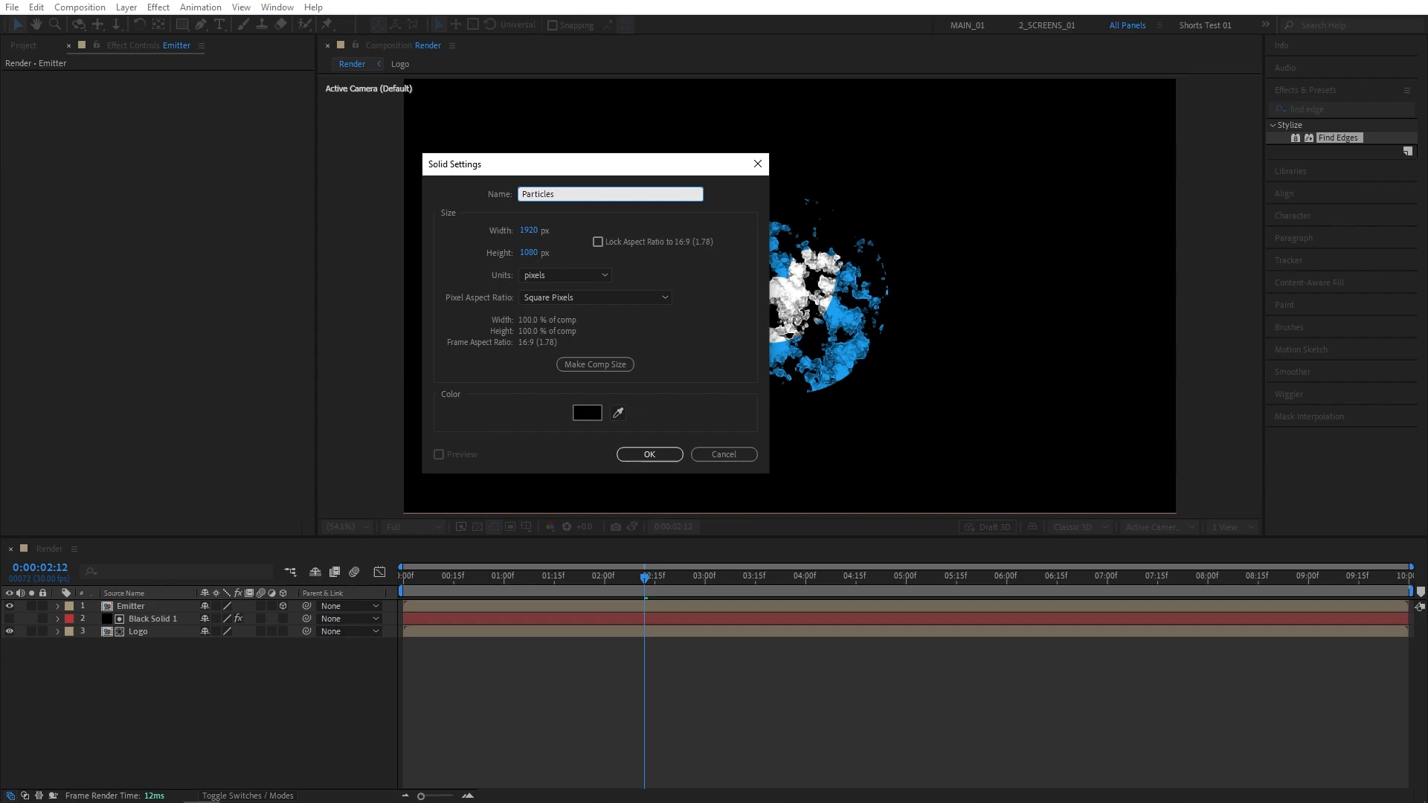
pyautogui.click(648, 453)
pyautogui.write('particular')
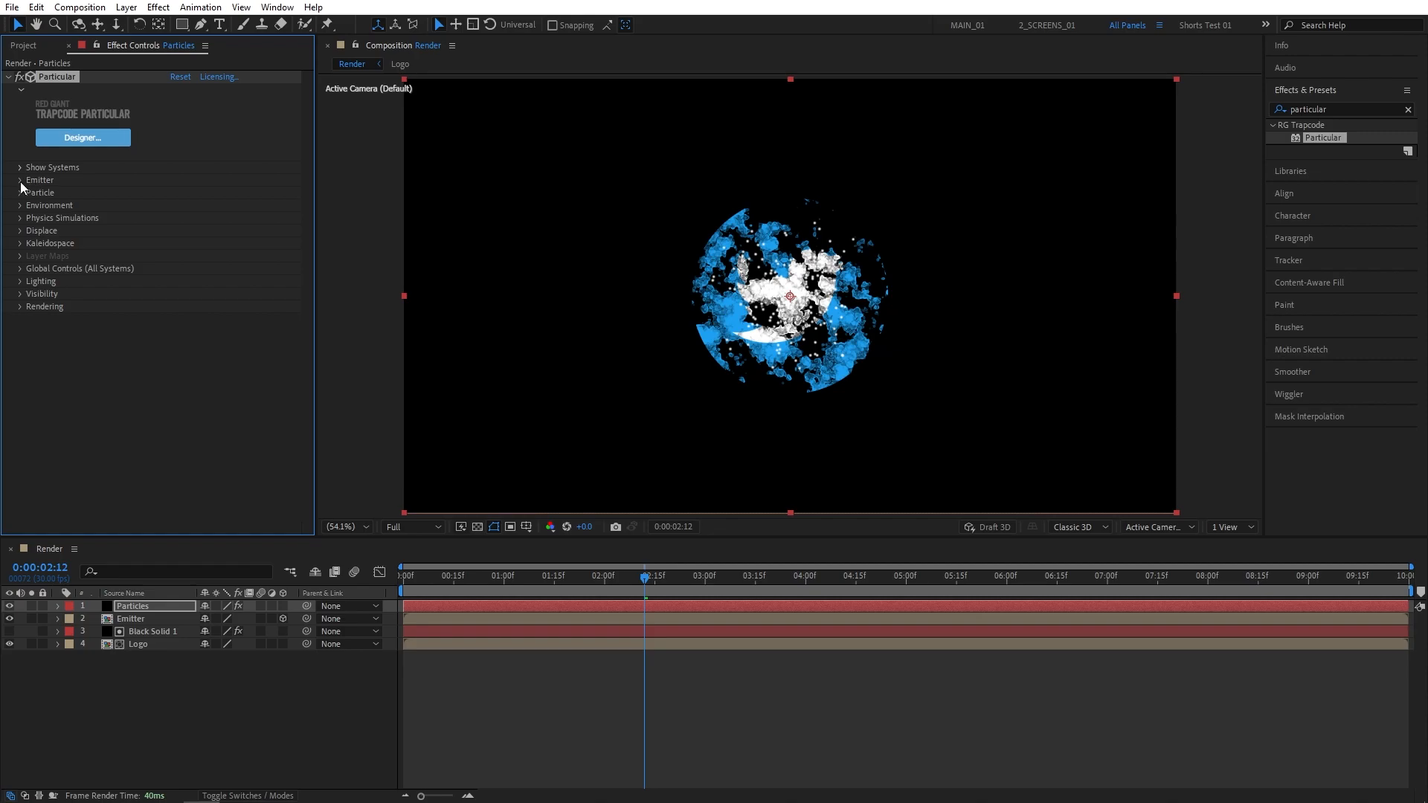
# Set Particular's Emitter Type to Layer with 1,000,000 particles/sec, dismissing the rate warning
pyautogui.click(20, 180)
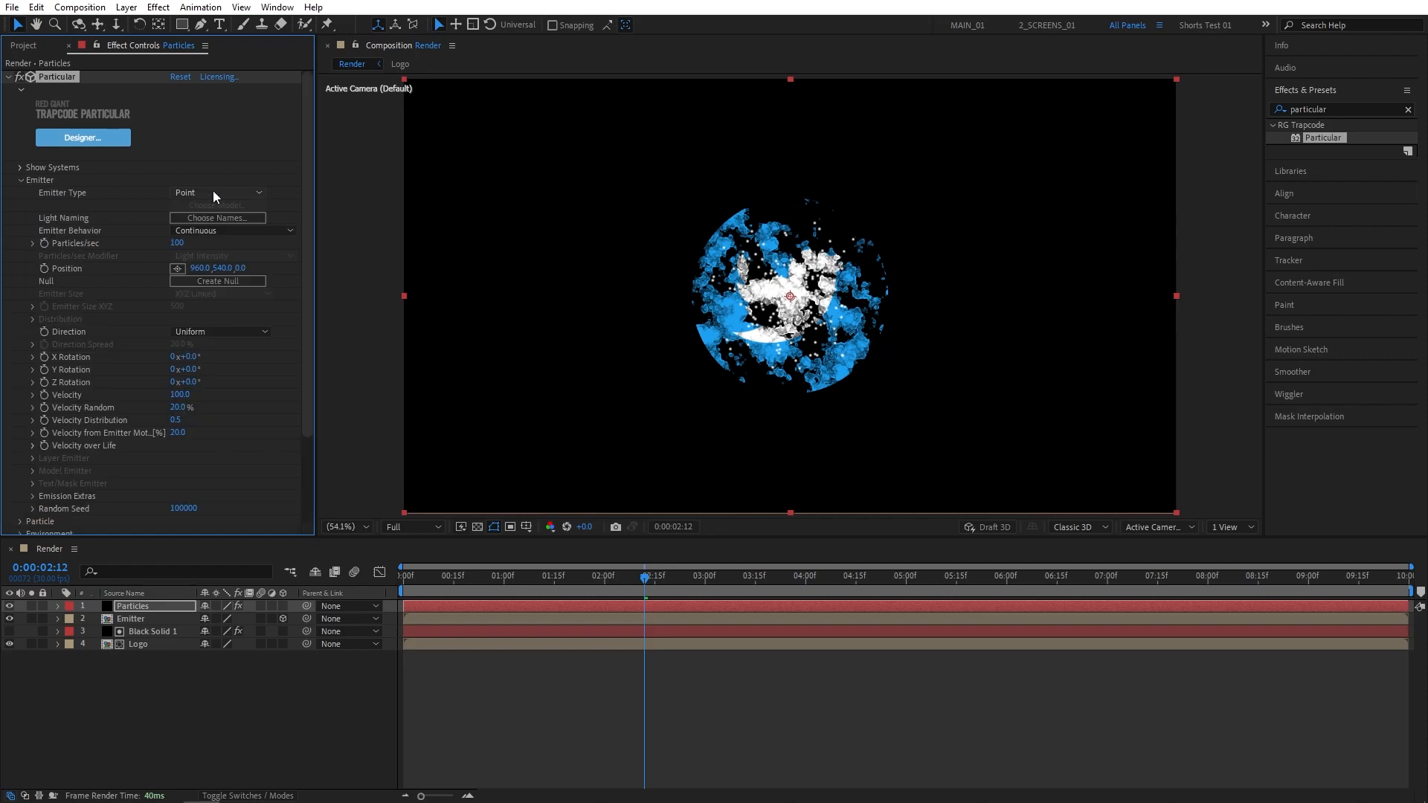
pyautogui.click(218, 192)
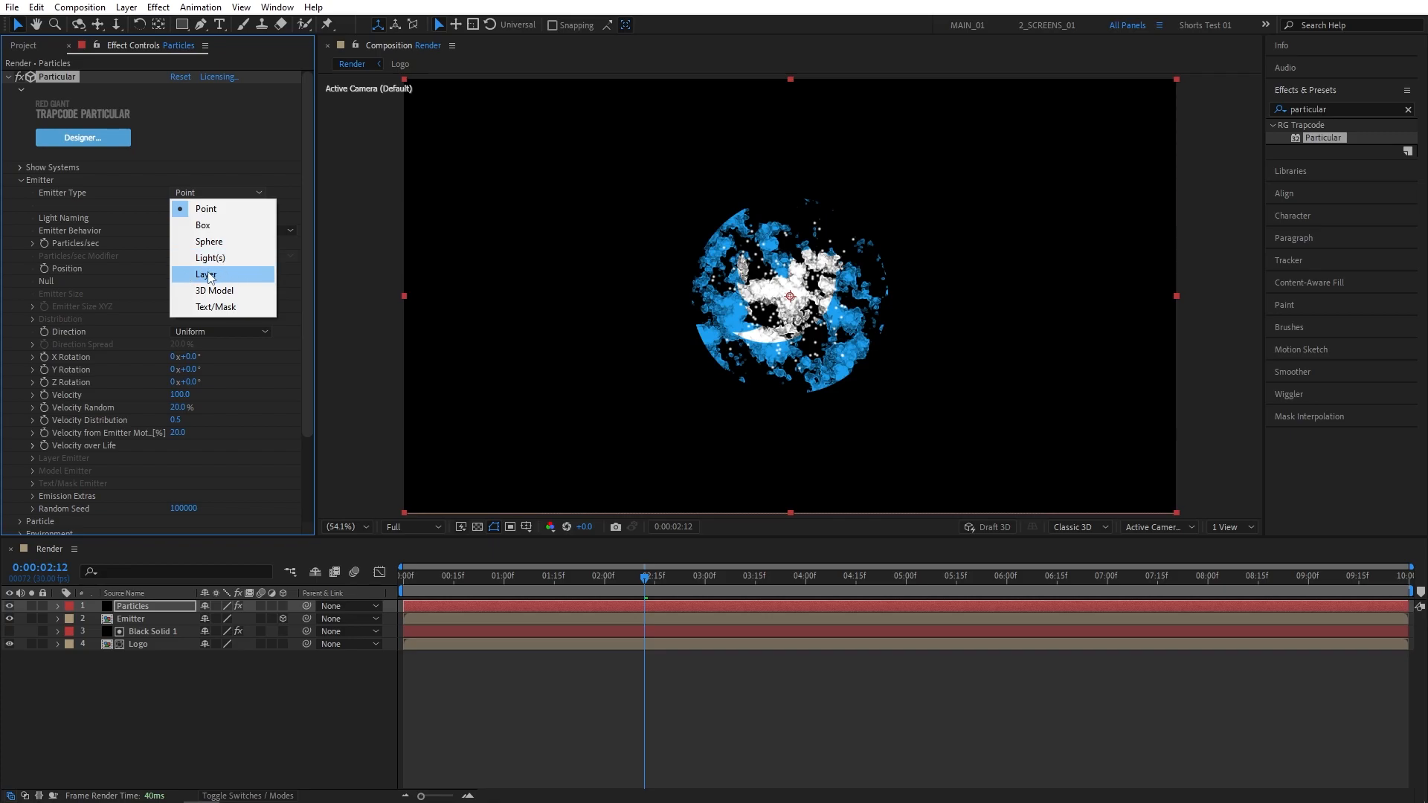
pyautogui.click(205, 274)
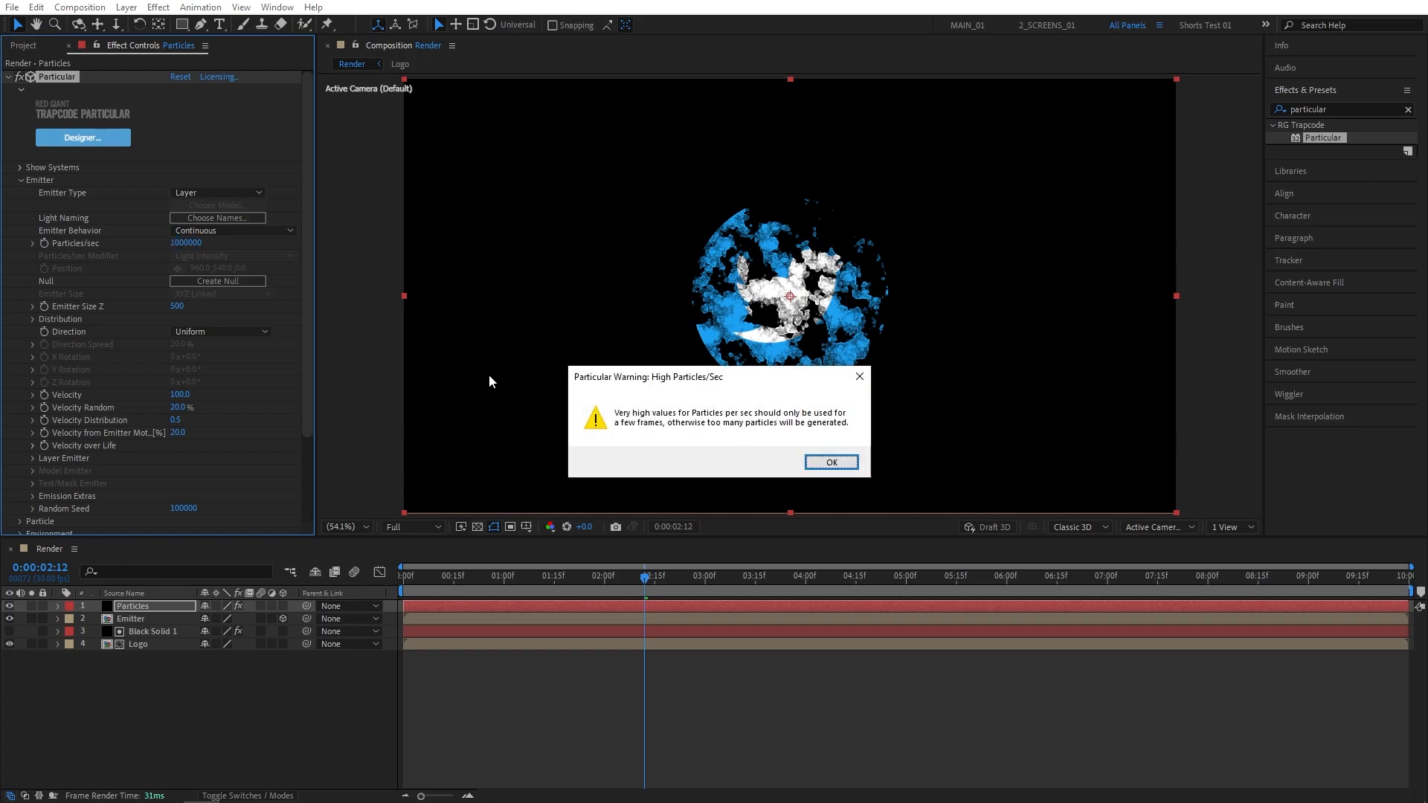
pyautogui.click(829, 461)
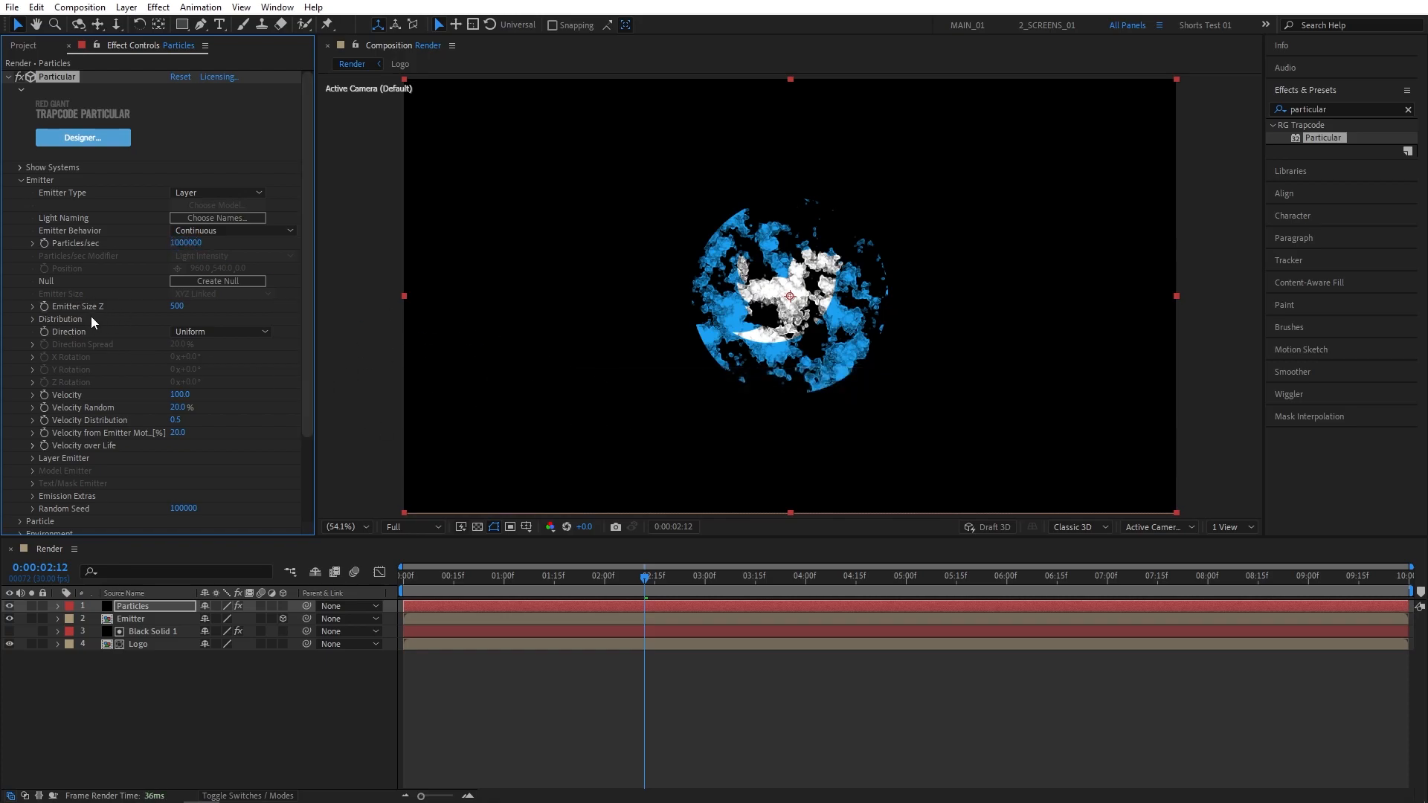
# Set Emitter Size Z to 50, Velocity to 0, and Layer Emitter to the Emitter layer
pyautogui.doubleClick(177, 306)
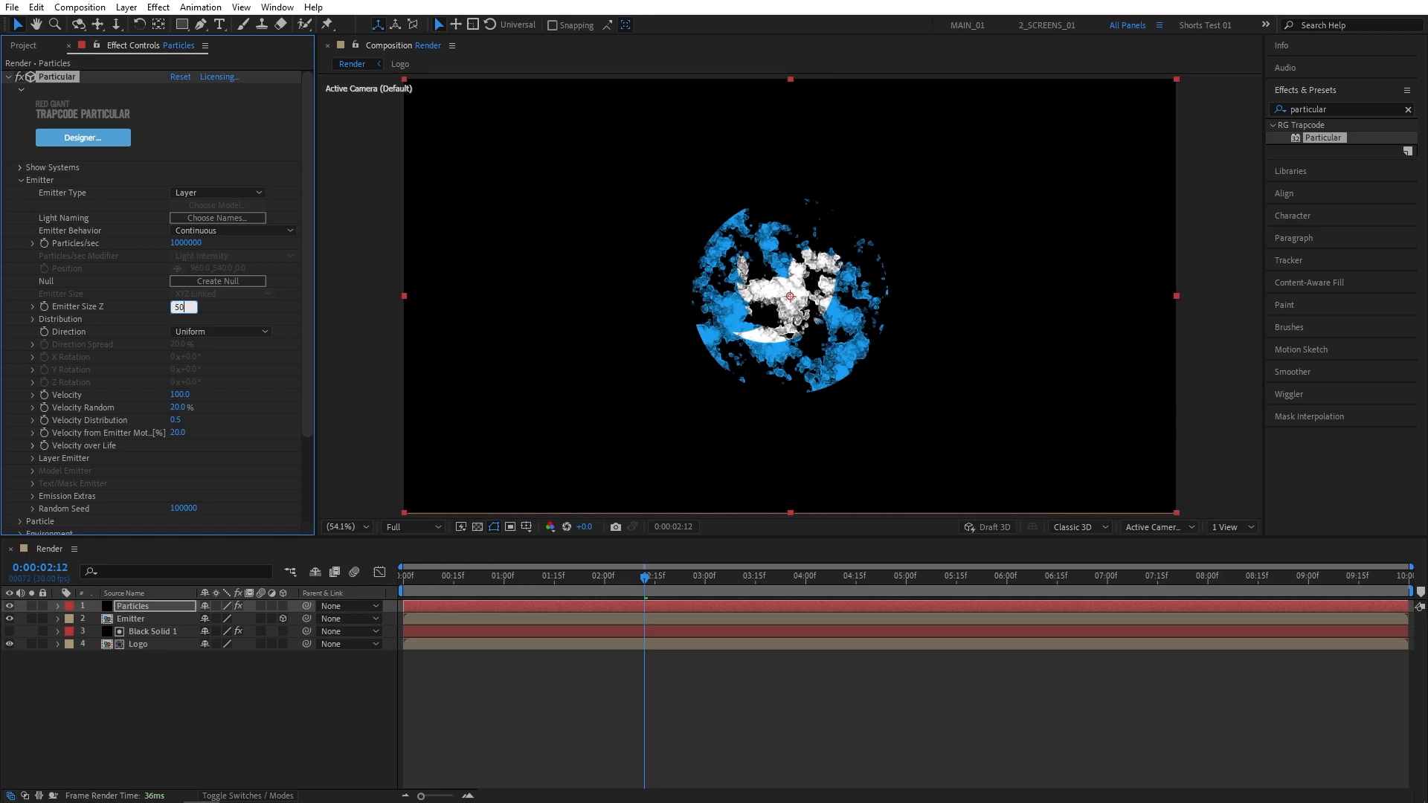
pyautogui.click(182, 394)
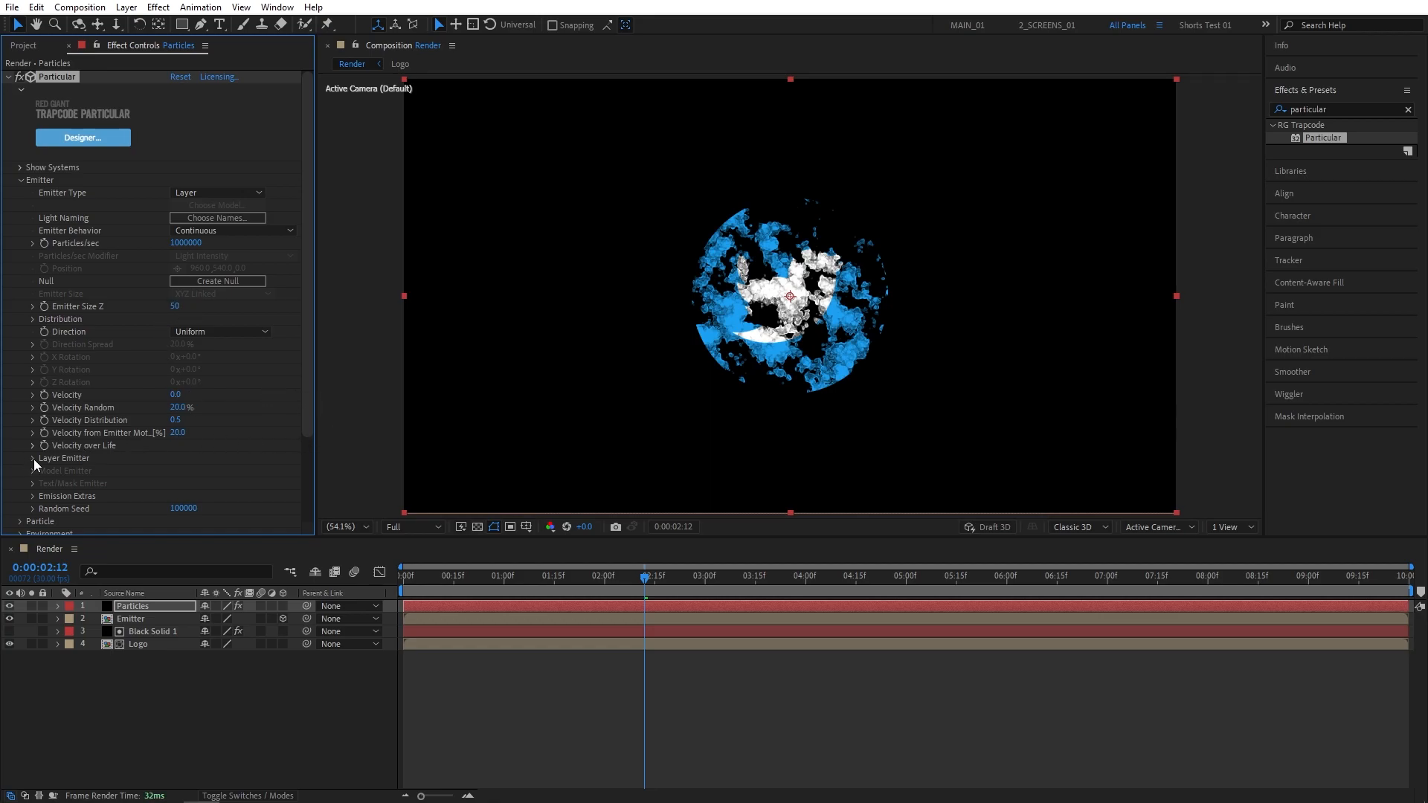
pyautogui.click(34, 458)
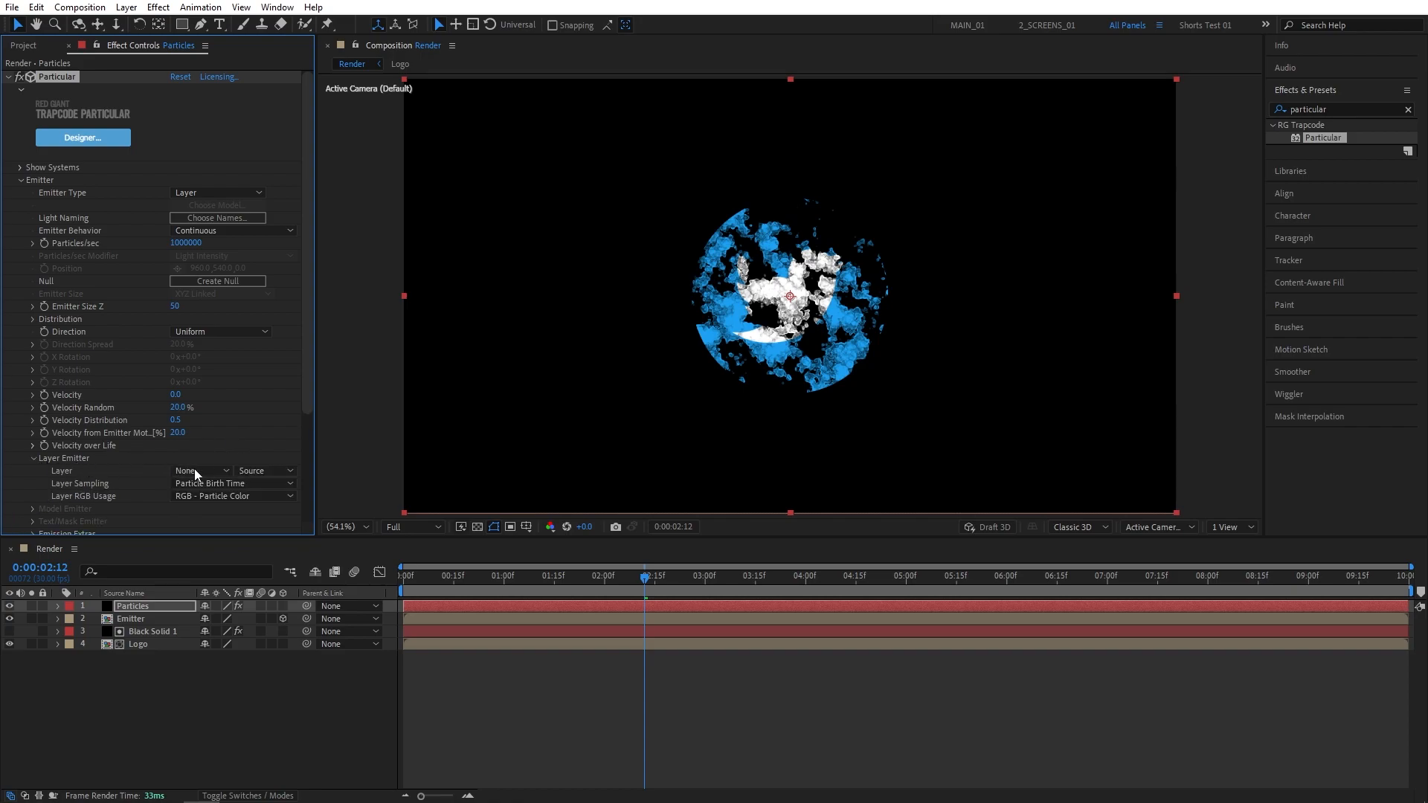
pyautogui.moveTo(230, 531)
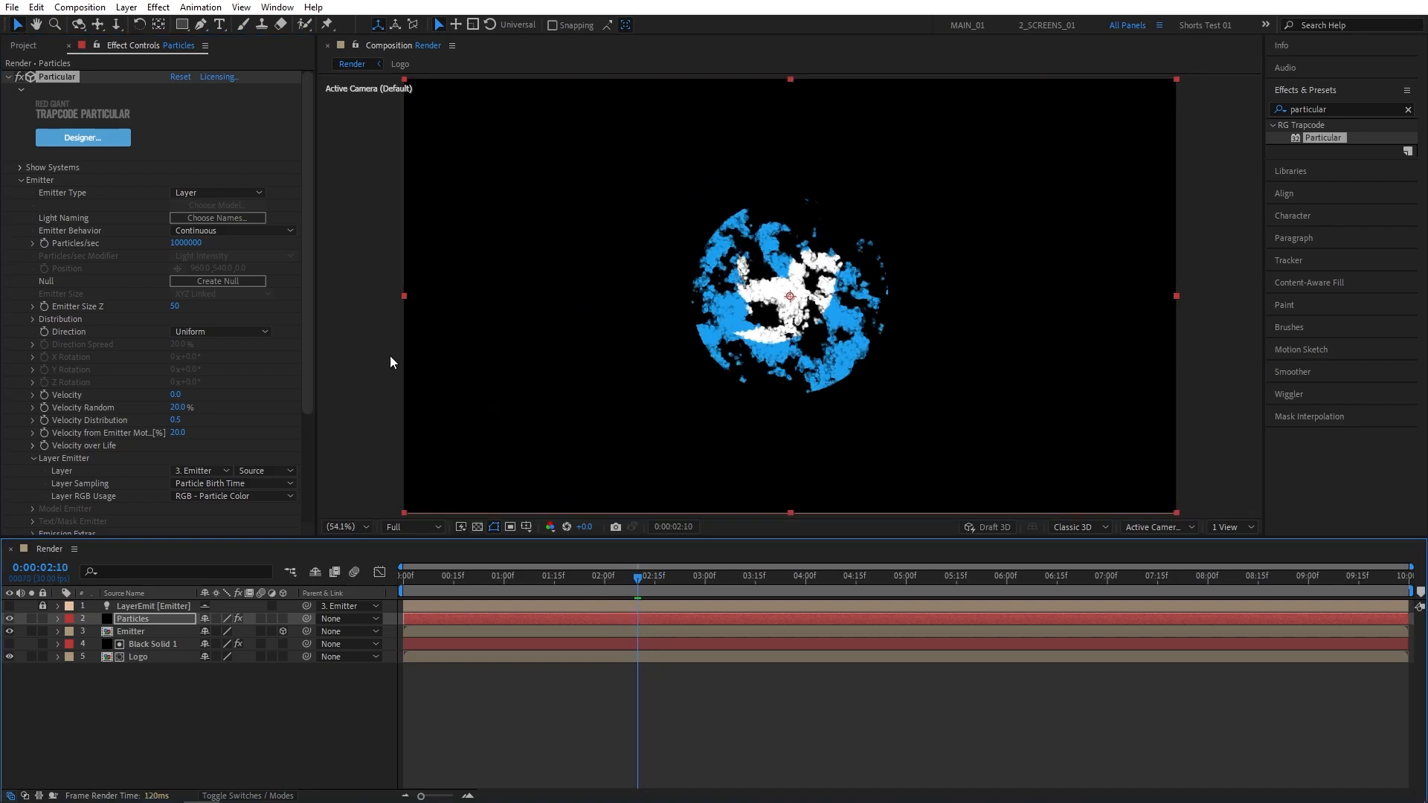
pyautogui.scroll(-3)
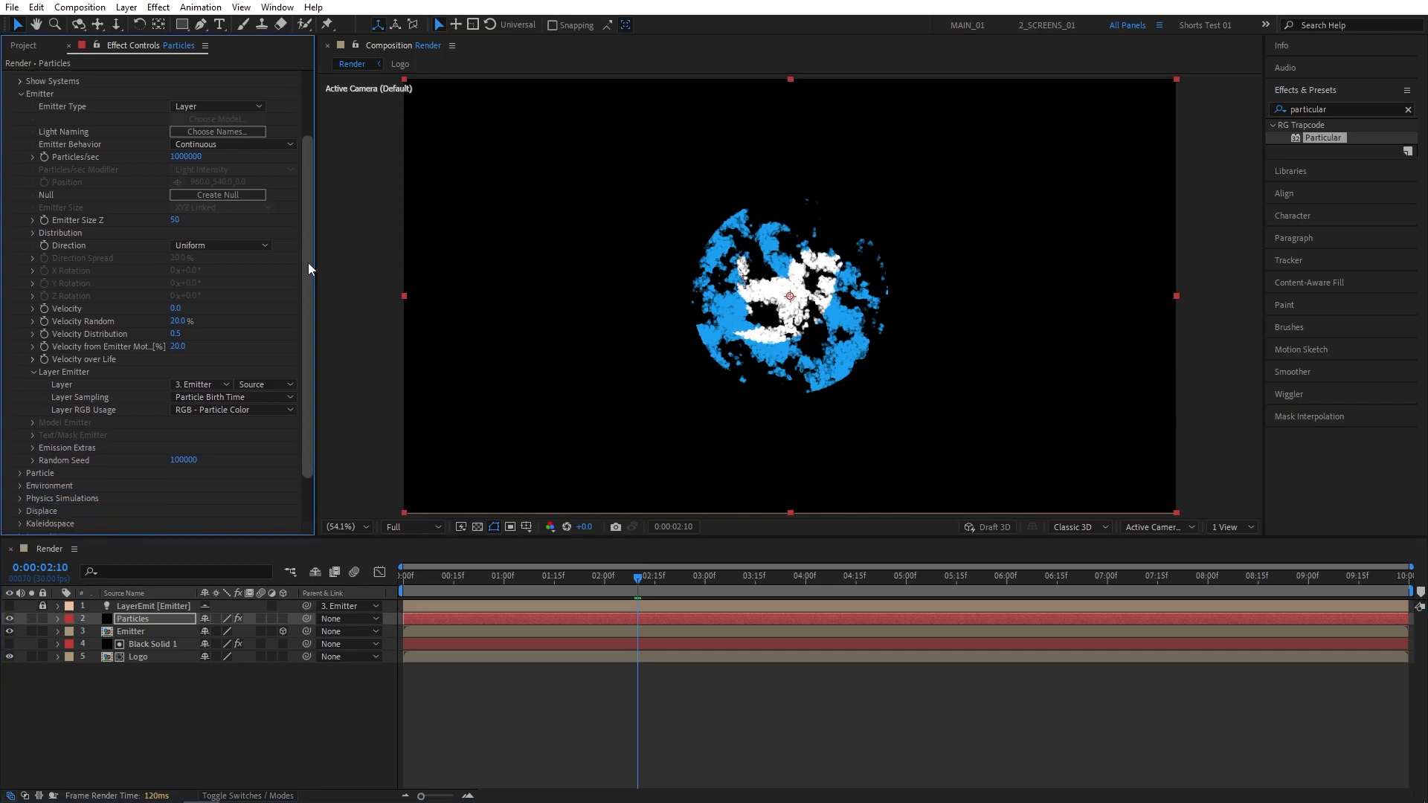
# Set particle Life 2, Size 3, Size Random 100%, and a ramp-down Size over Life curve
pyautogui.scroll(-3)
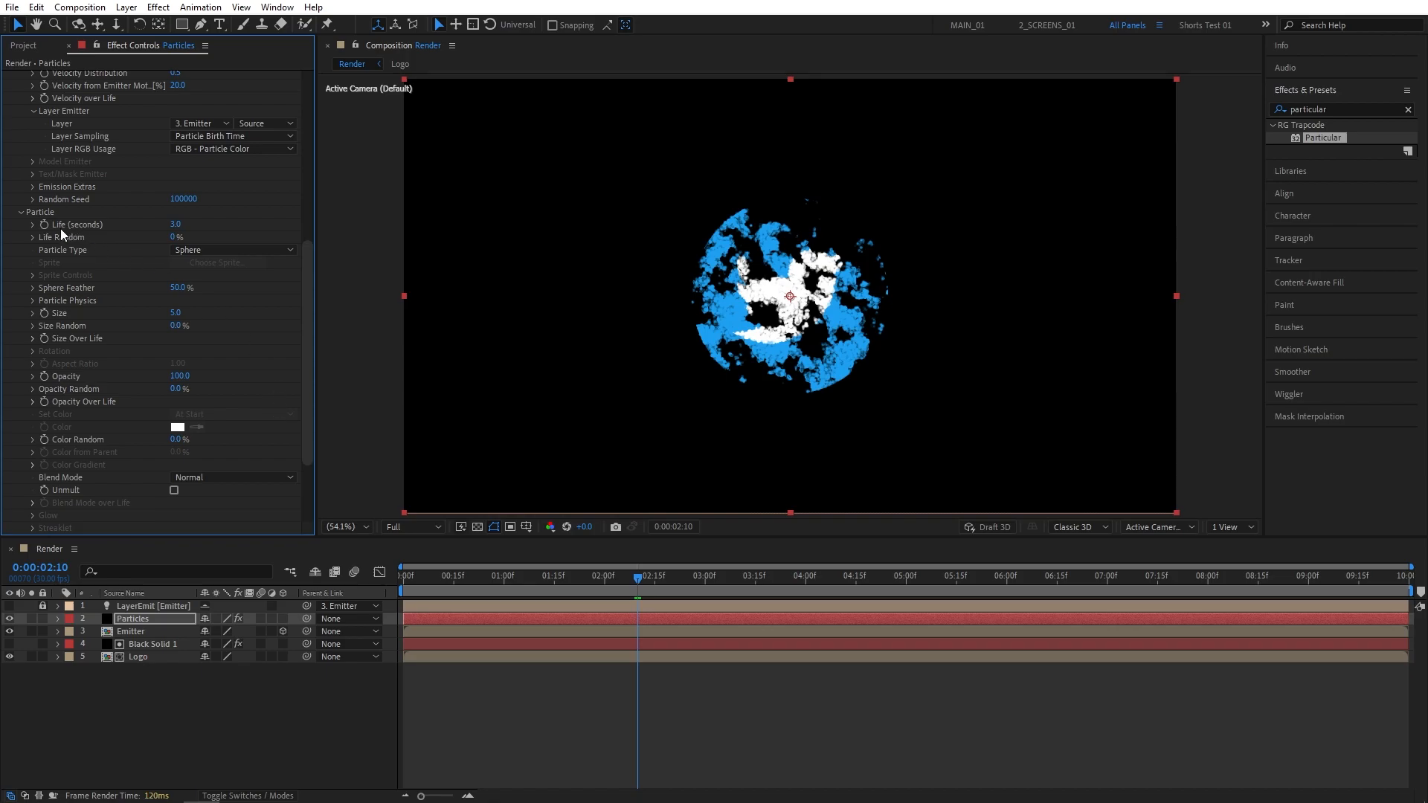
pyautogui.doubleClick(177, 224)
pyautogui.write('2')
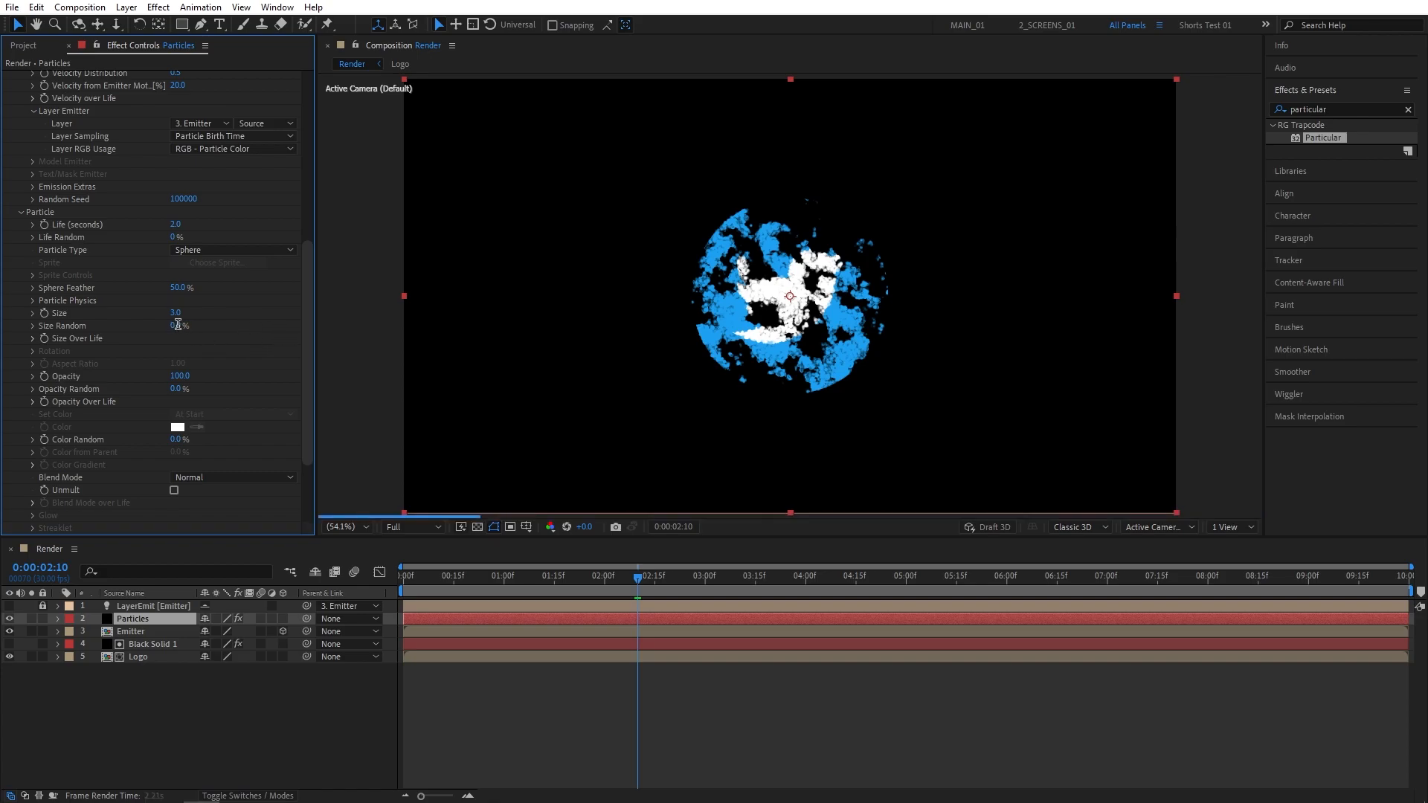
pyautogui.doubleClick(181, 326)
pyautogui.write('100')
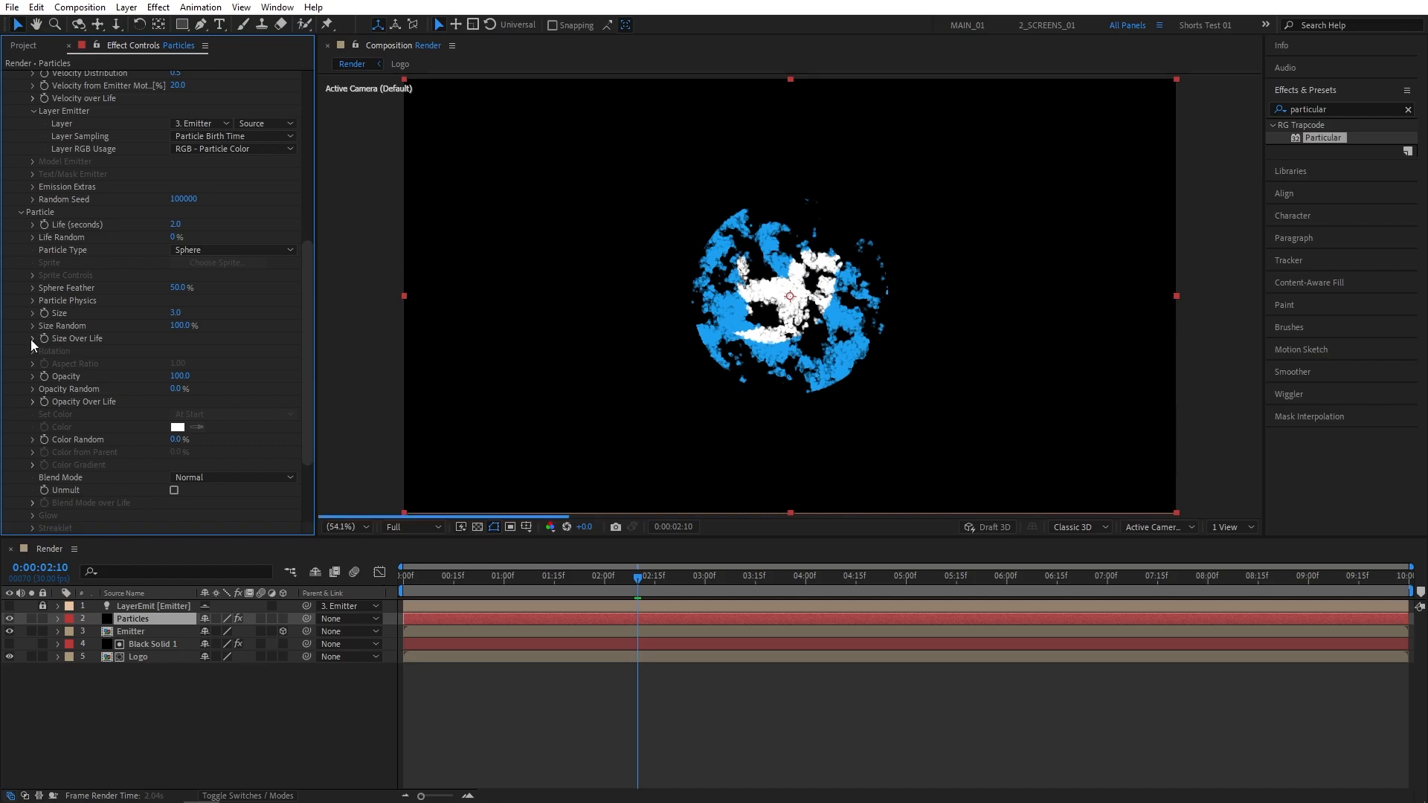
pyautogui.click(31, 338)
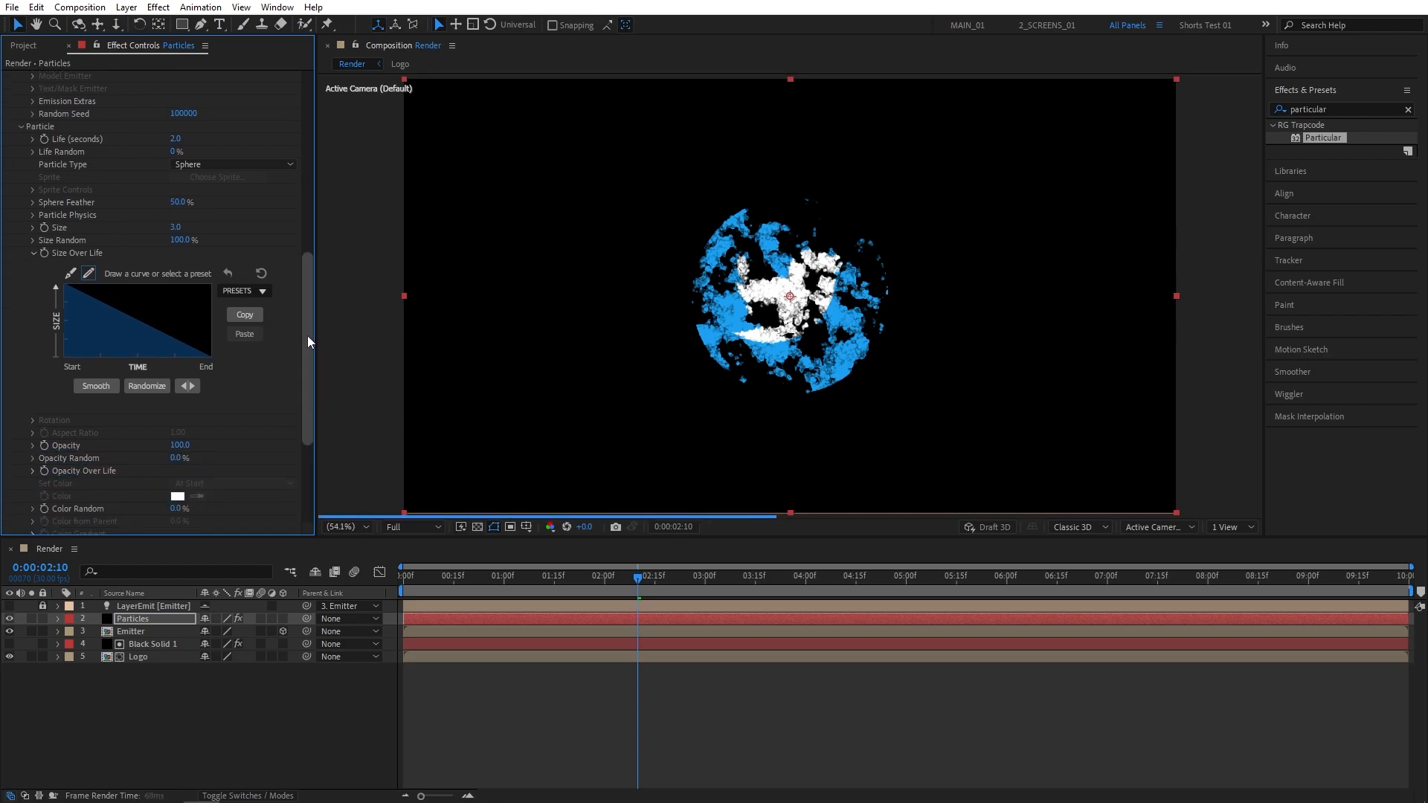
pyautogui.scroll(-3)
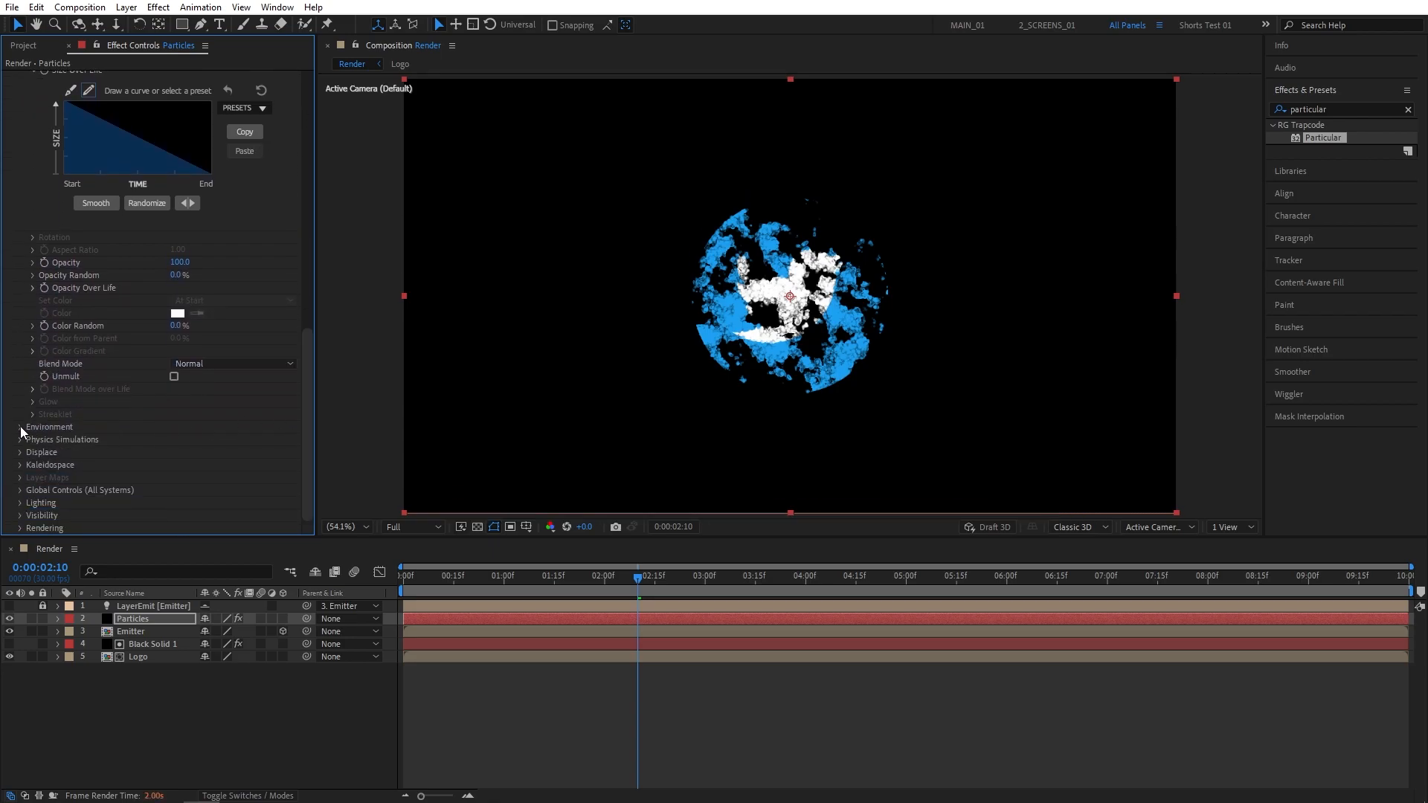
# Expand Environment and set Wind X to 400 and Wind Y to -200
pyautogui.click(20, 426)
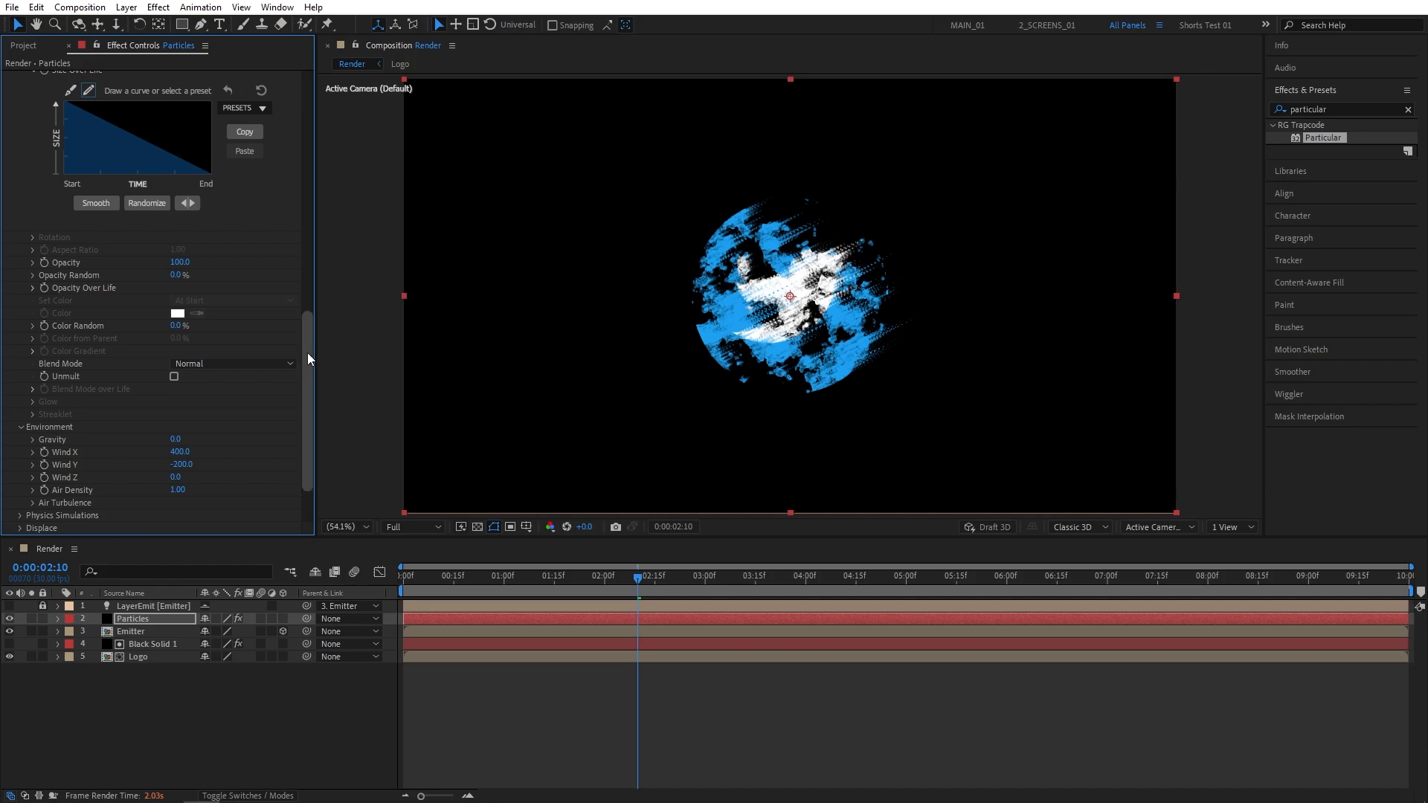
pyautogui.scroll(-3)
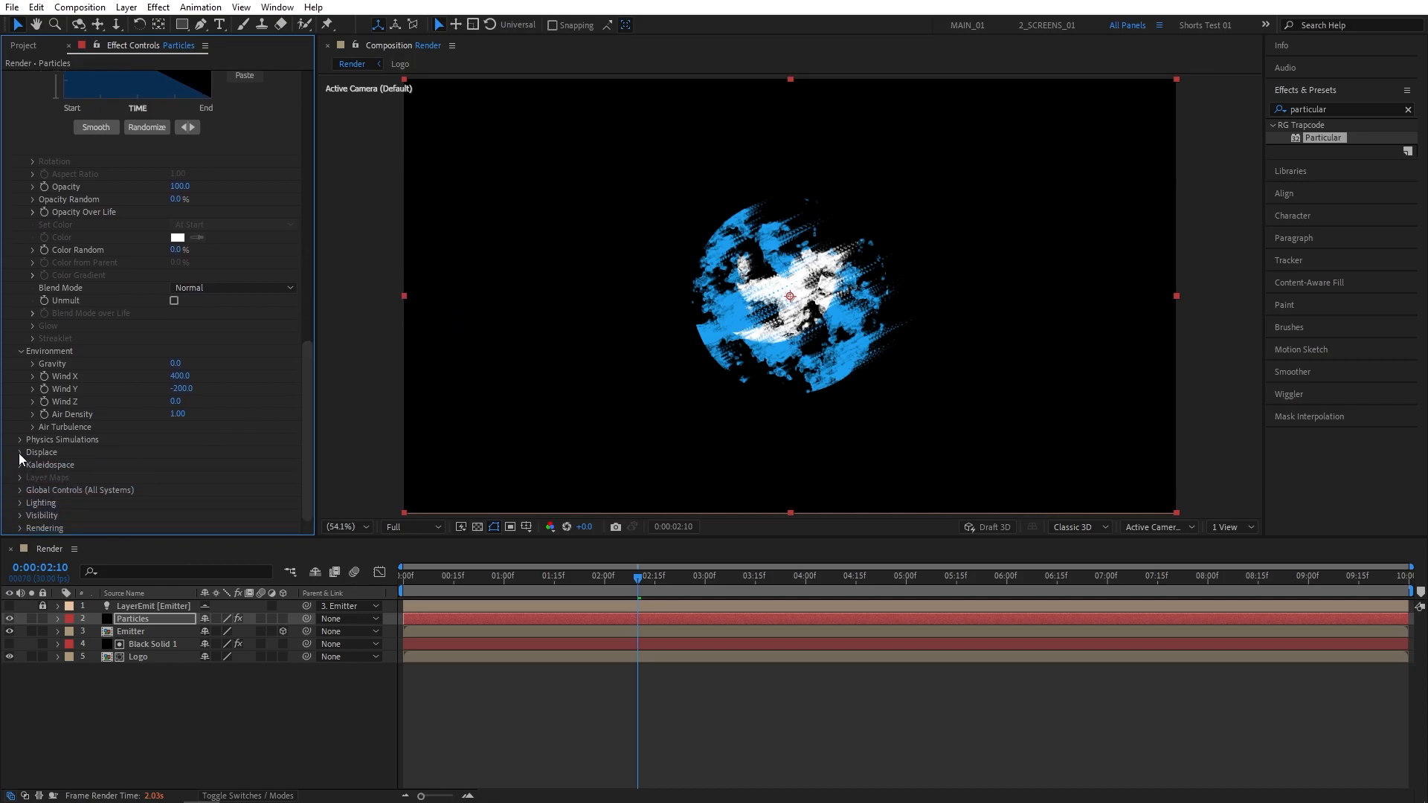
# Expand Displace > Turbulence Field and set TF Displace XYZ to 200
pyautogui.click(20, 452)
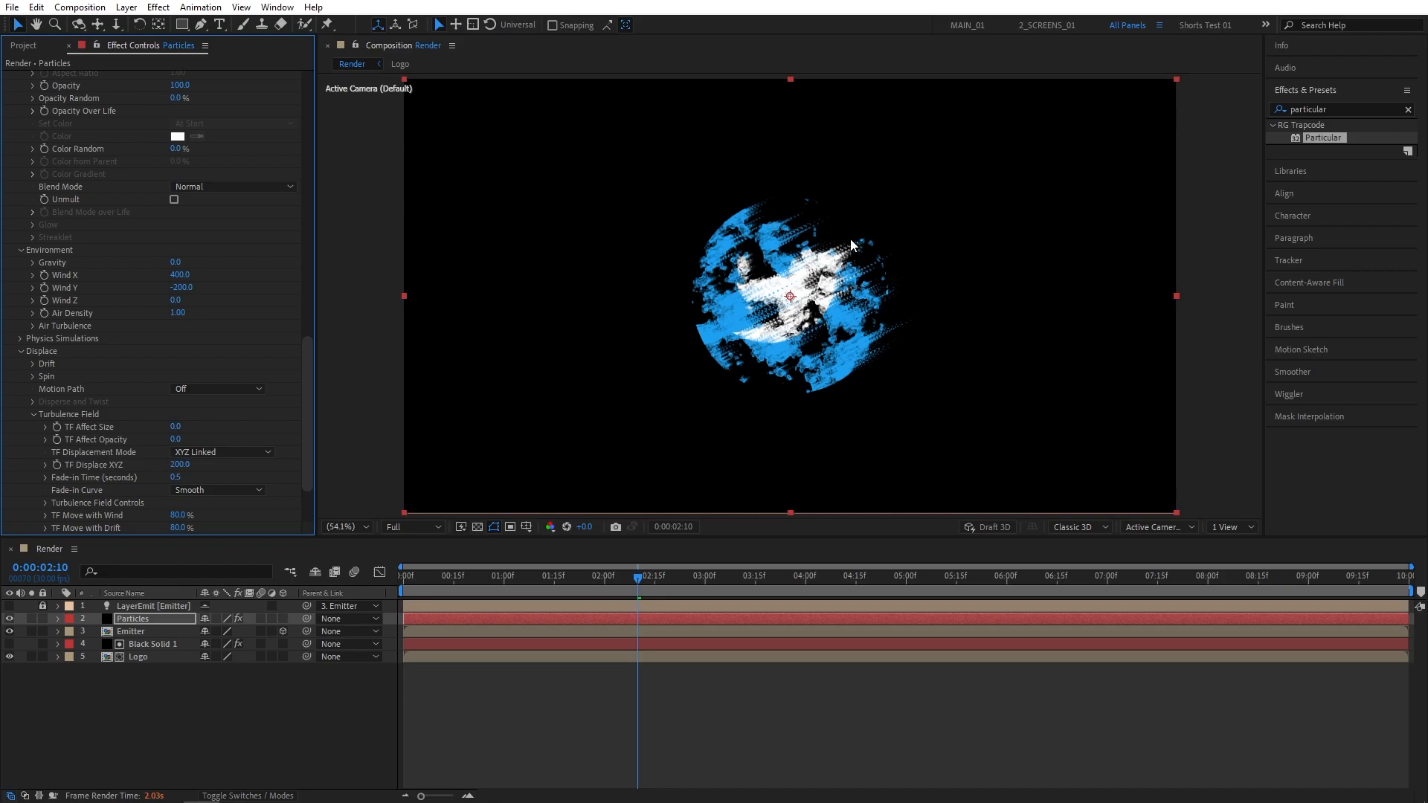
pyautogui.scroll(-3)
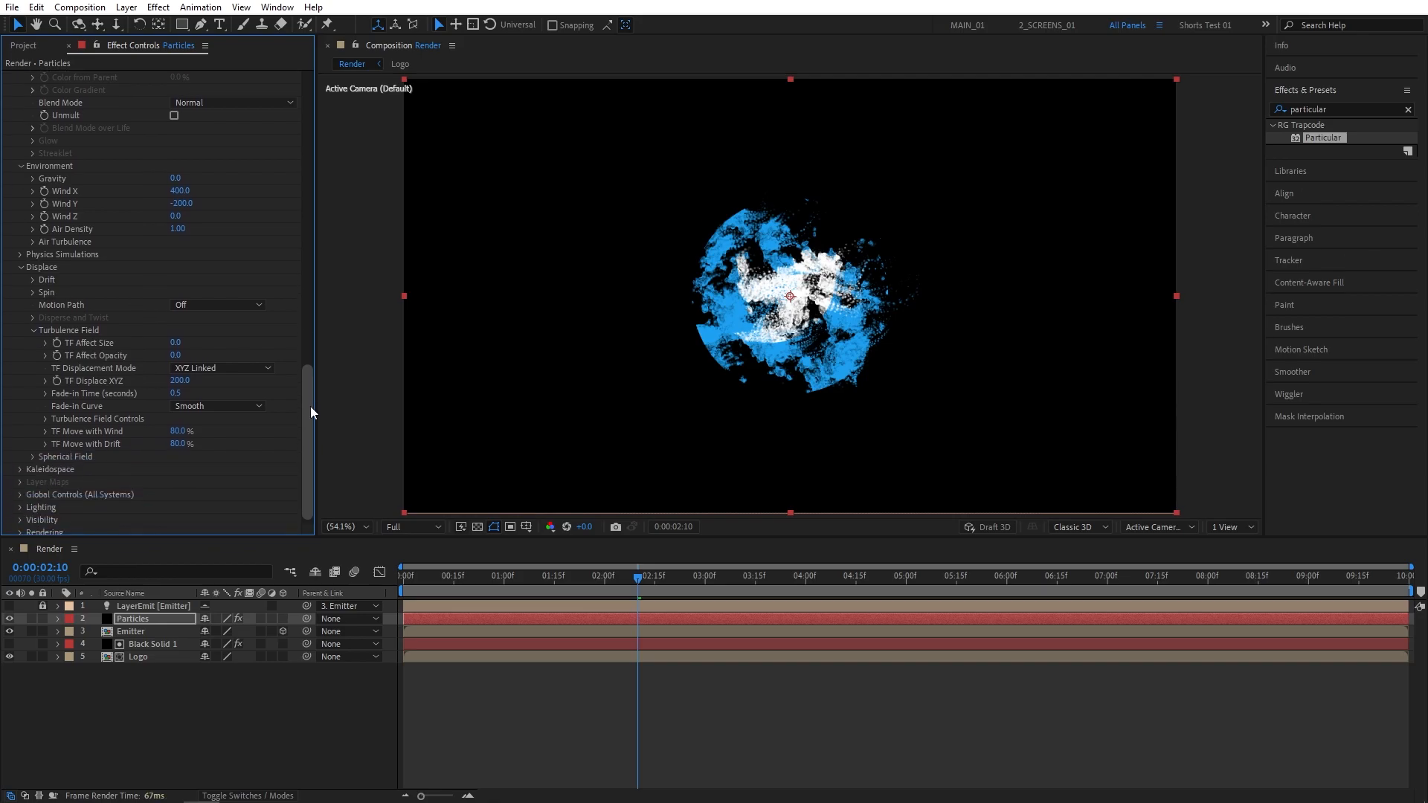
pyautogui.moveTo(103, 437)
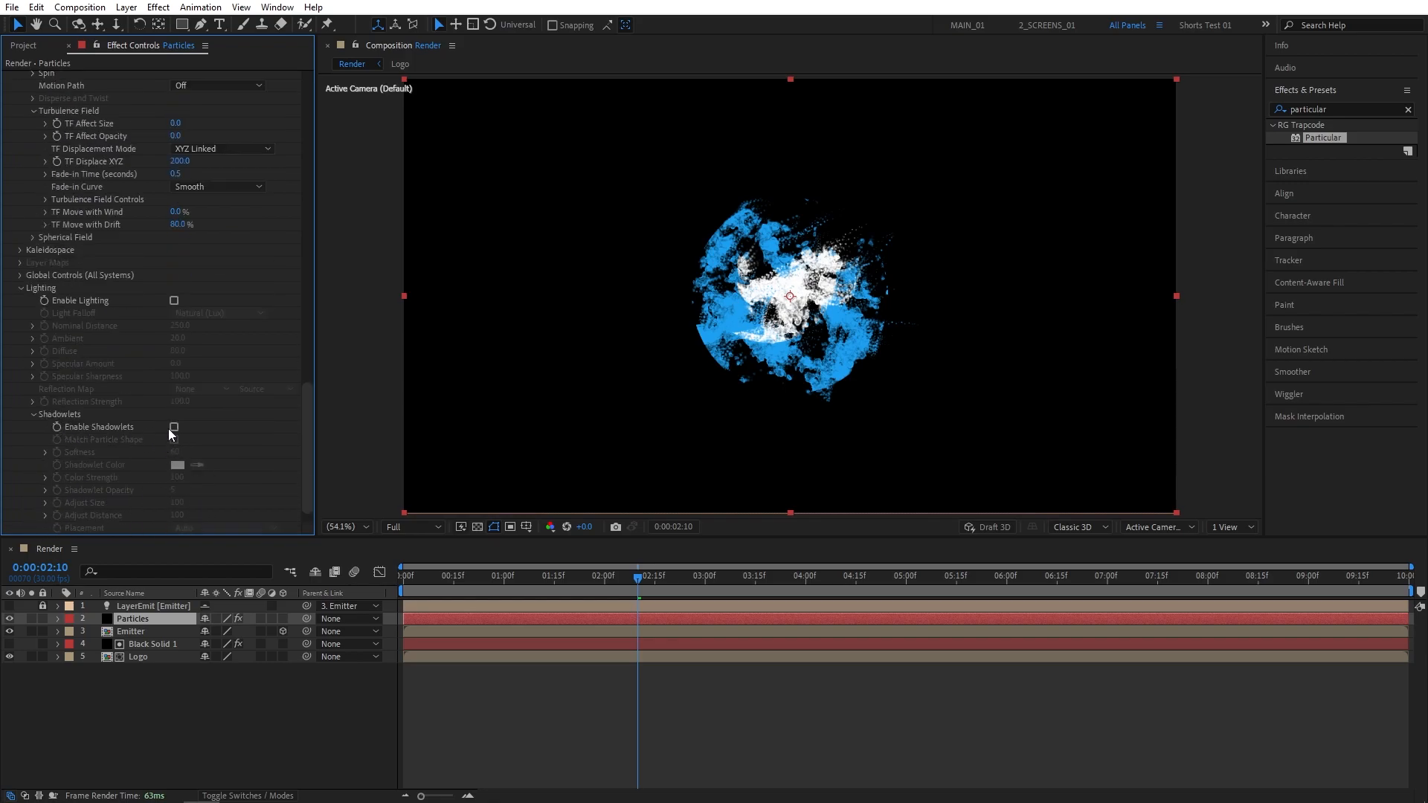
# Set TF Move with Wind to 0% and enable Shadowlets under Lighting
pyautogui.click(174, 427)
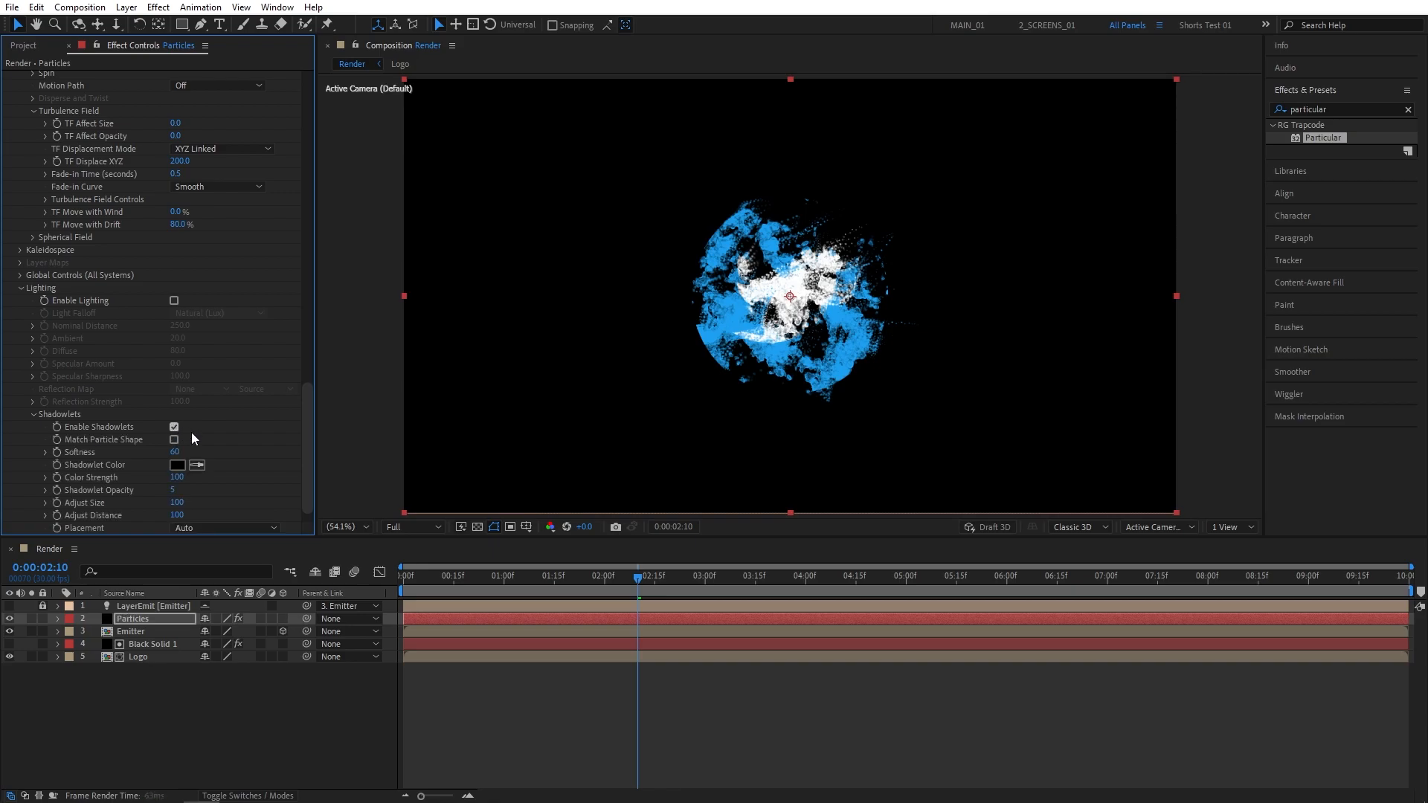
pyautogui.scroll(3)
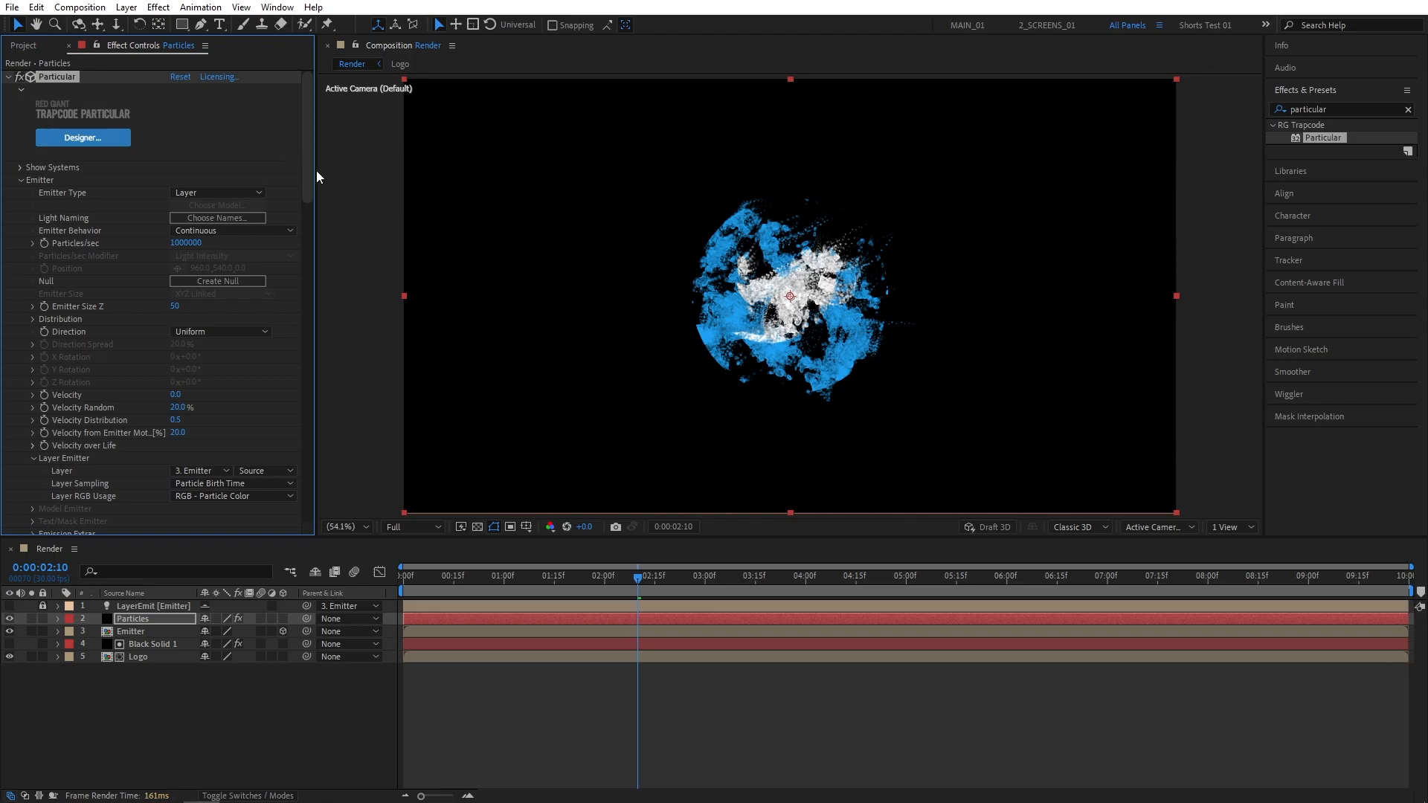
# Add System 2 in Particular Designer and apply it back to the effect
pyautogui.click(687, 576)
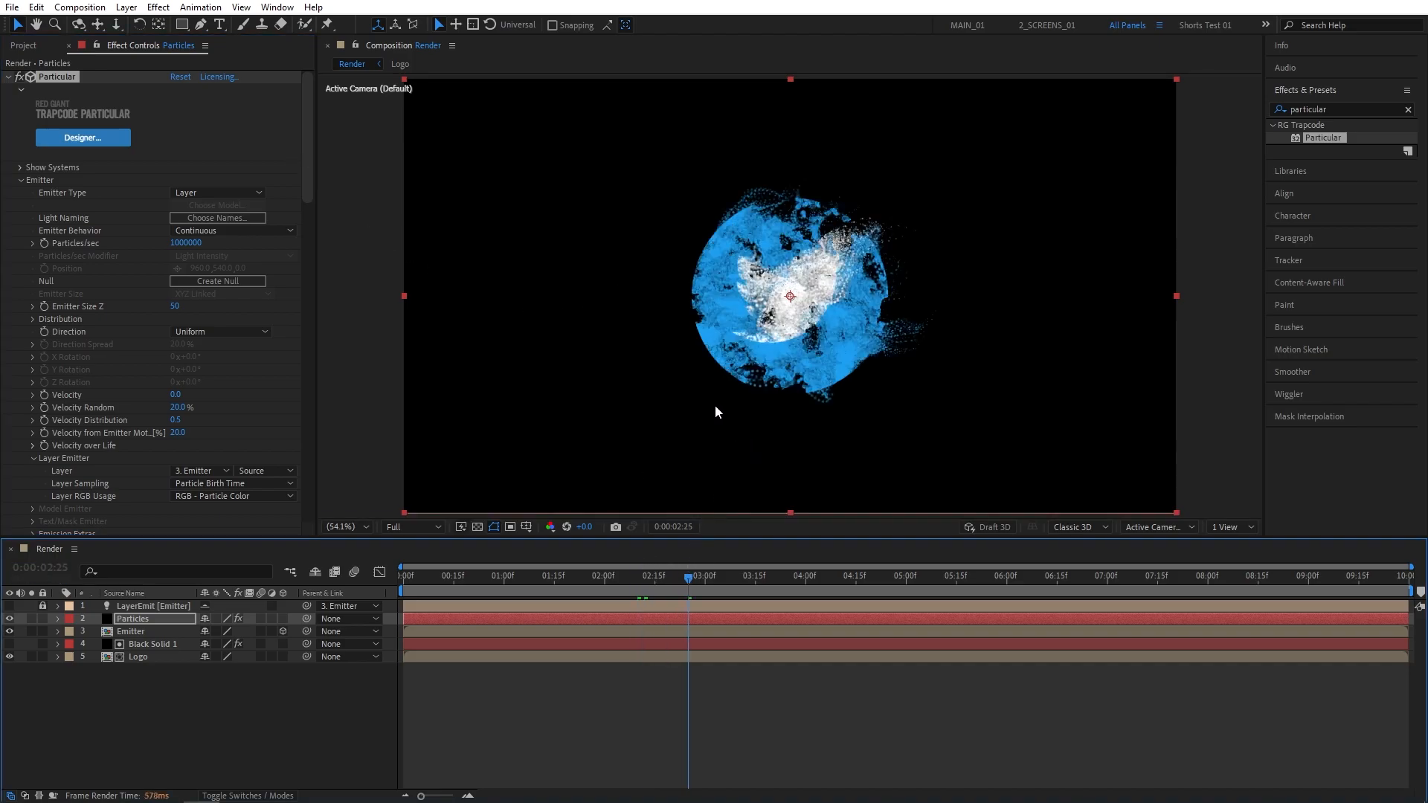
pyautogui.scroll(-3)
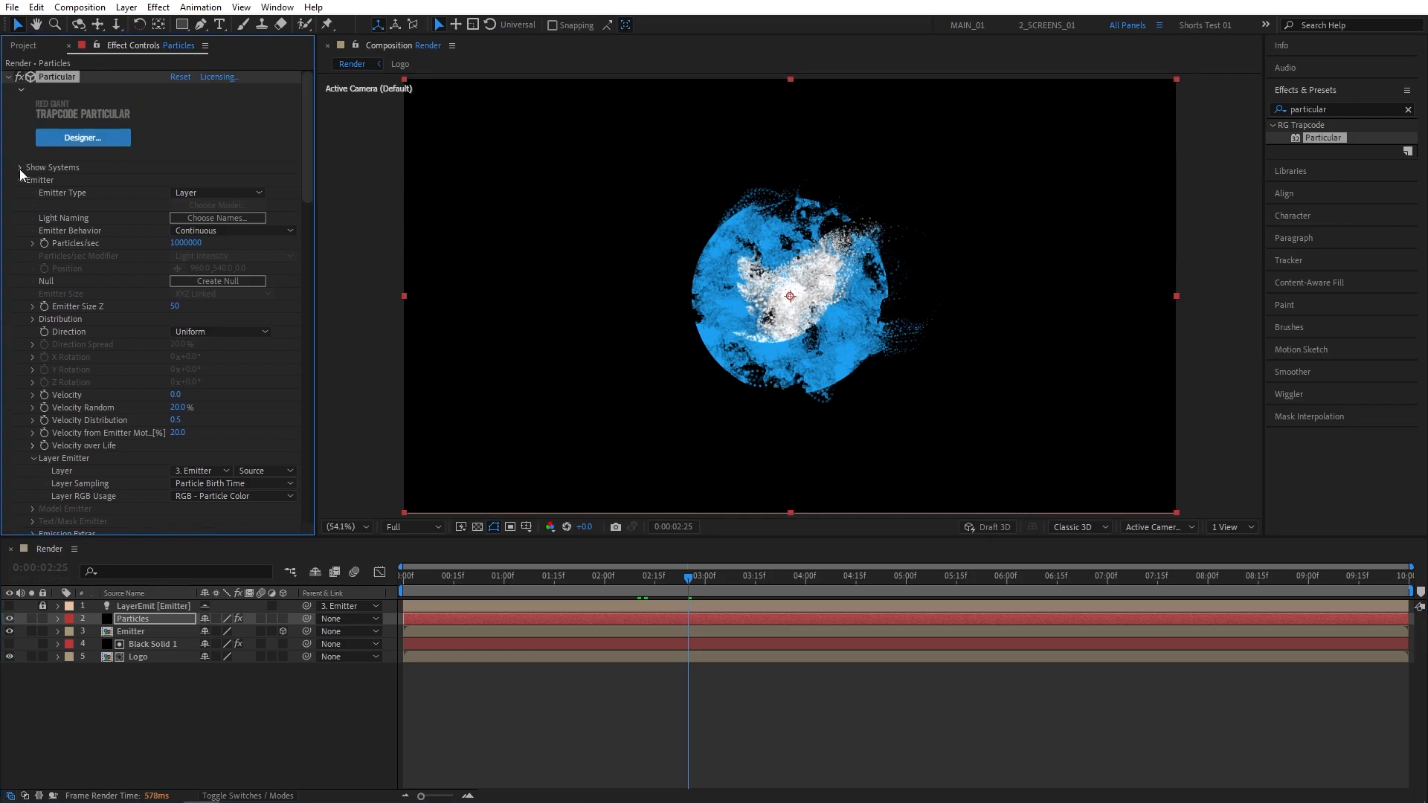
pyautogui.click(20, 168)
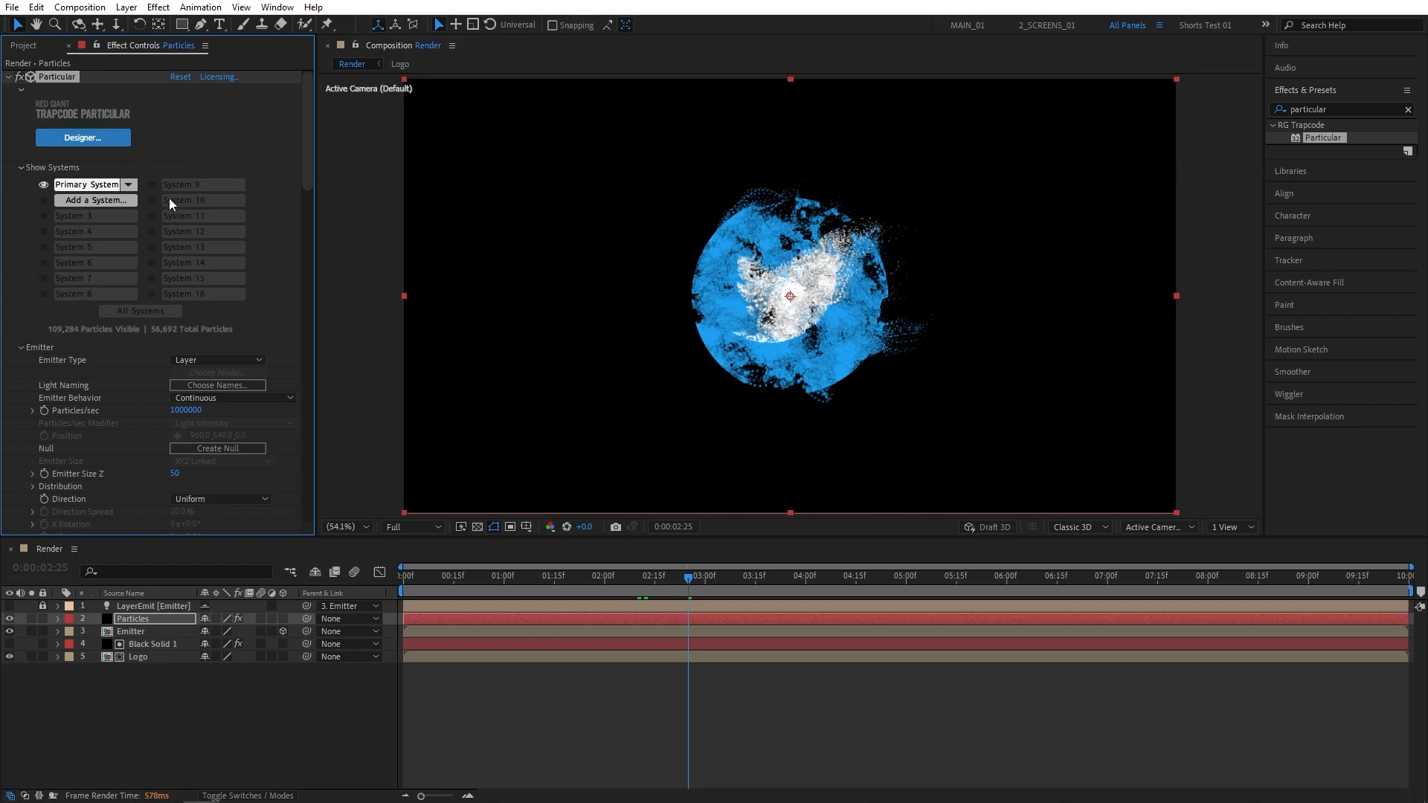
pyautogui.click(82, 137)
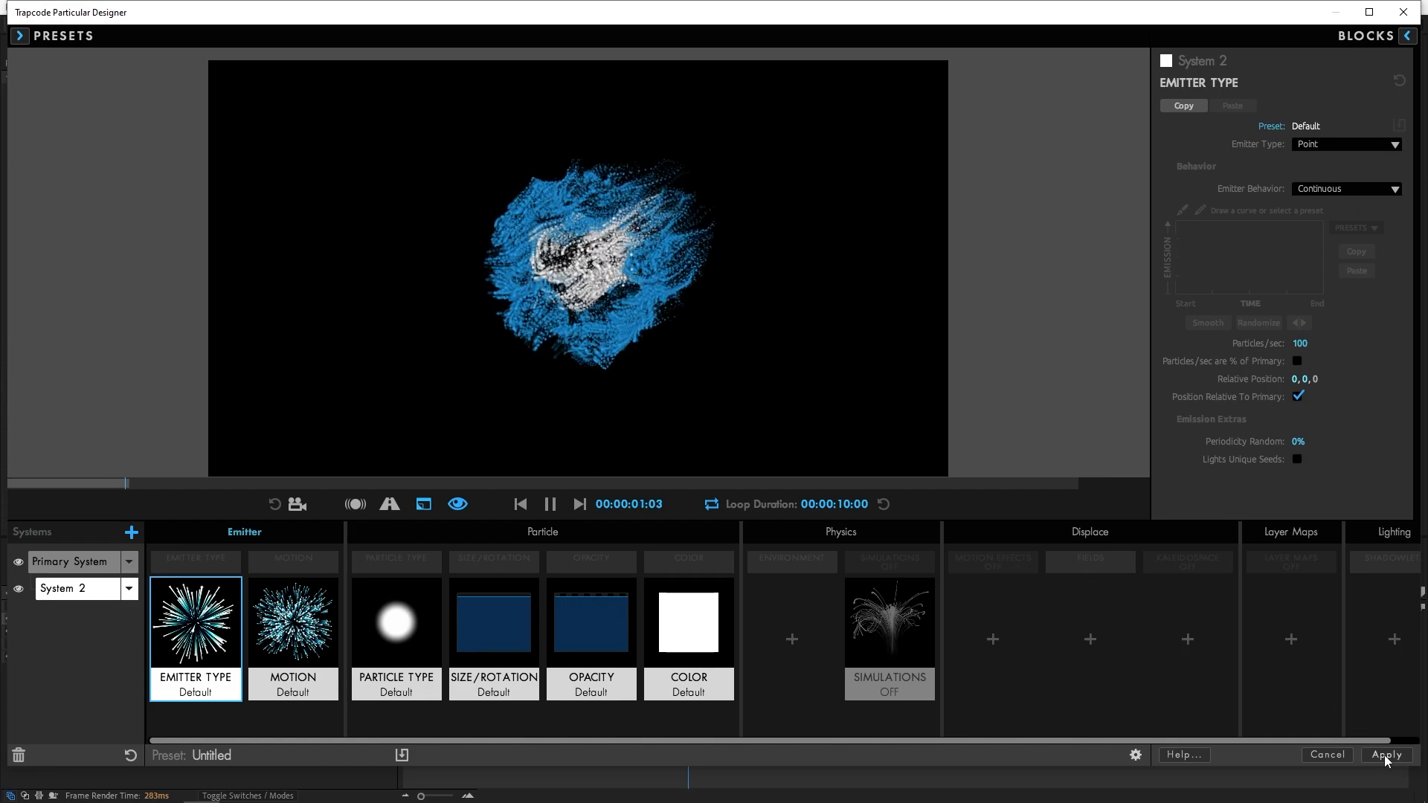
pyautogui.click(1384, 755)
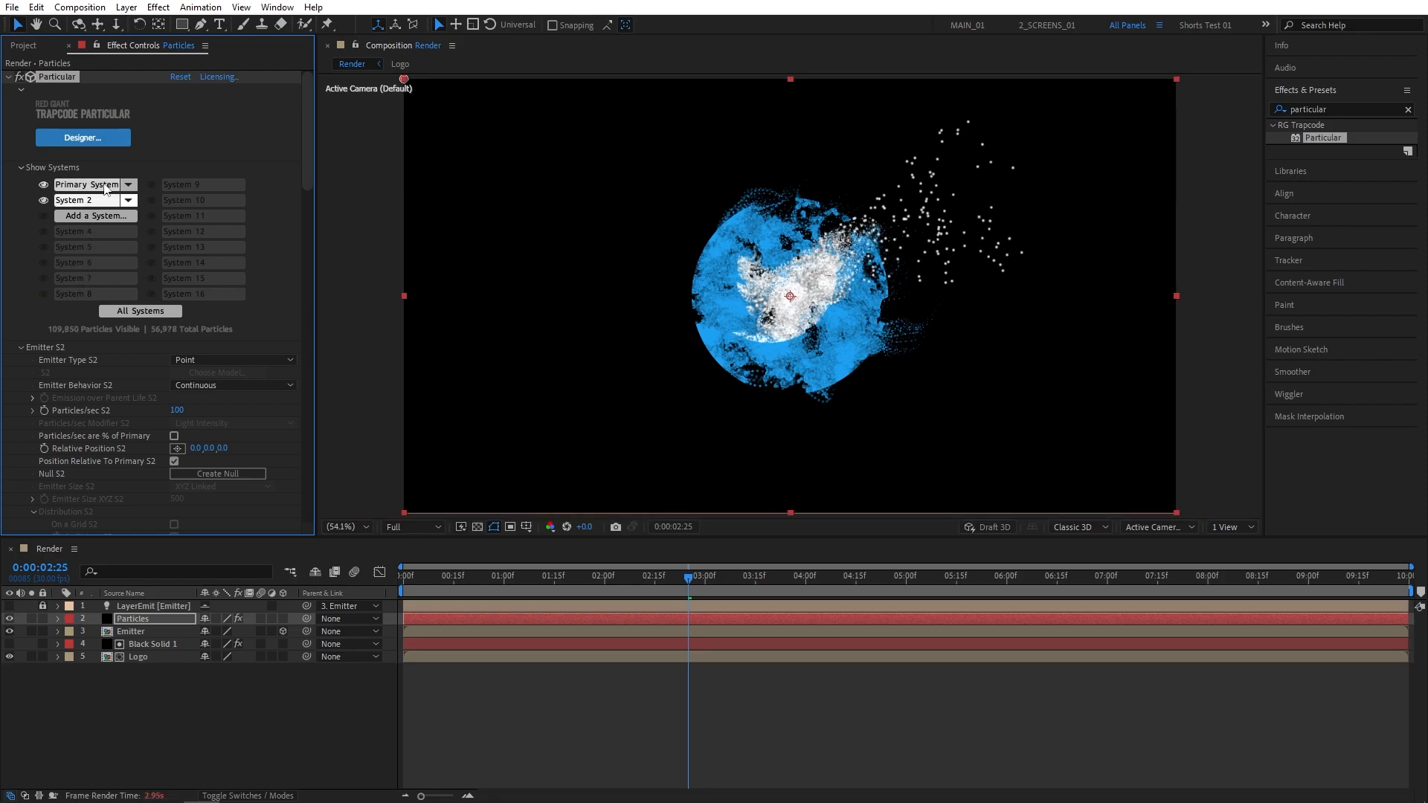
# Set Particles/sec S2 to 10 and Emitter Type S2 to Emit from Parent System
pyautogui.click(75, 199)
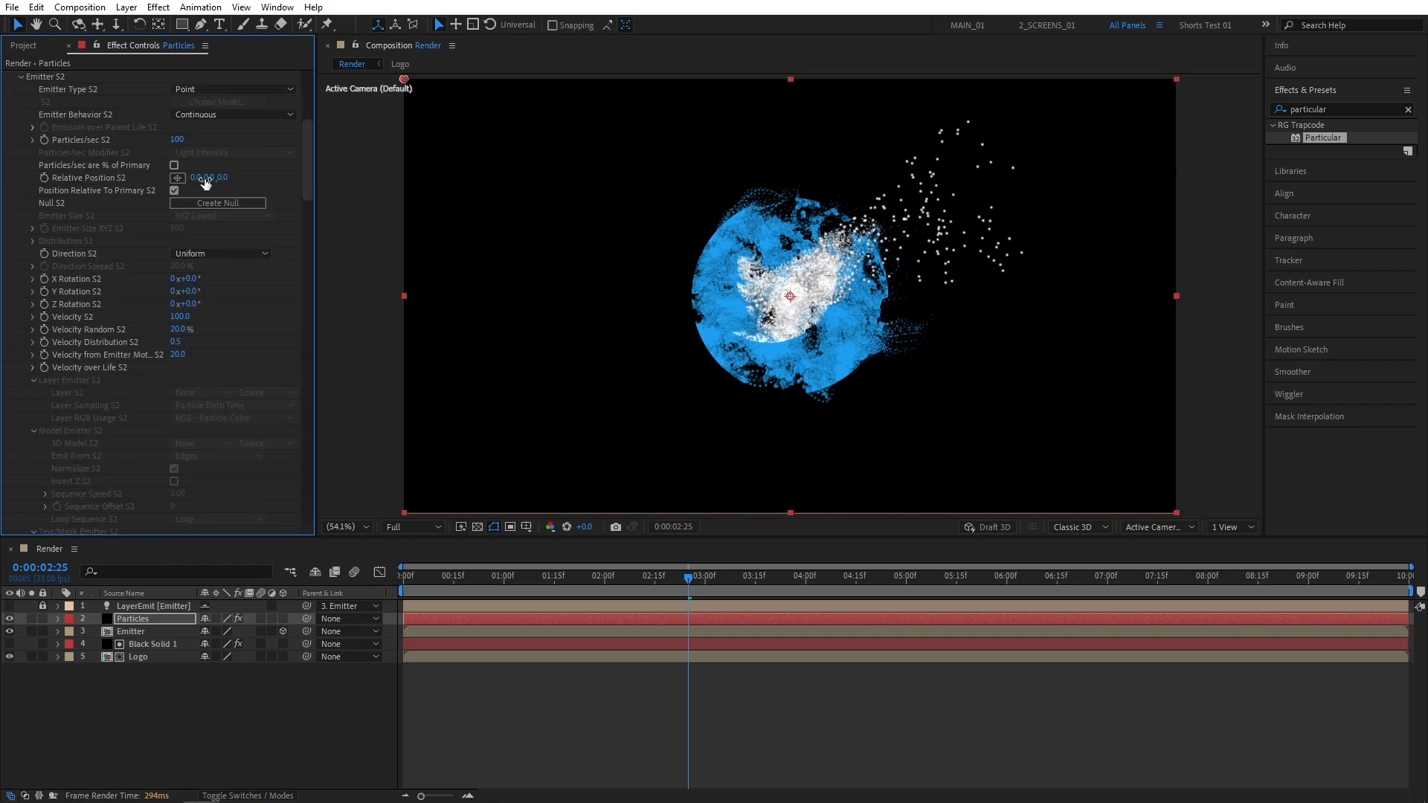
pyautogui.scroll(3)
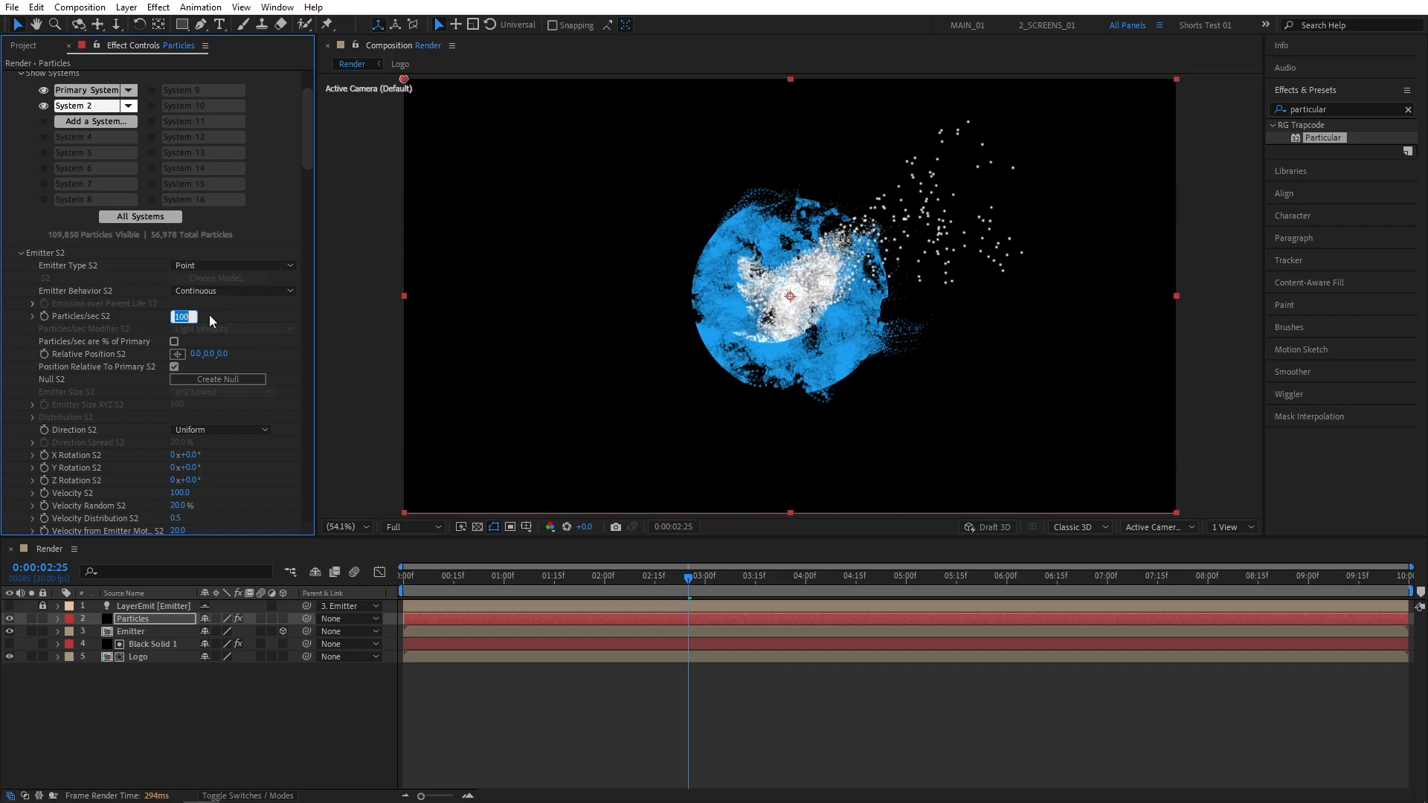
pyautogui.write('10')
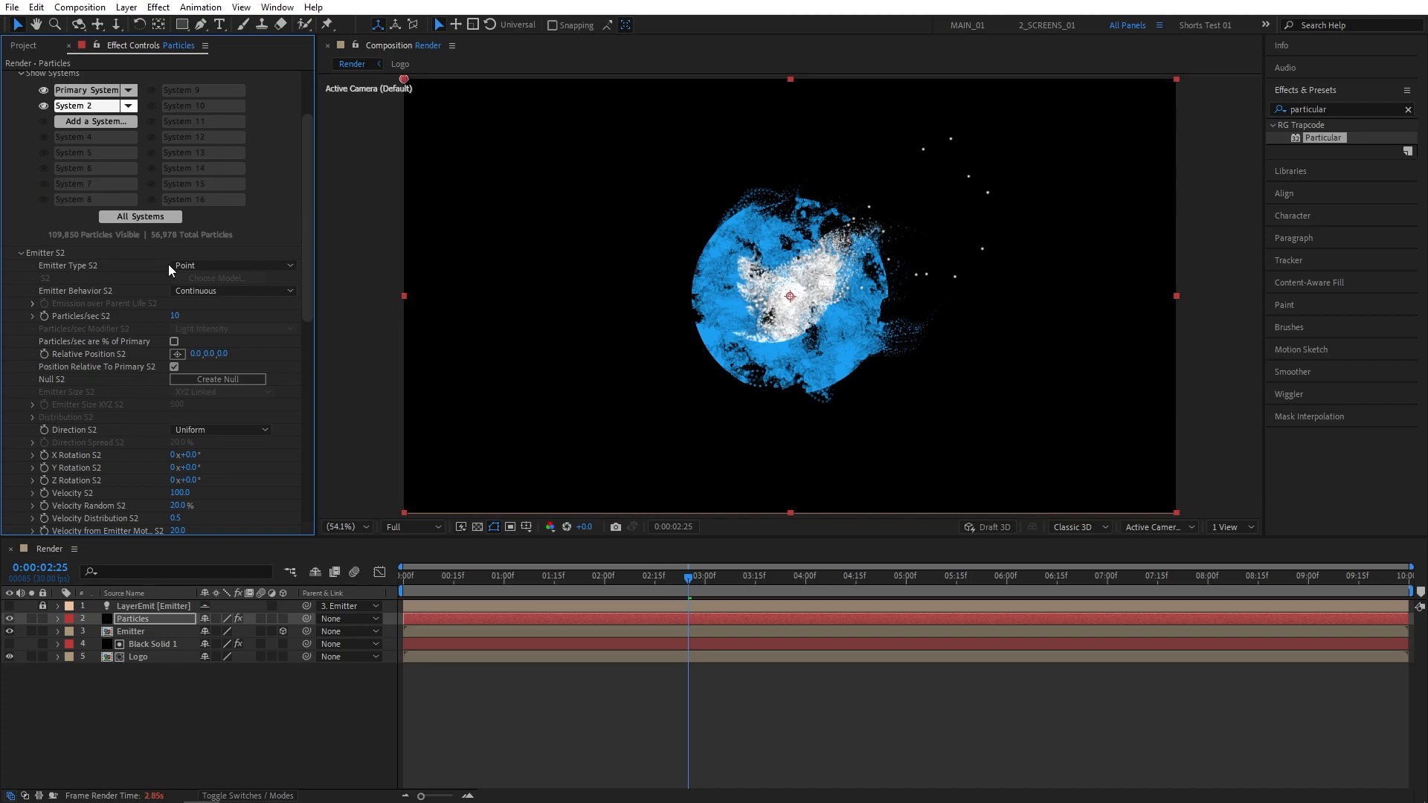
pyautogui.click(233, 265)
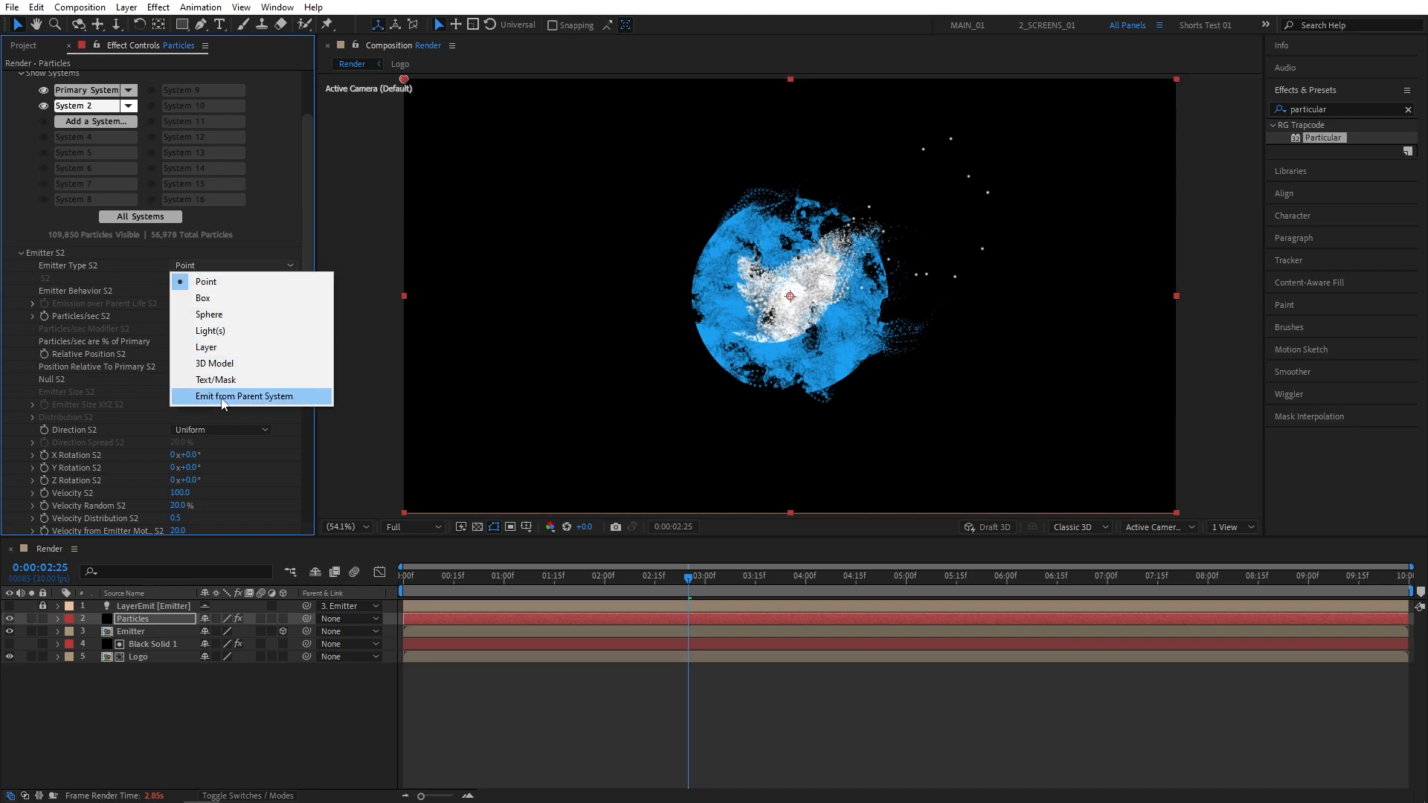
pyautogui.click(244, 395)
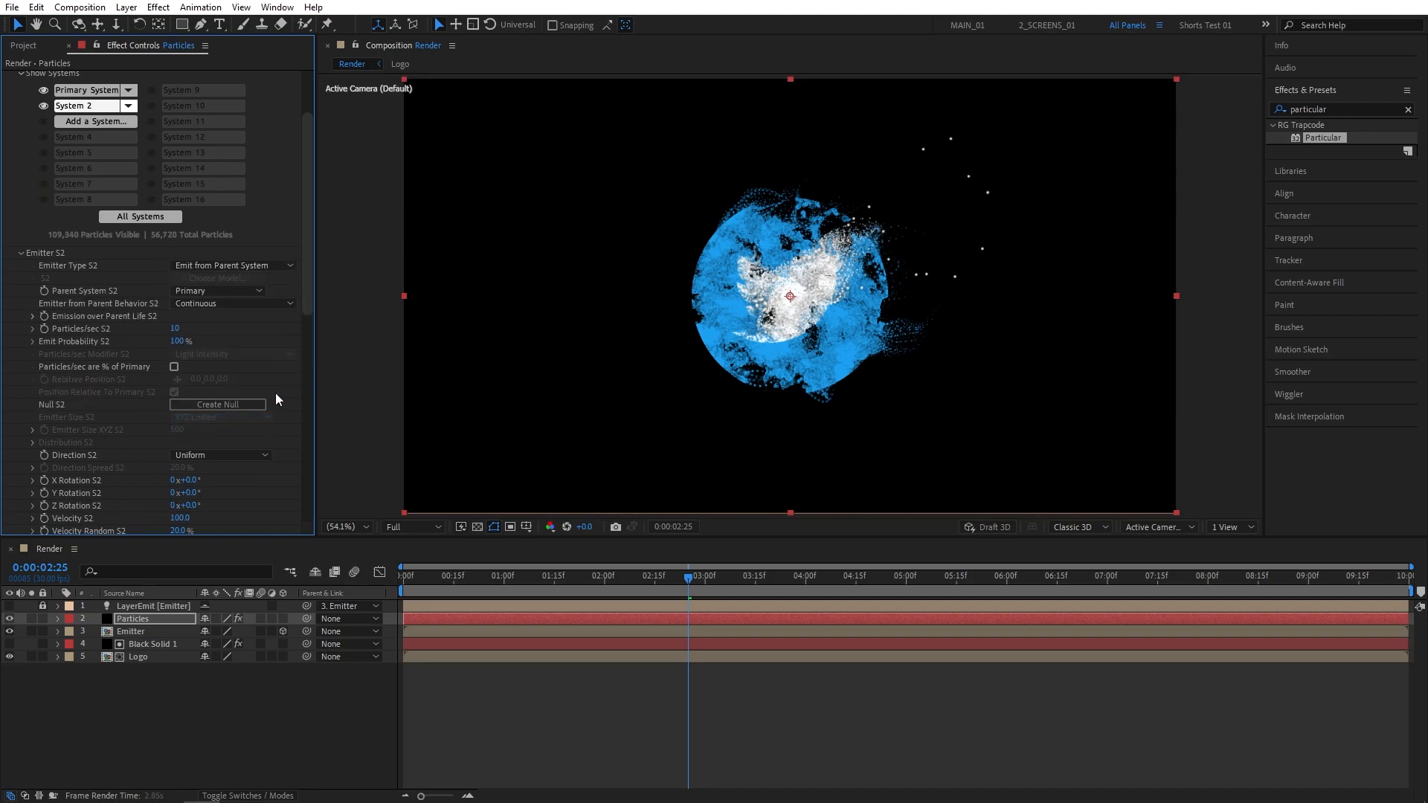
pyautogui.moveTo(806, 177)
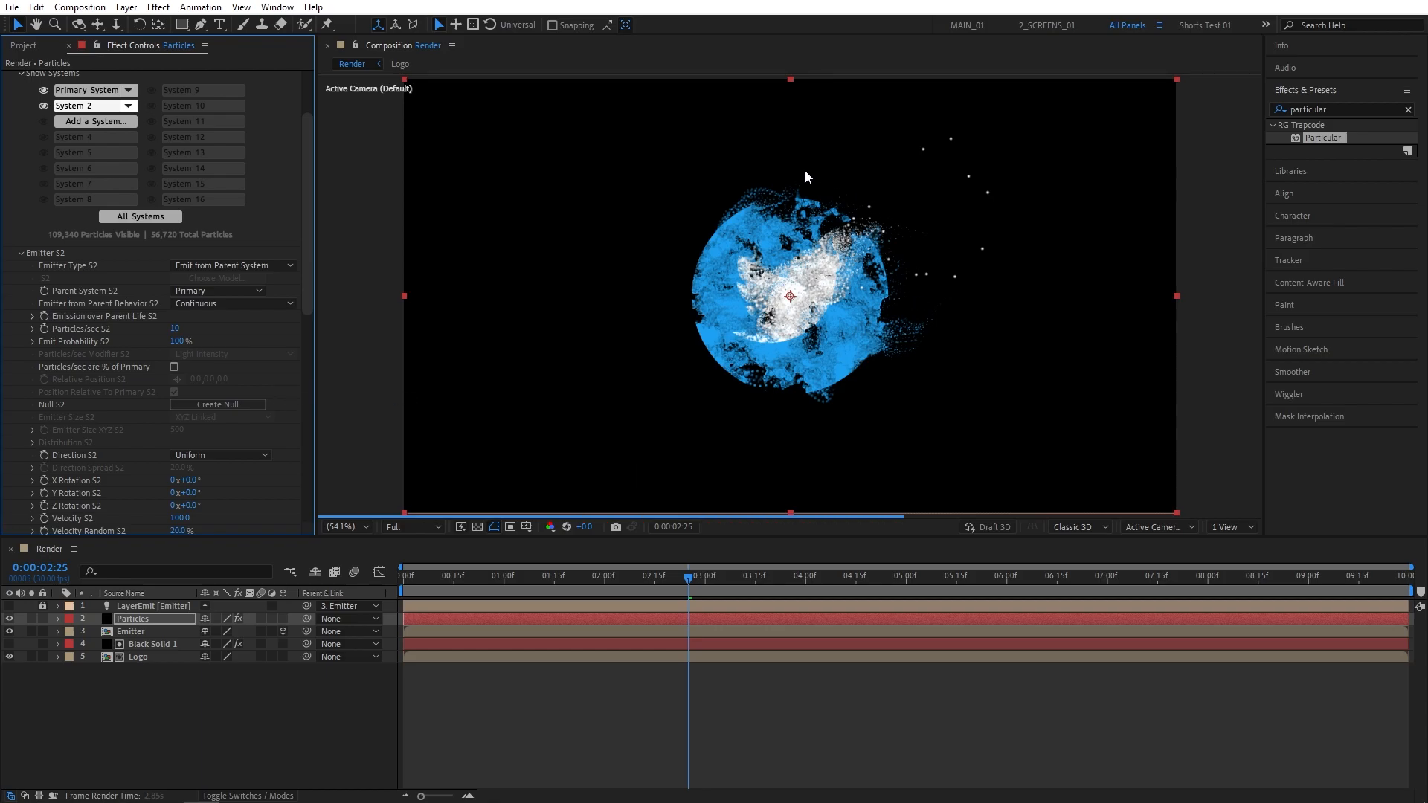
pyautogui.moveTo(687, 229)
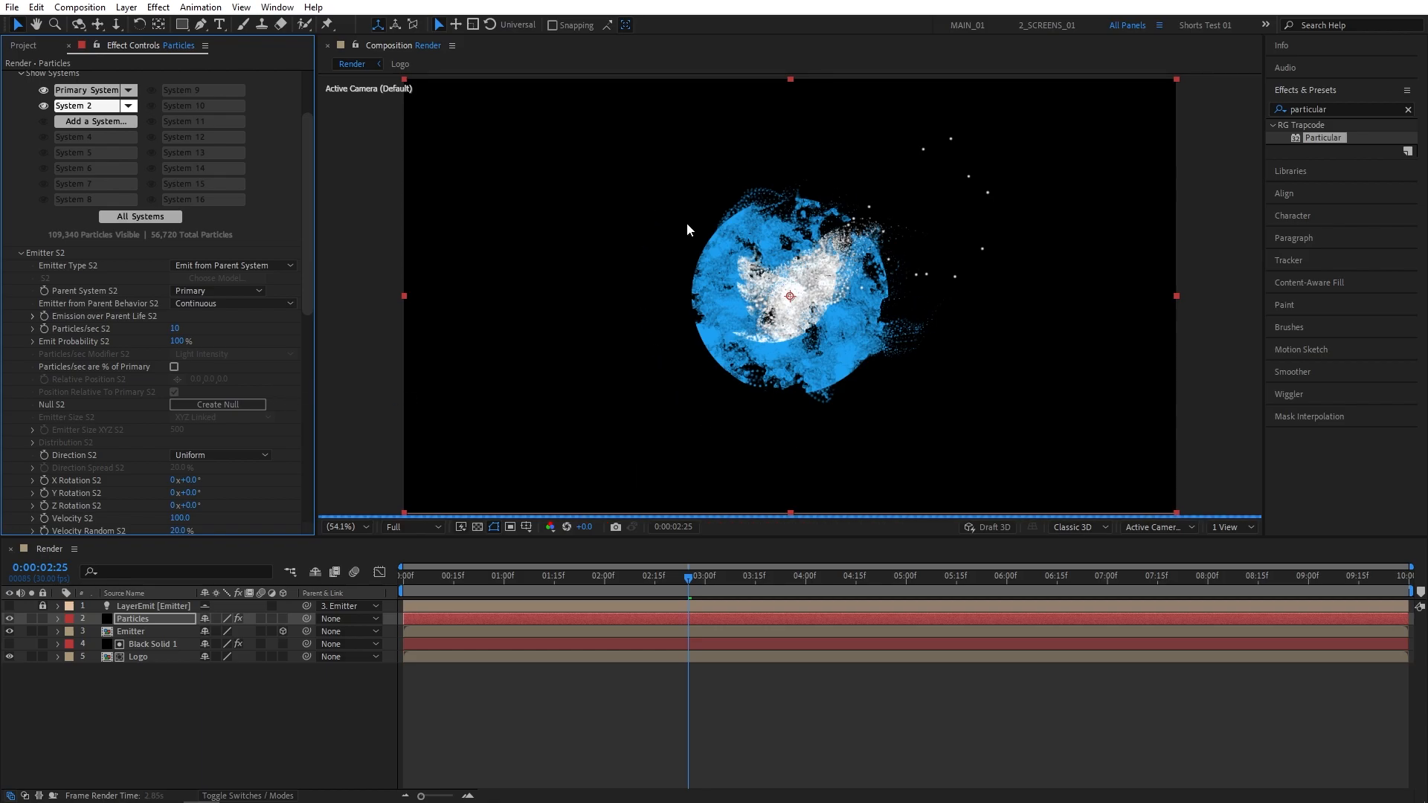
pyautogui.moveTo(642, 434)
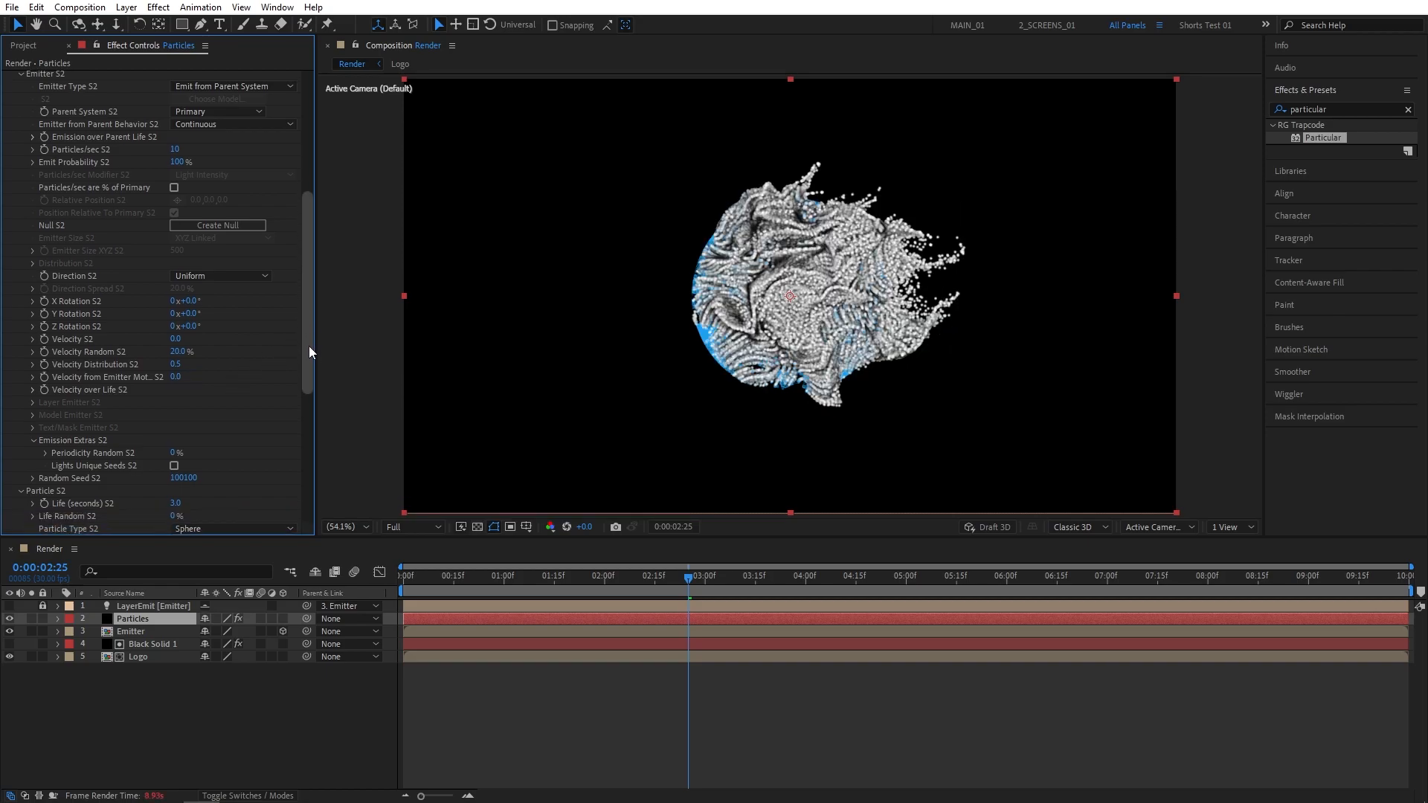
# Set Velocity S2 to 0, Life S2 to 0.5, Size S2 to 1 and Color from Parent S2 to 100%
pyautogui.scroll(-3)
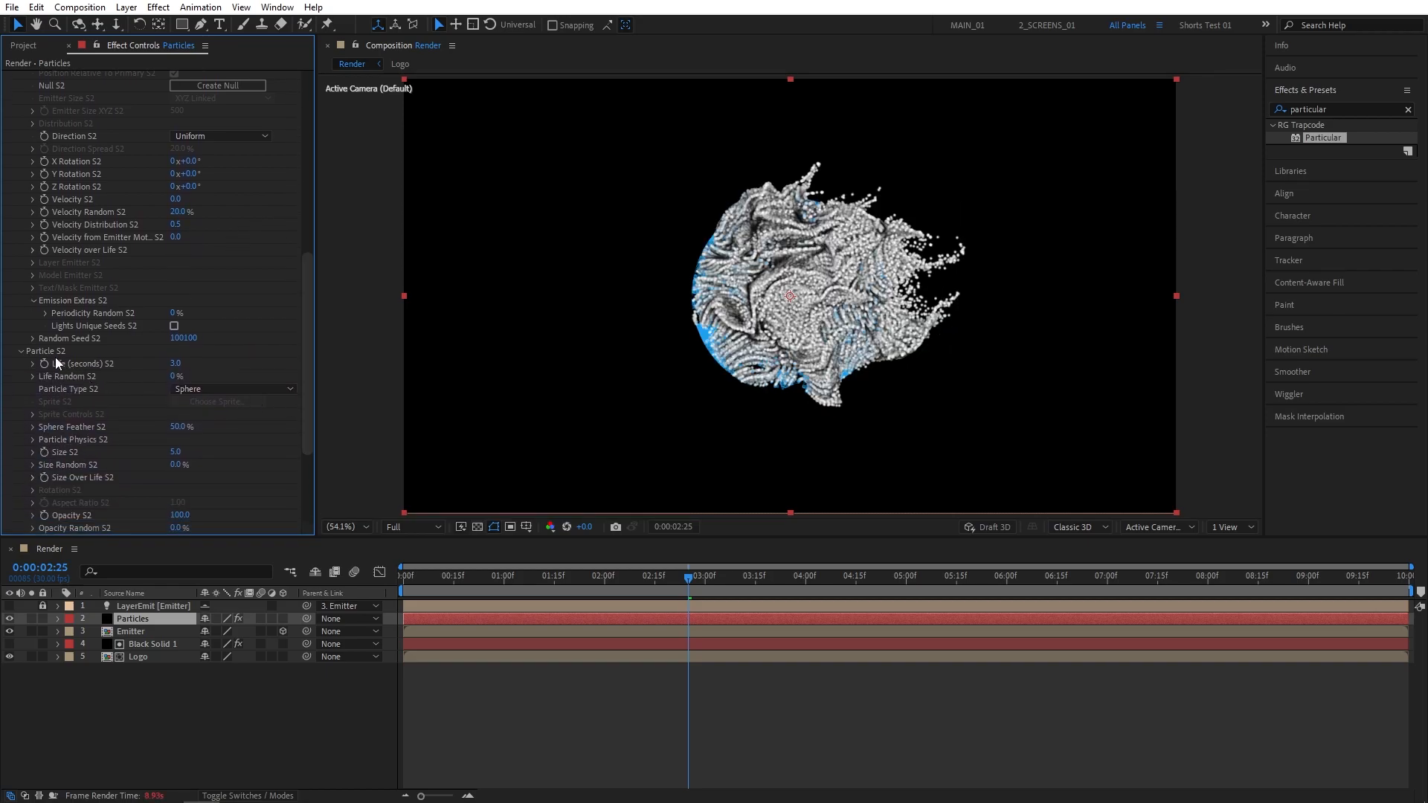
pyautogui.doubleClick(183, 363)
pyautogui.write('0.5')
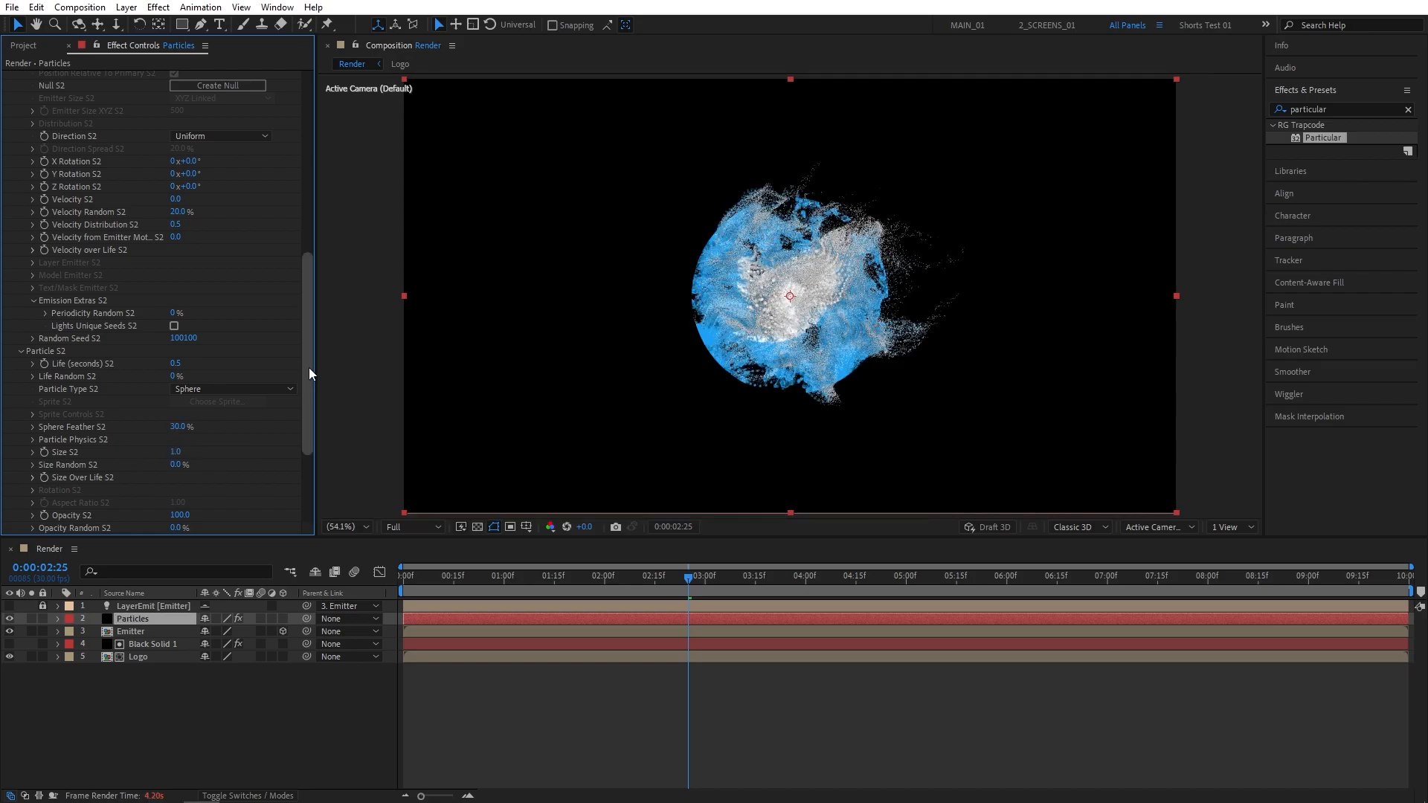
pyautogui.scroll(-3)
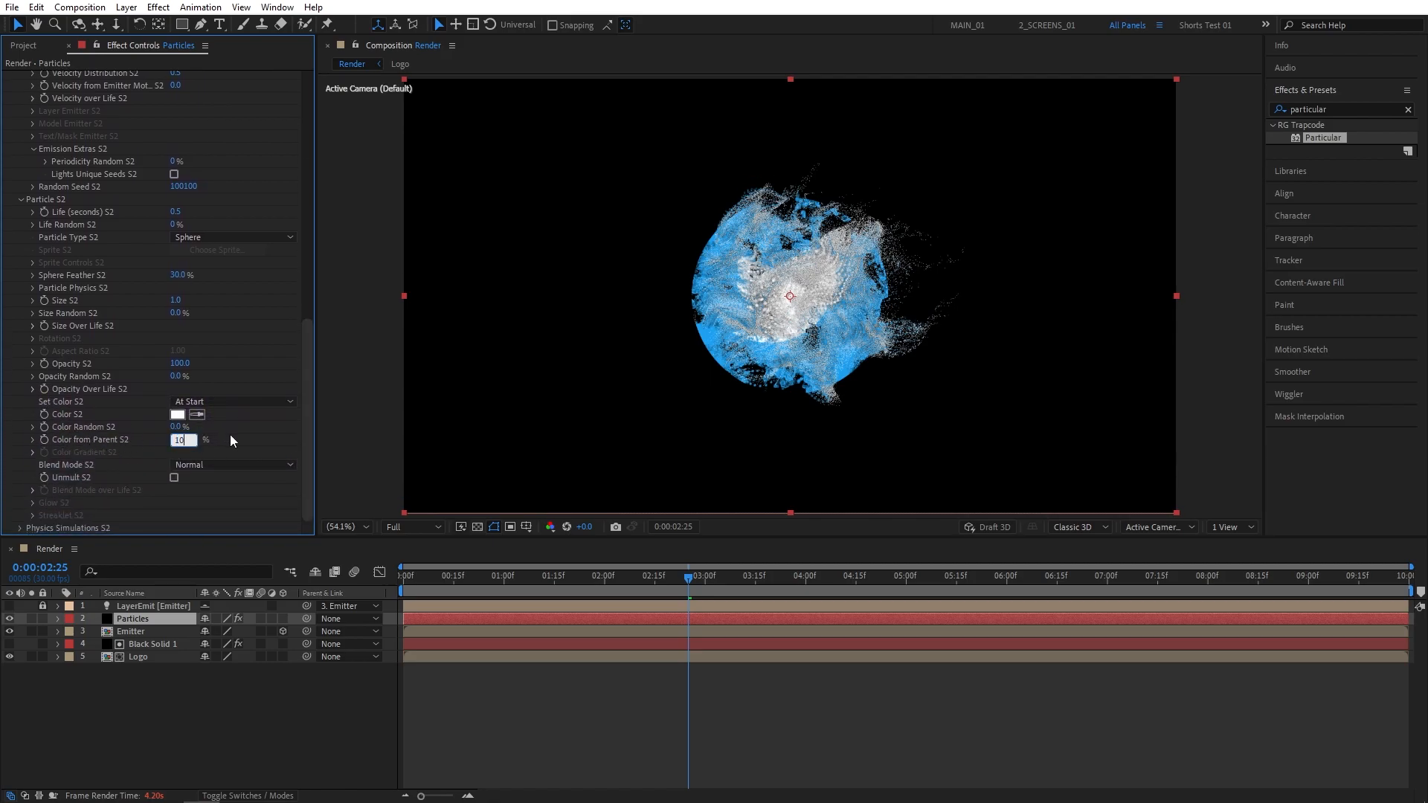
pyautogui.write('100.0')
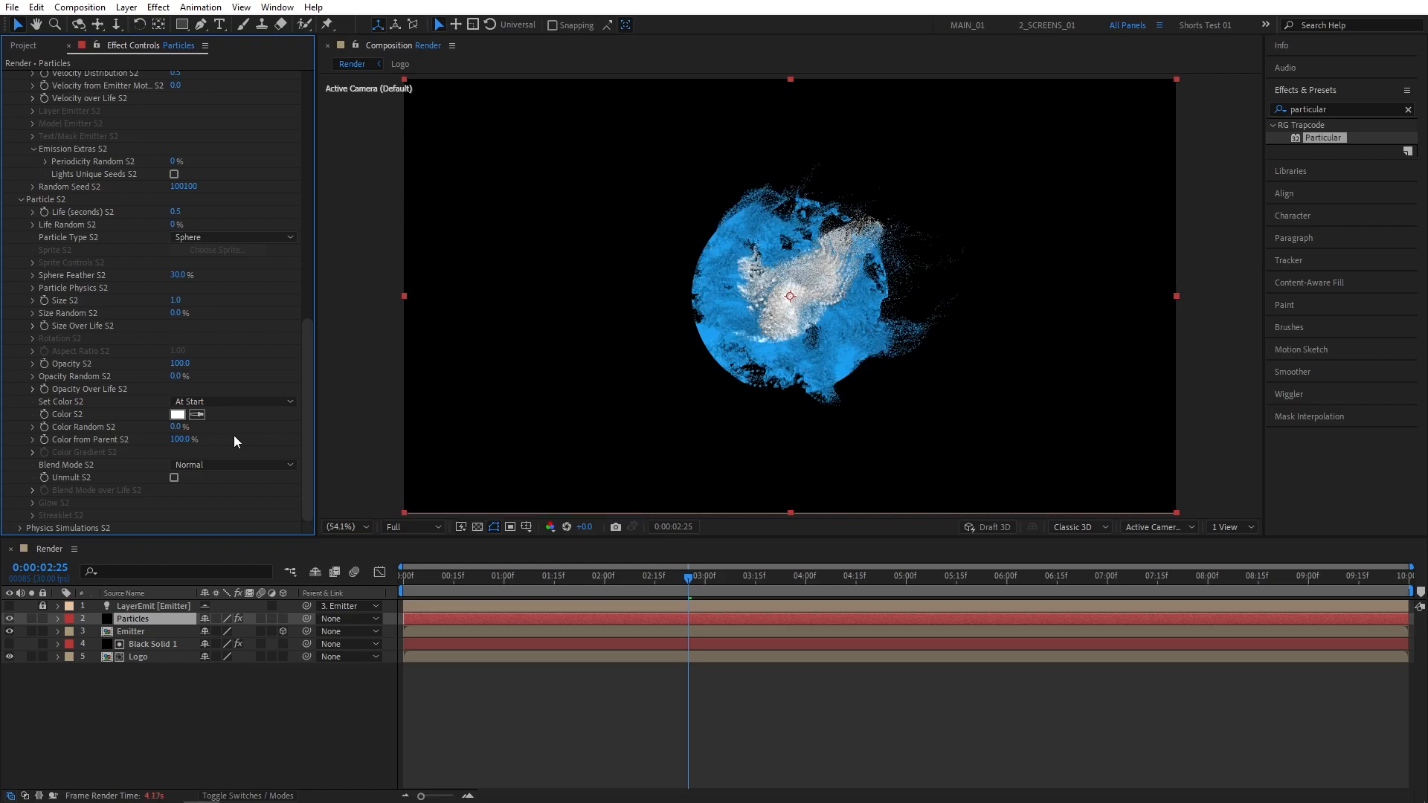
pyautogui.moveTo(311, 442)
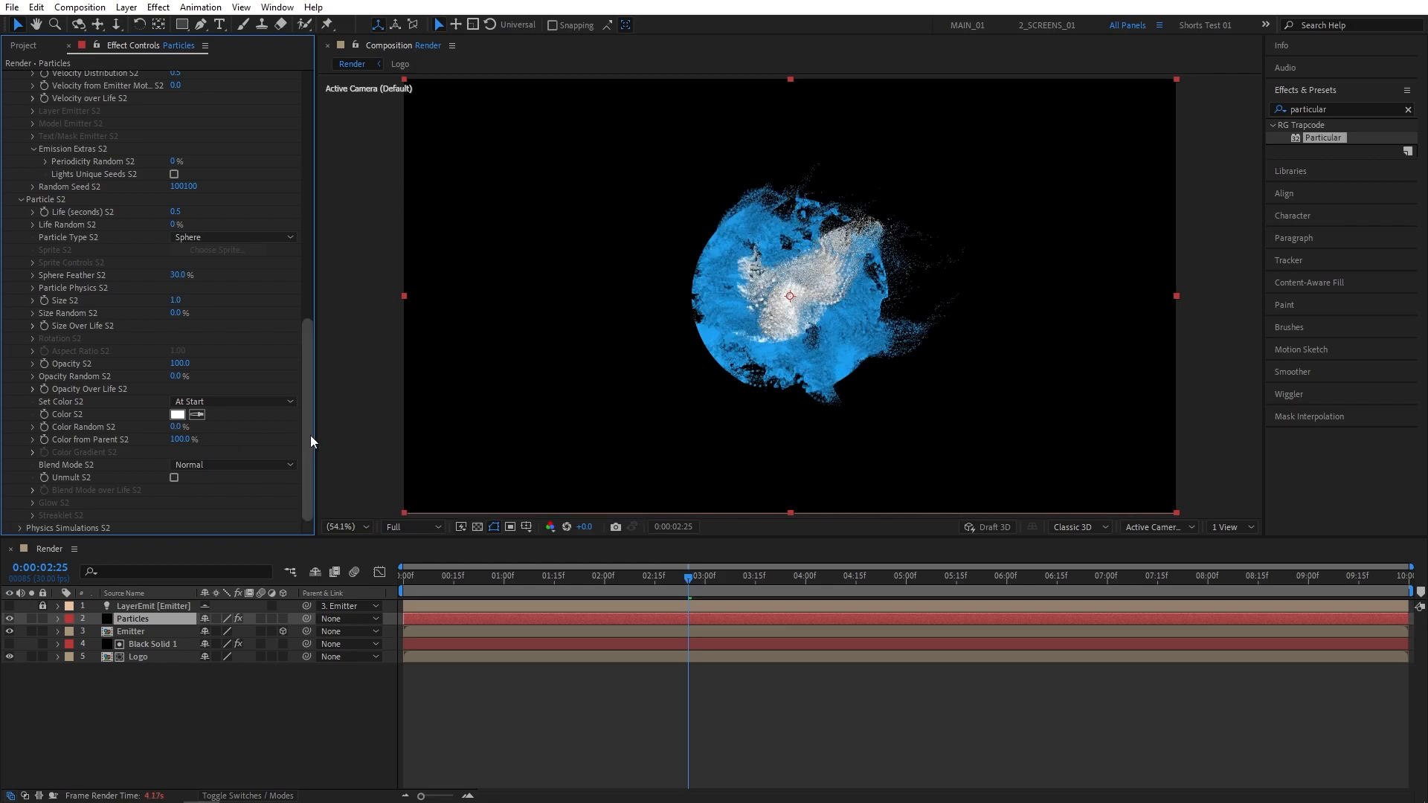
pyautogui.scroll(3)
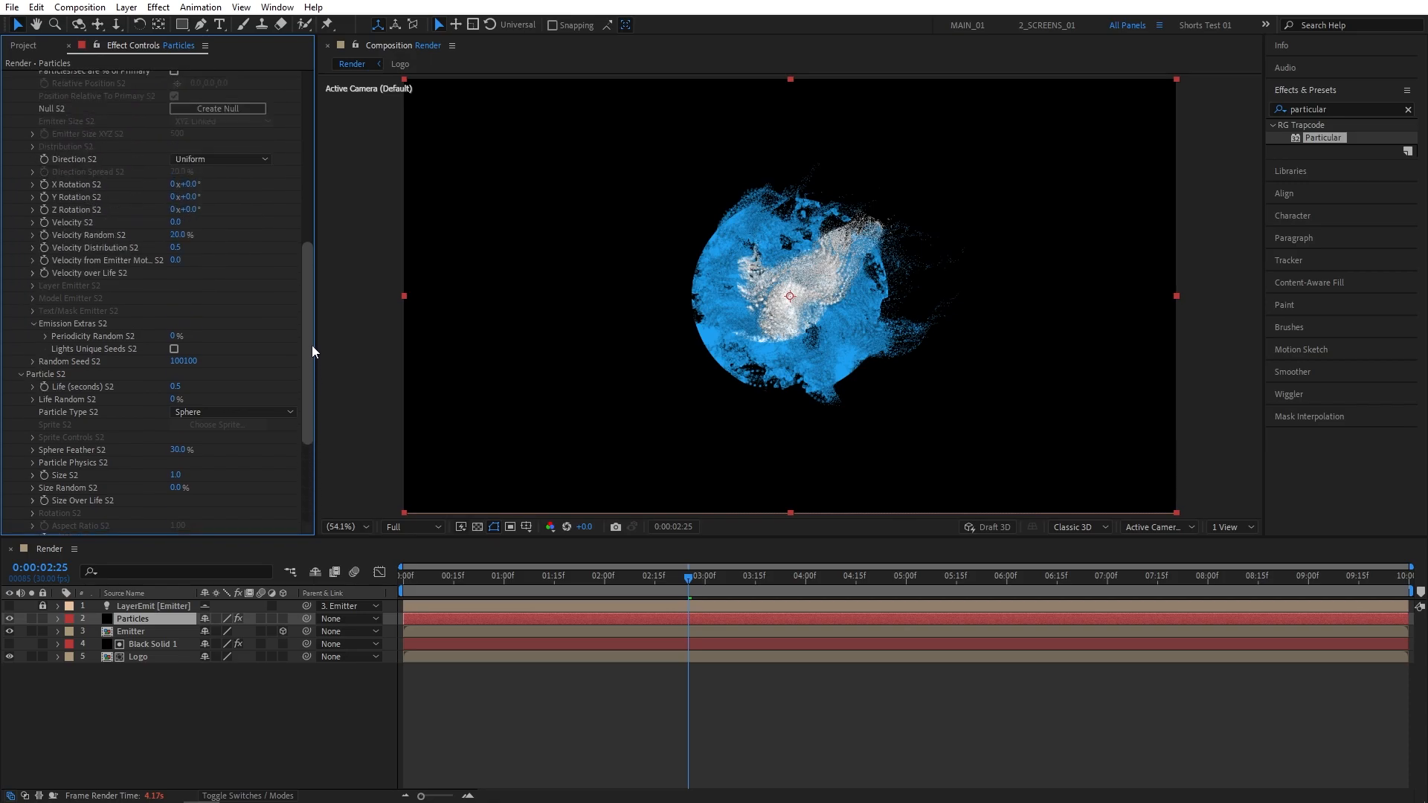
pyautogui.scroll(-3)
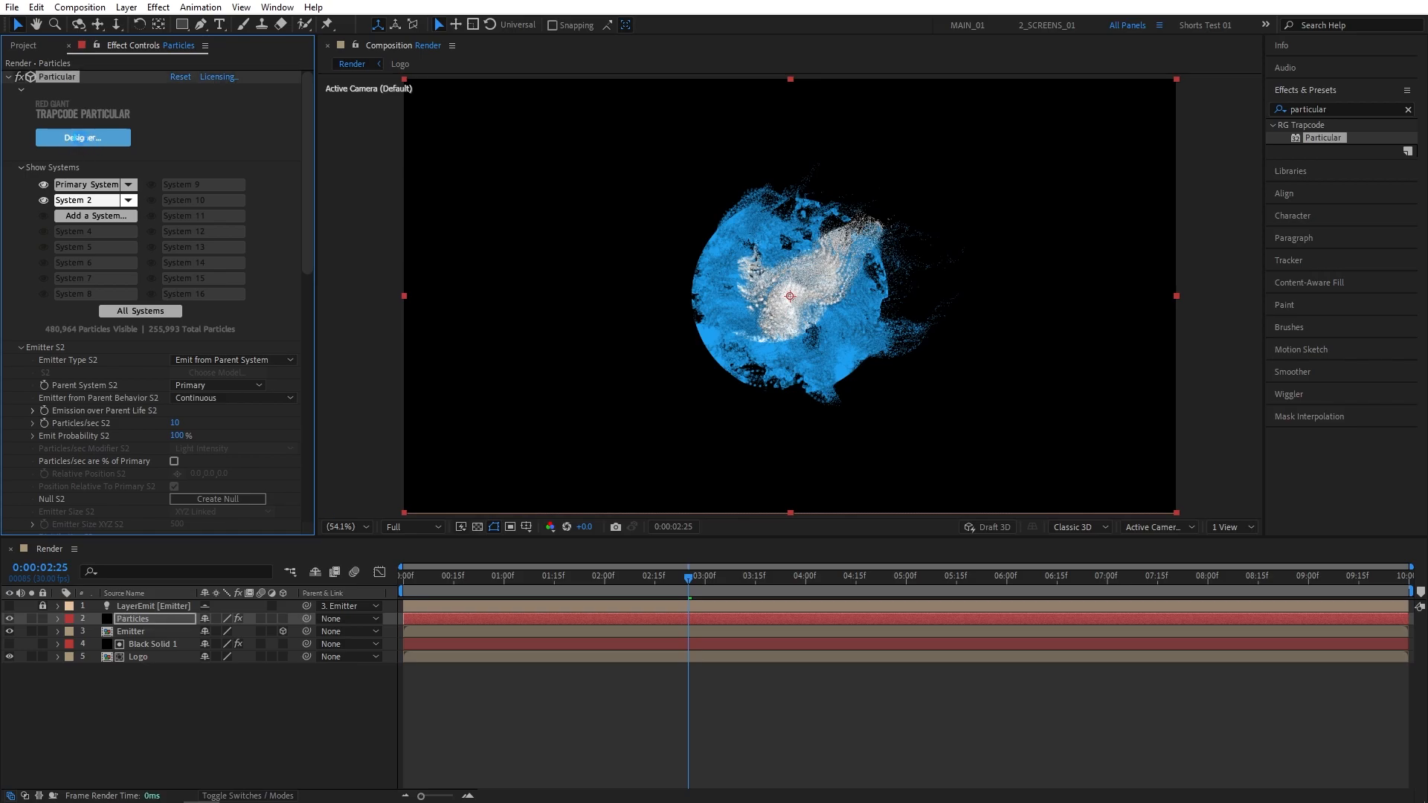
# Copy the Primary System's Environment and paste it into System 2 (Wind X 400, Wind Y -200)
pyautogui.click(81, 137)
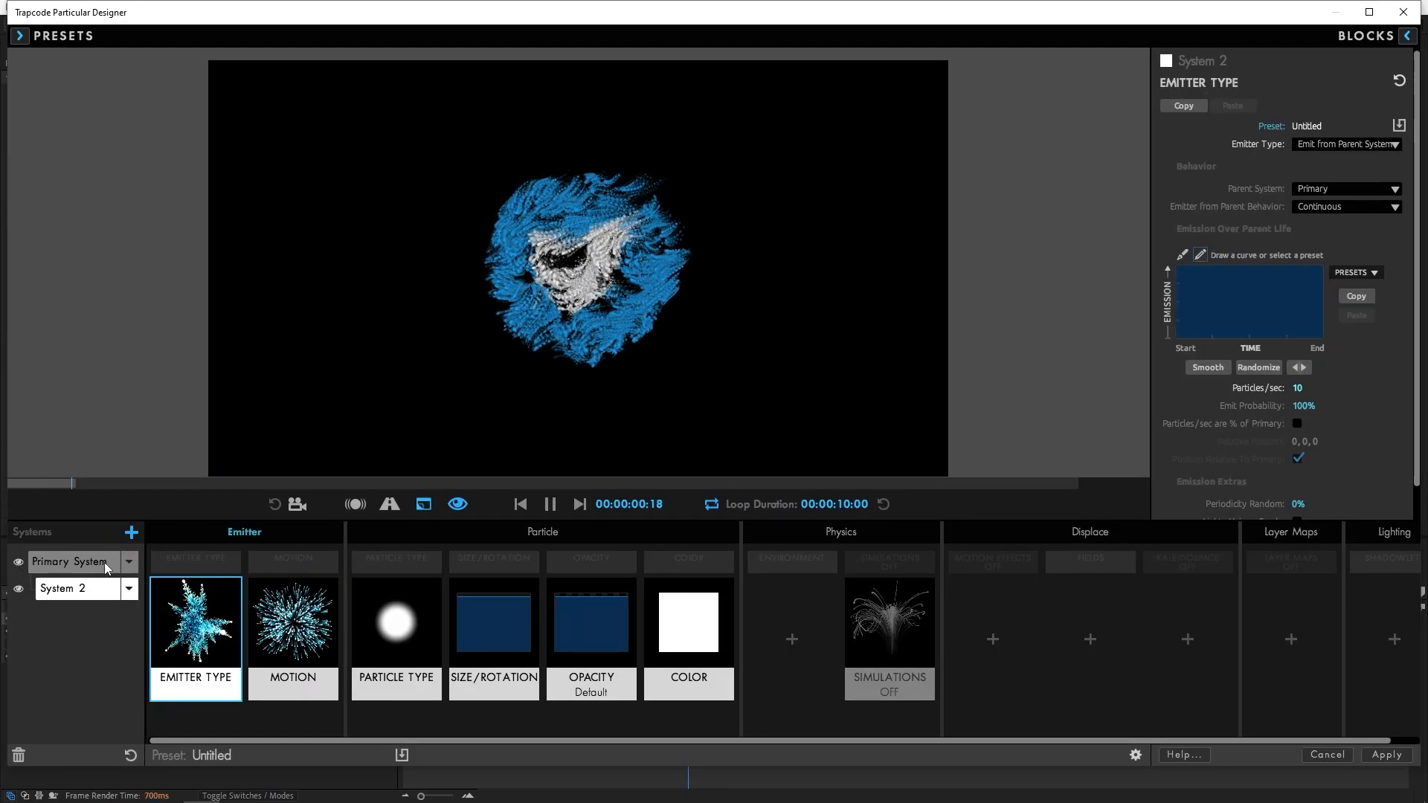
pyautogui.click(68, 561)
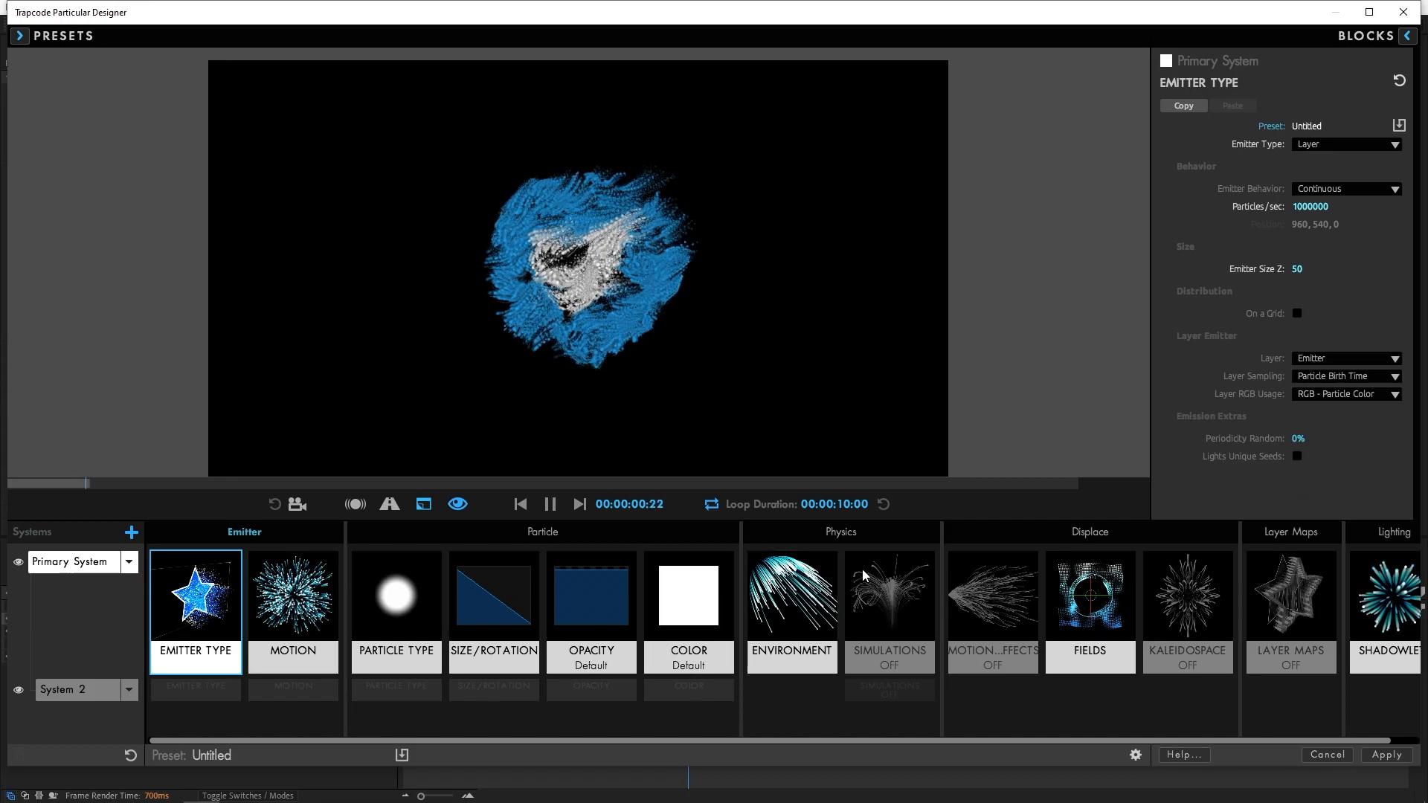
pyautogui.moveTo(790, 596)
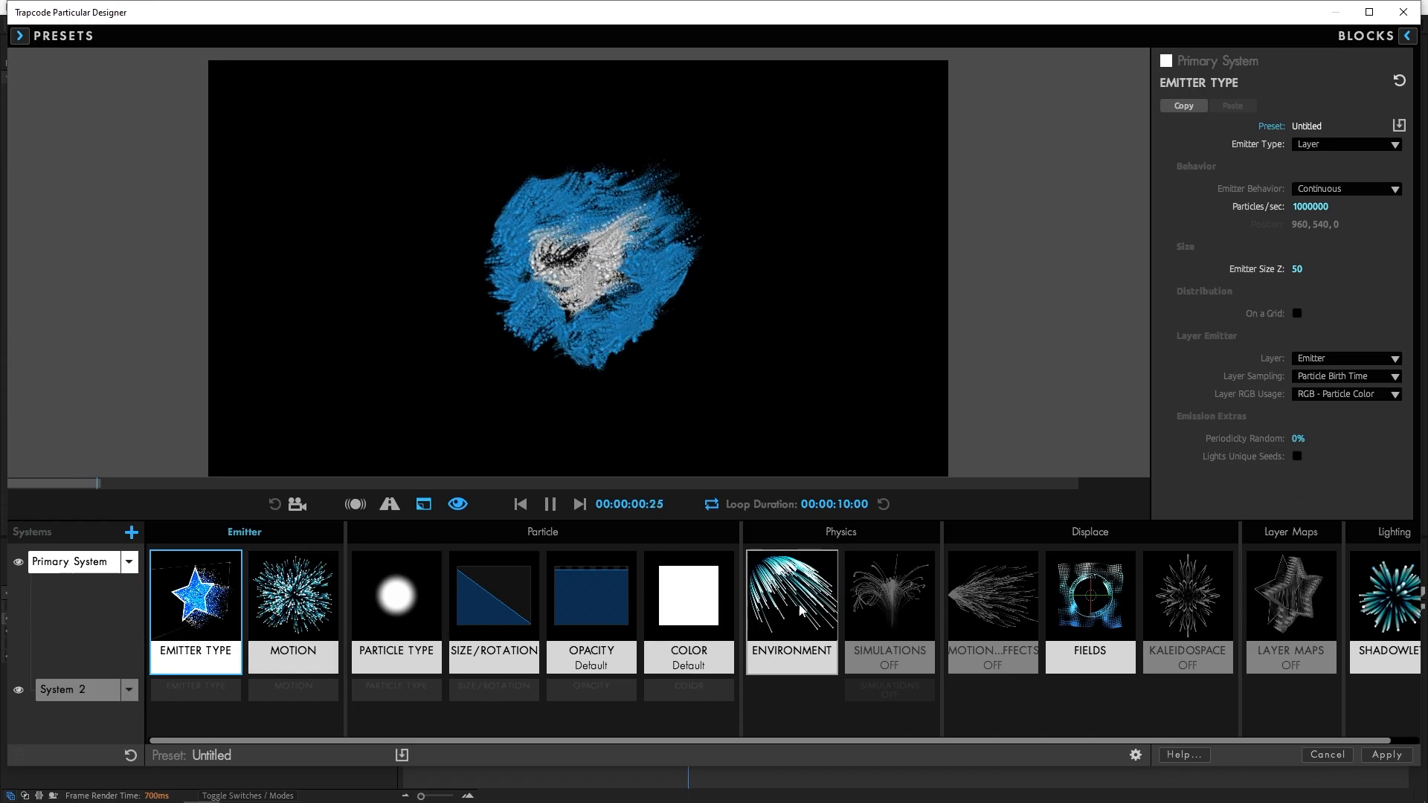
pyautogui.click(789, 597)
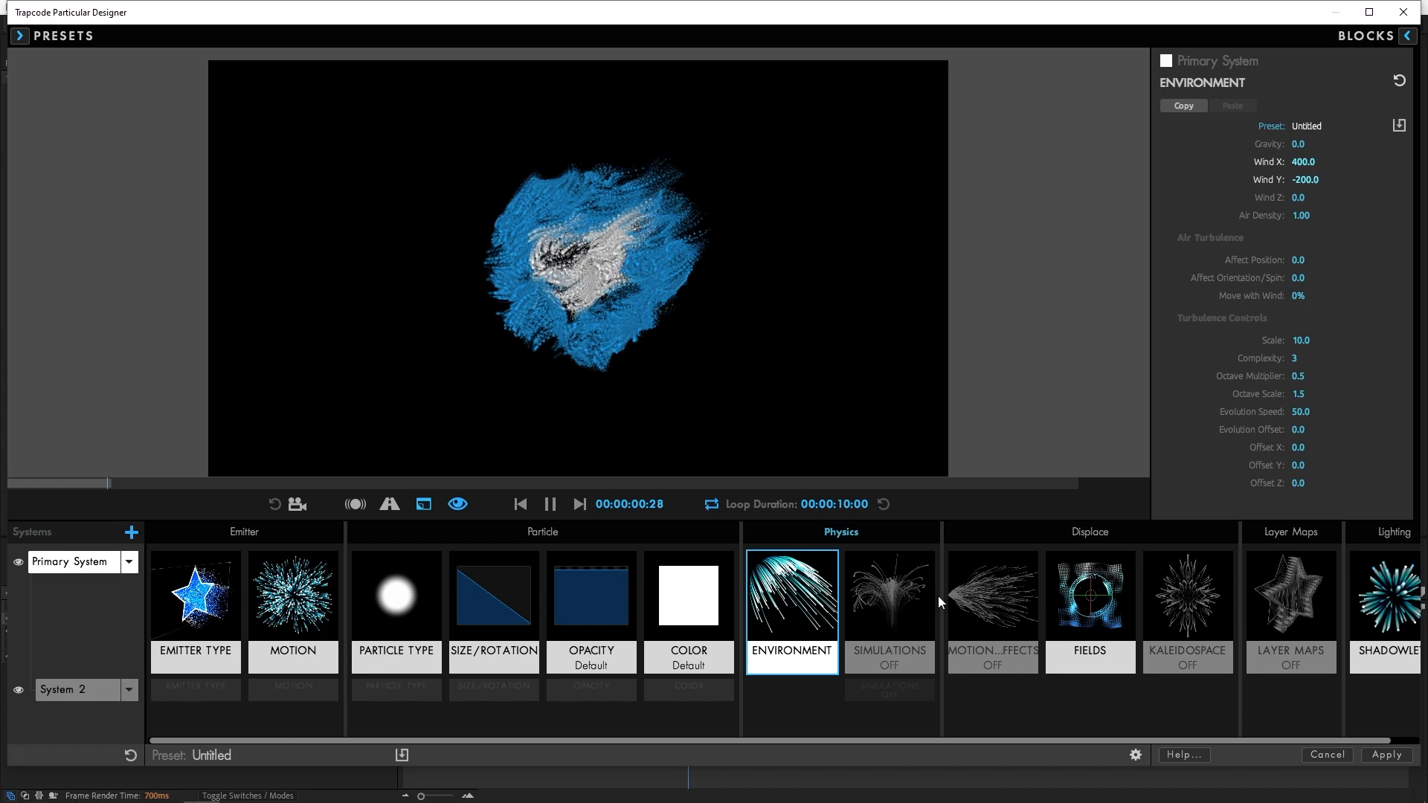
pyautogui.click(1182, 106)
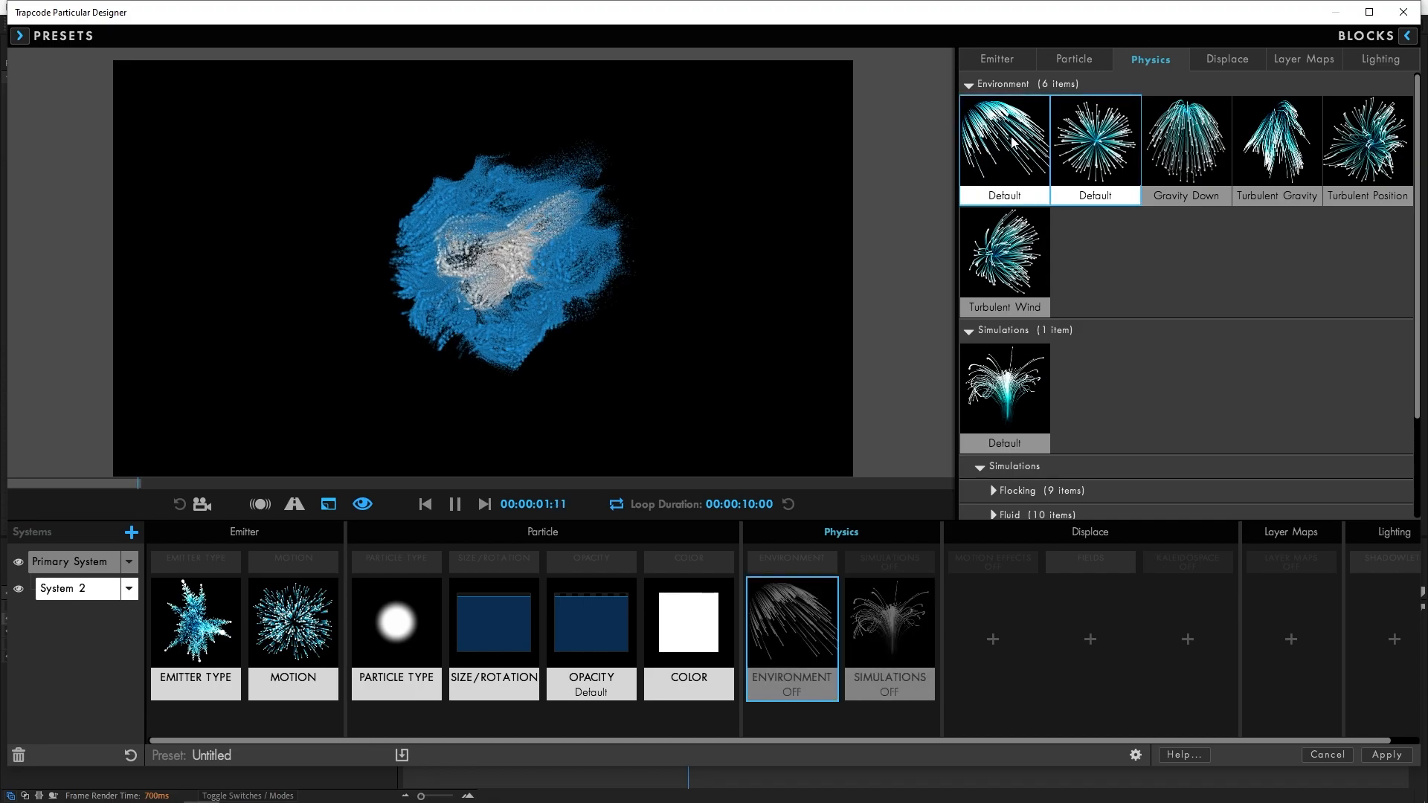
pyautogui.click(790, 638)
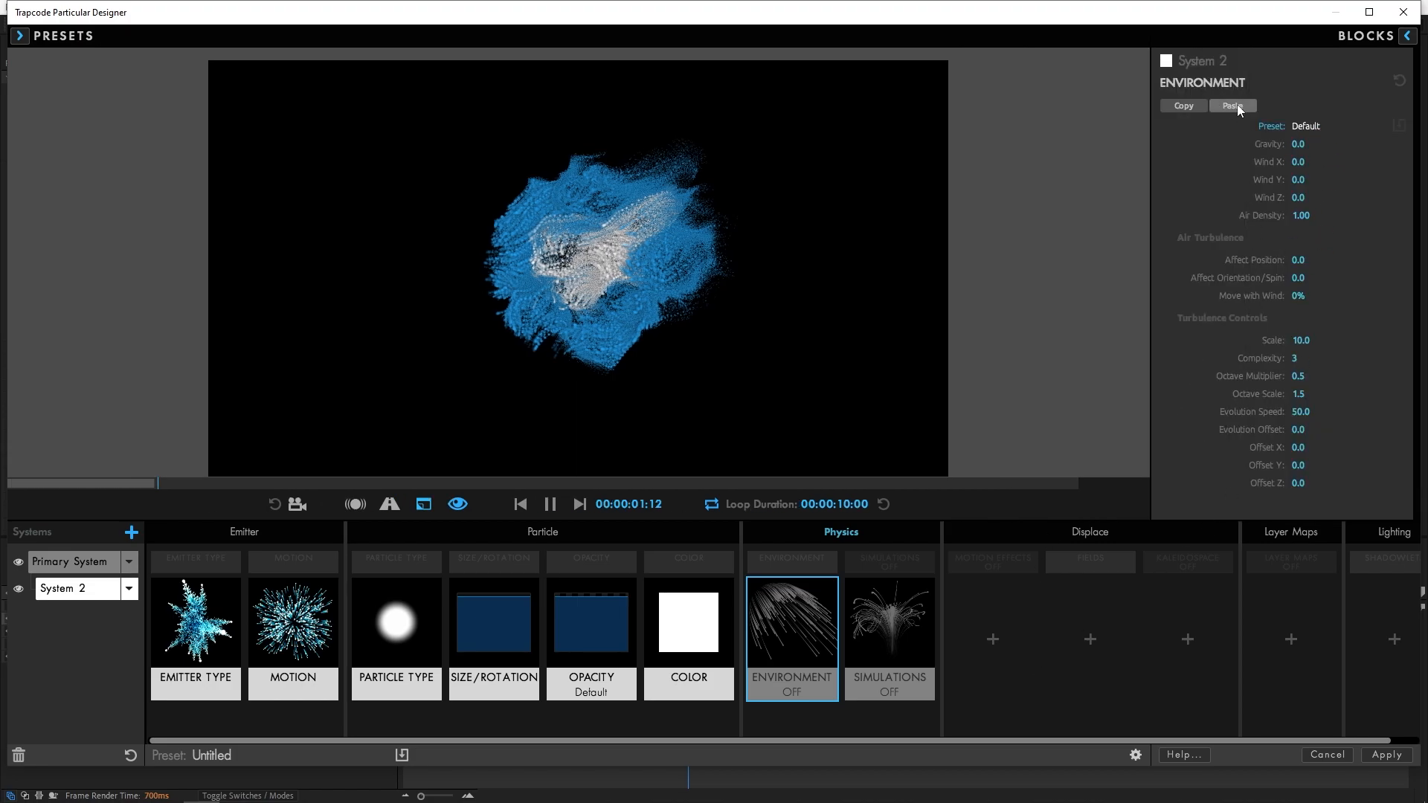
pyautogui.click(1231, 106)
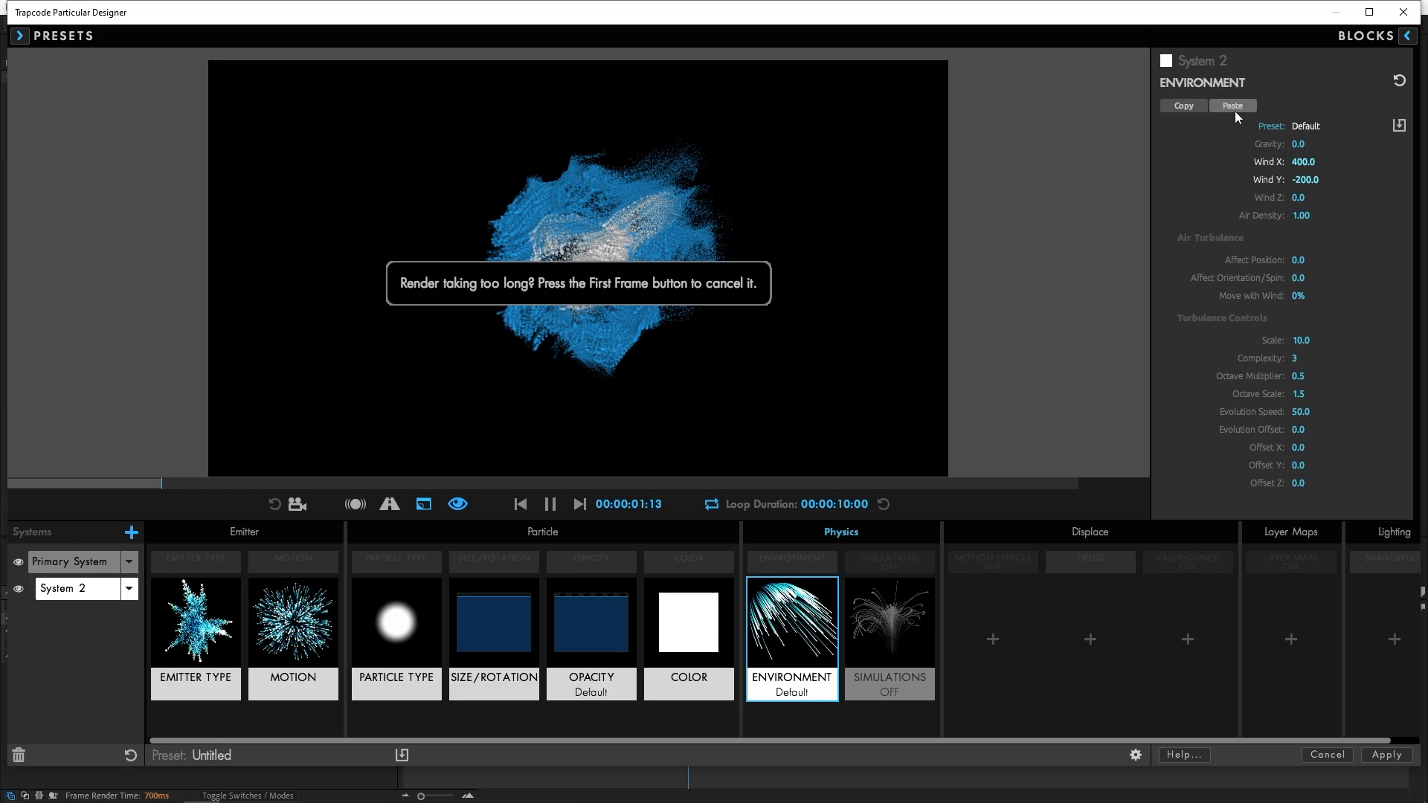
# Add a Default Fields block to System 2 and paste the primary turbulence field settings into it
pyautogui.click(69, 561)
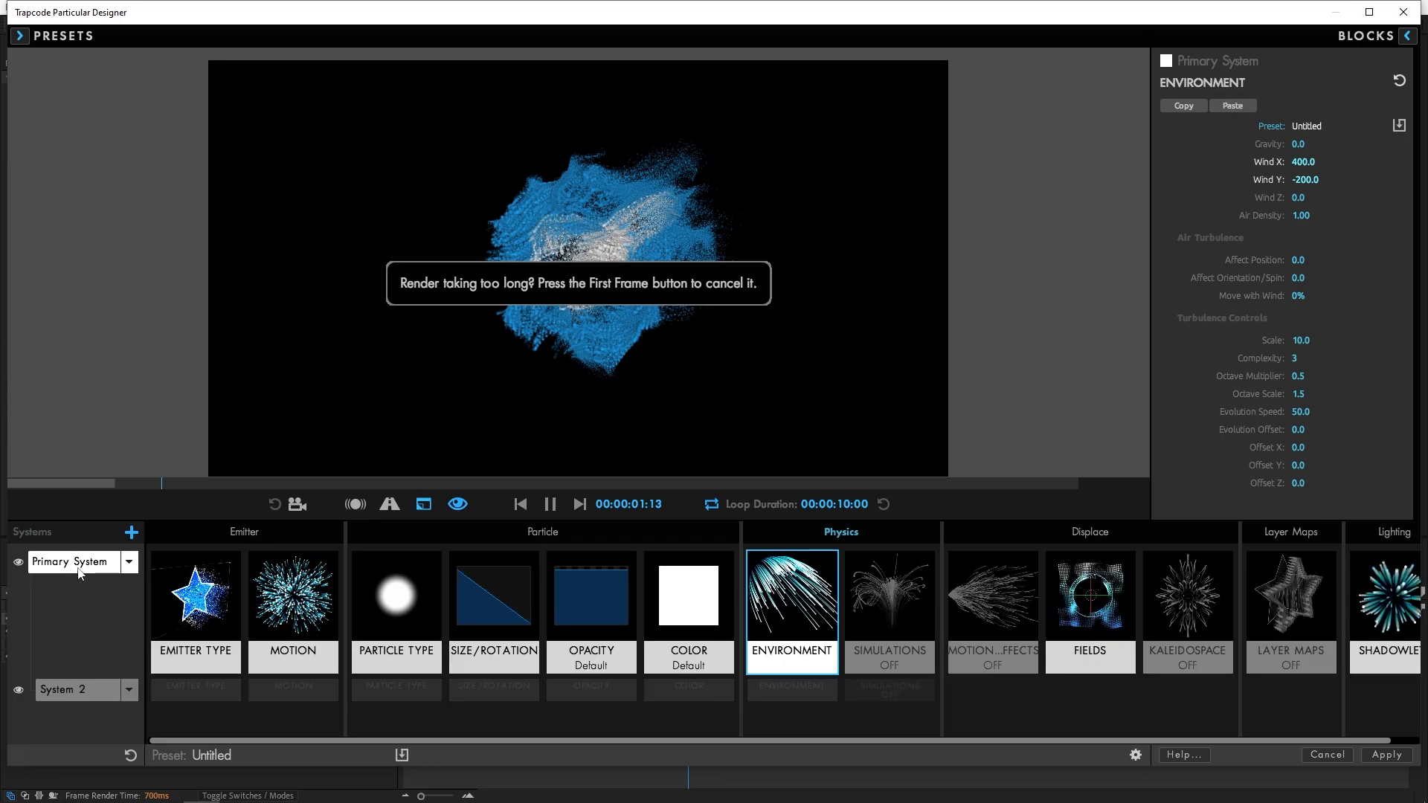
pyautogui.moveTo(1089, 559)
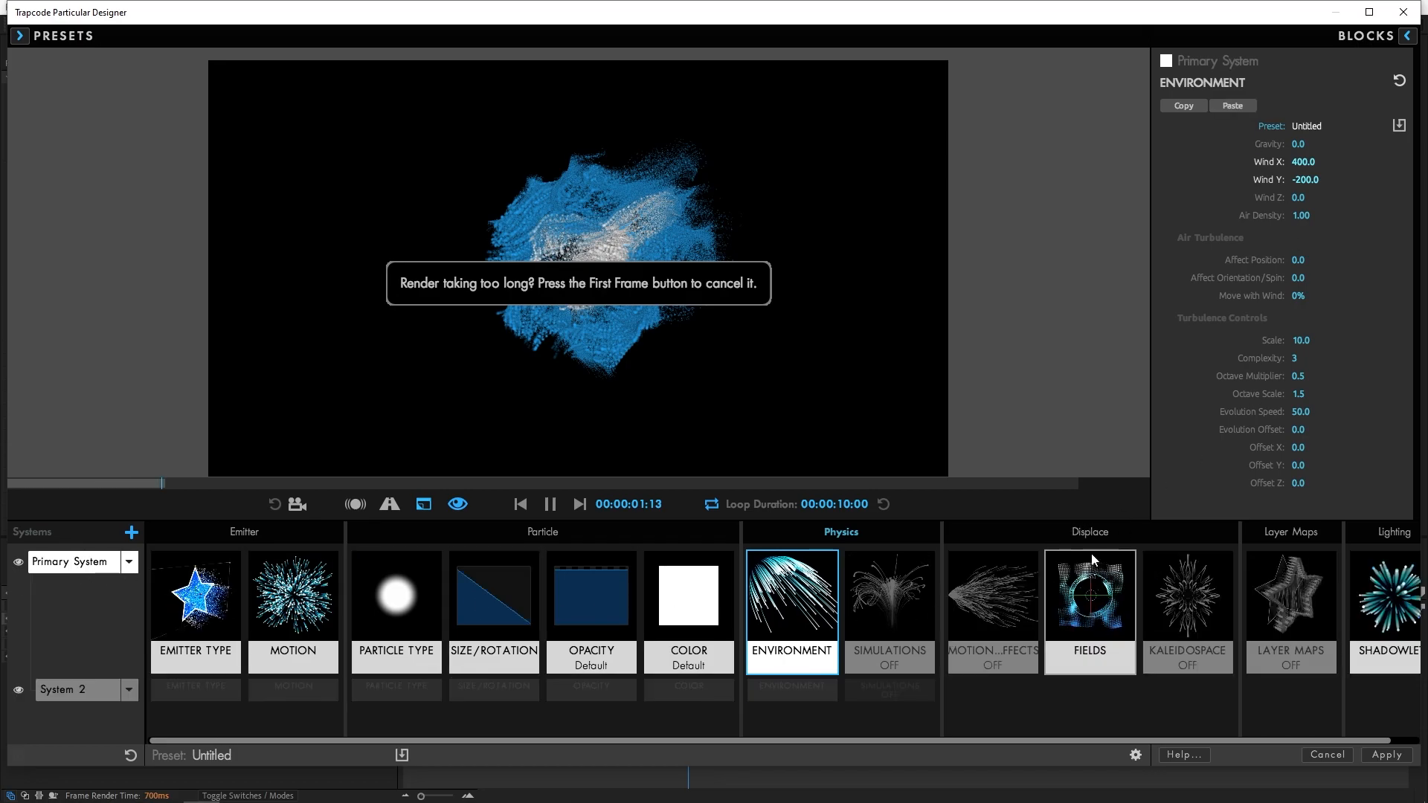
pyautogui.click(1090, 596)
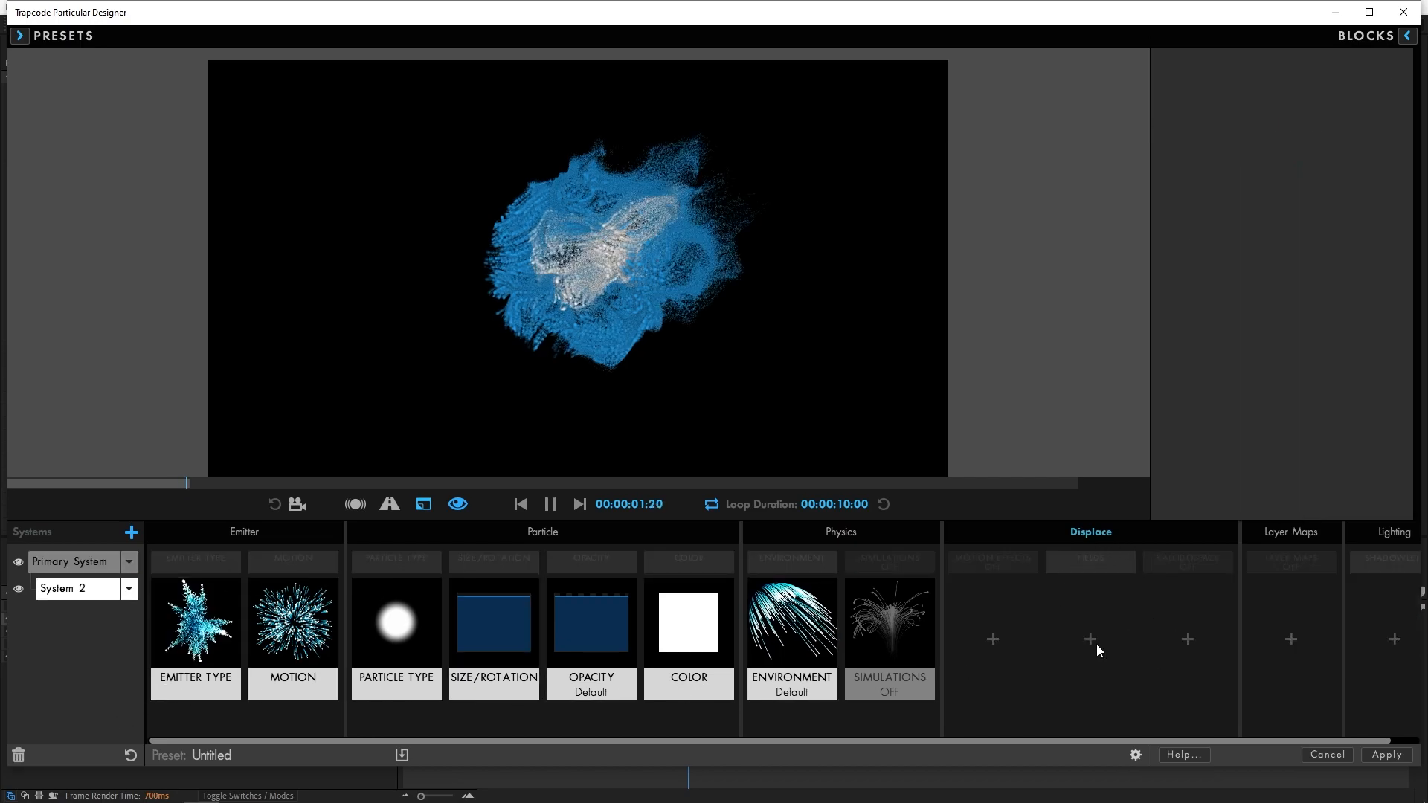
pyautogui.click(1090, 532)
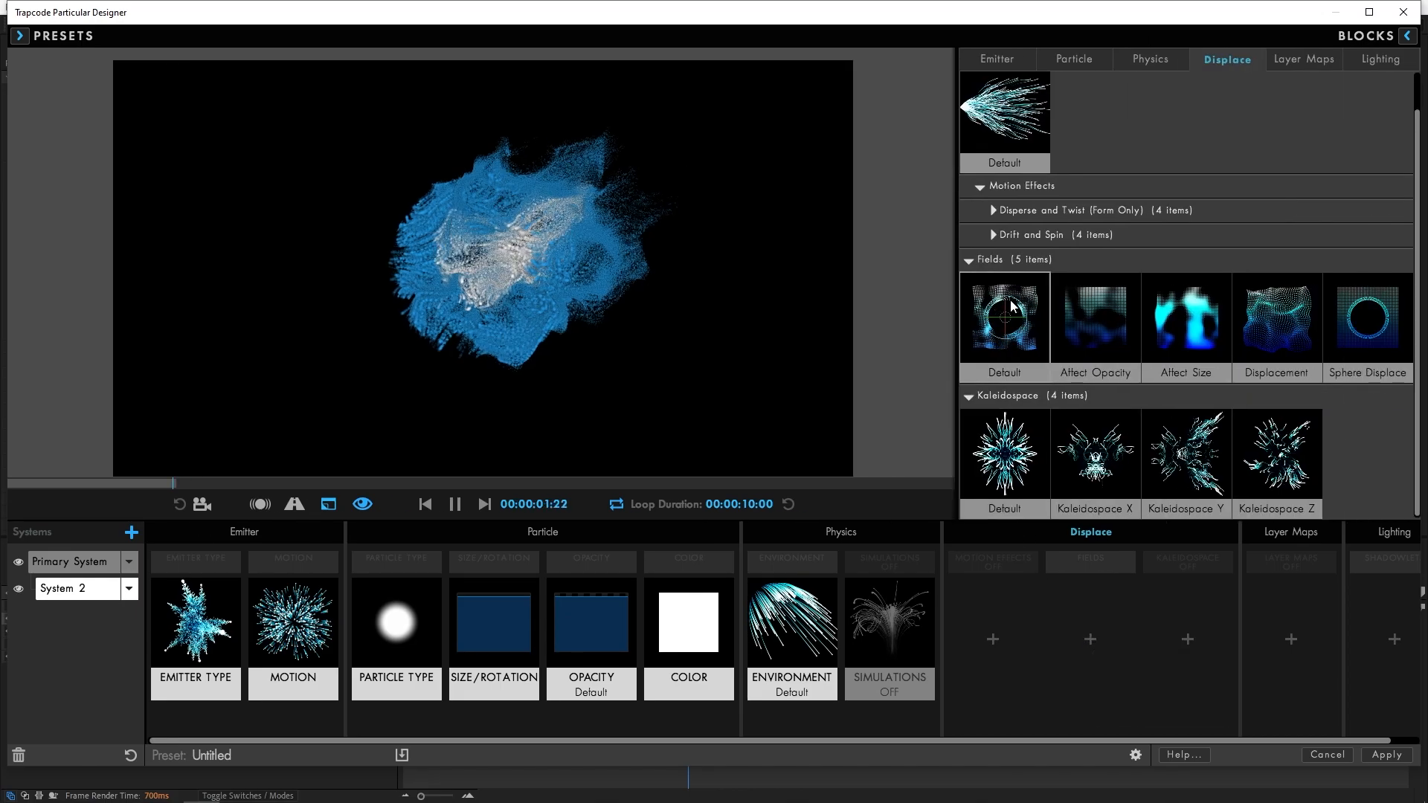
pyautogui.click(1004, 317)
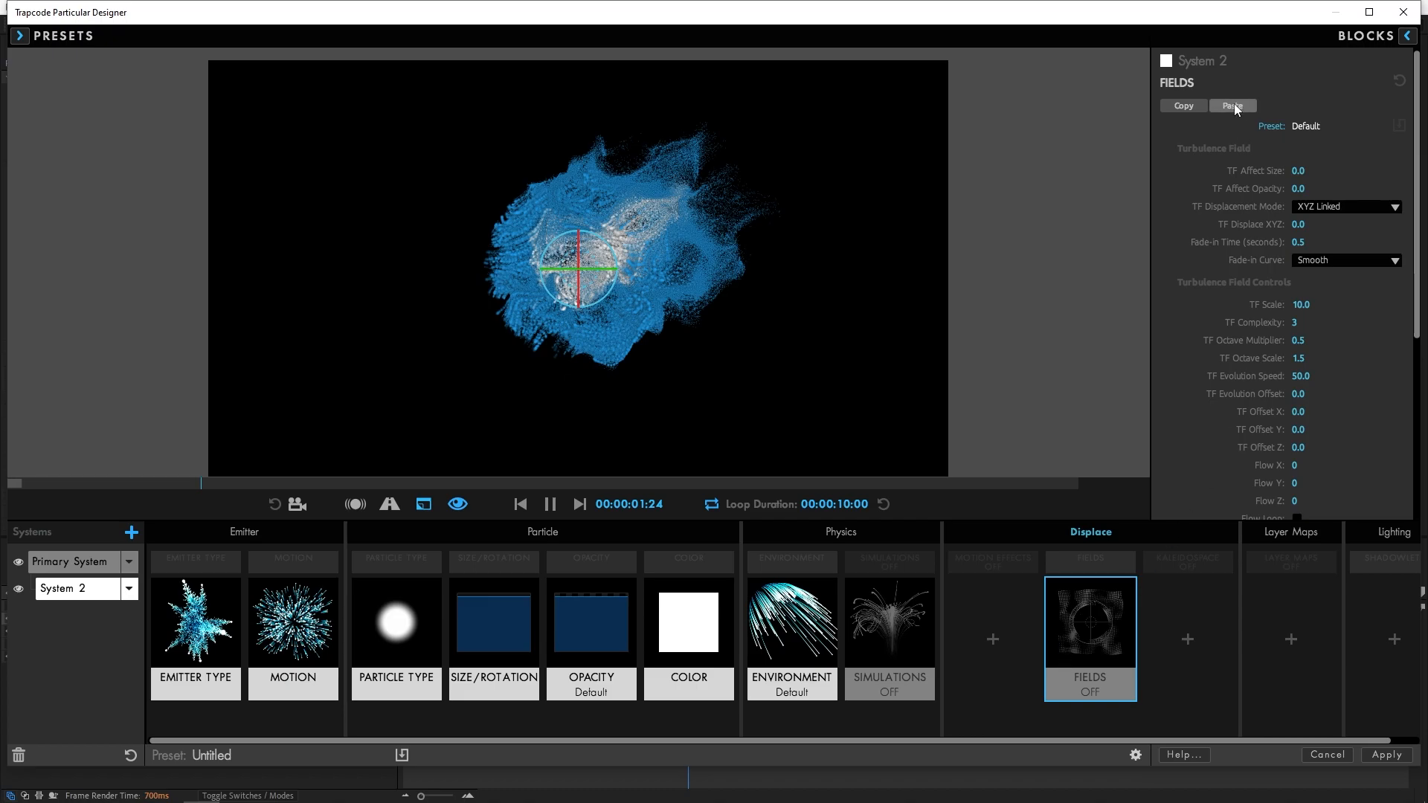
pyautogui.click(1232, 105)
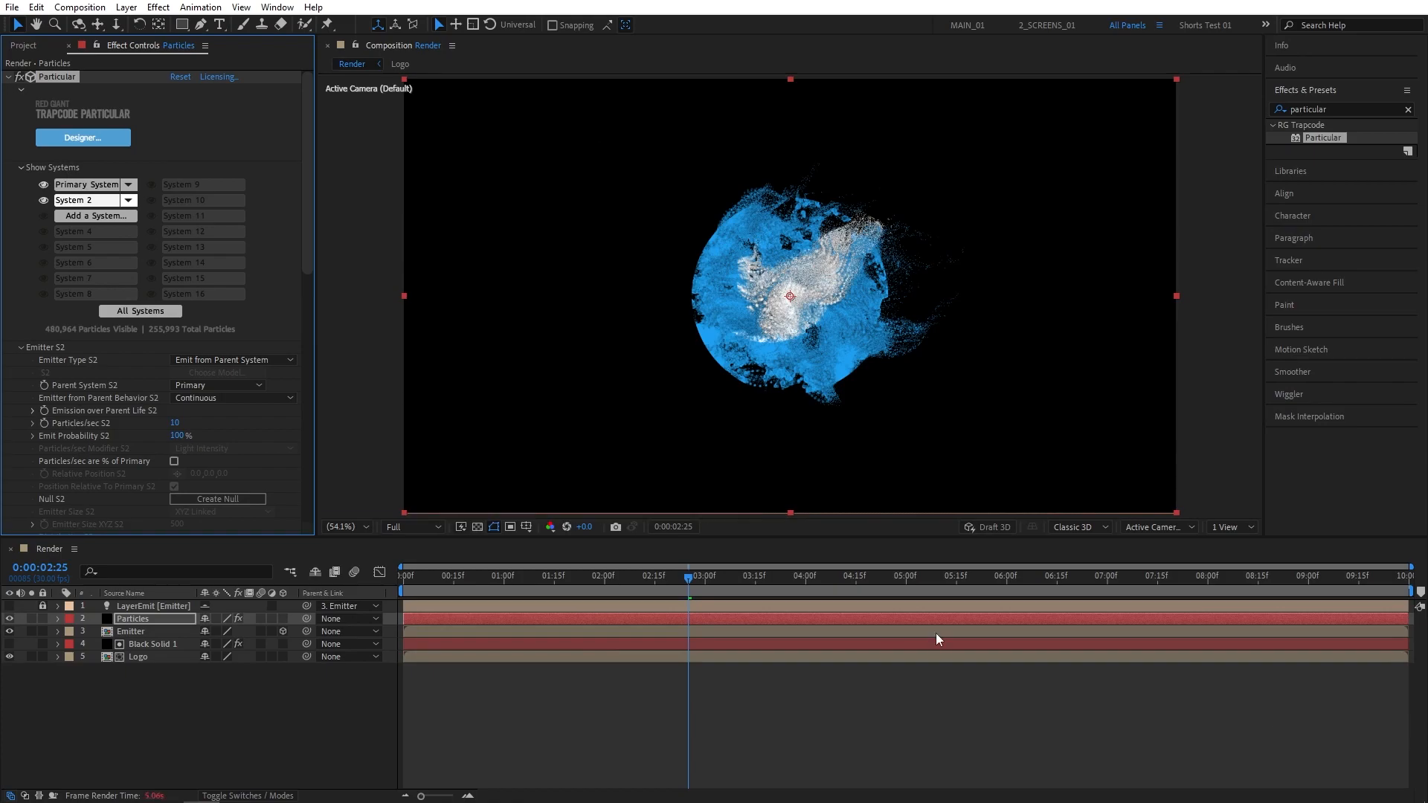
pyautogui.click(700, 575)
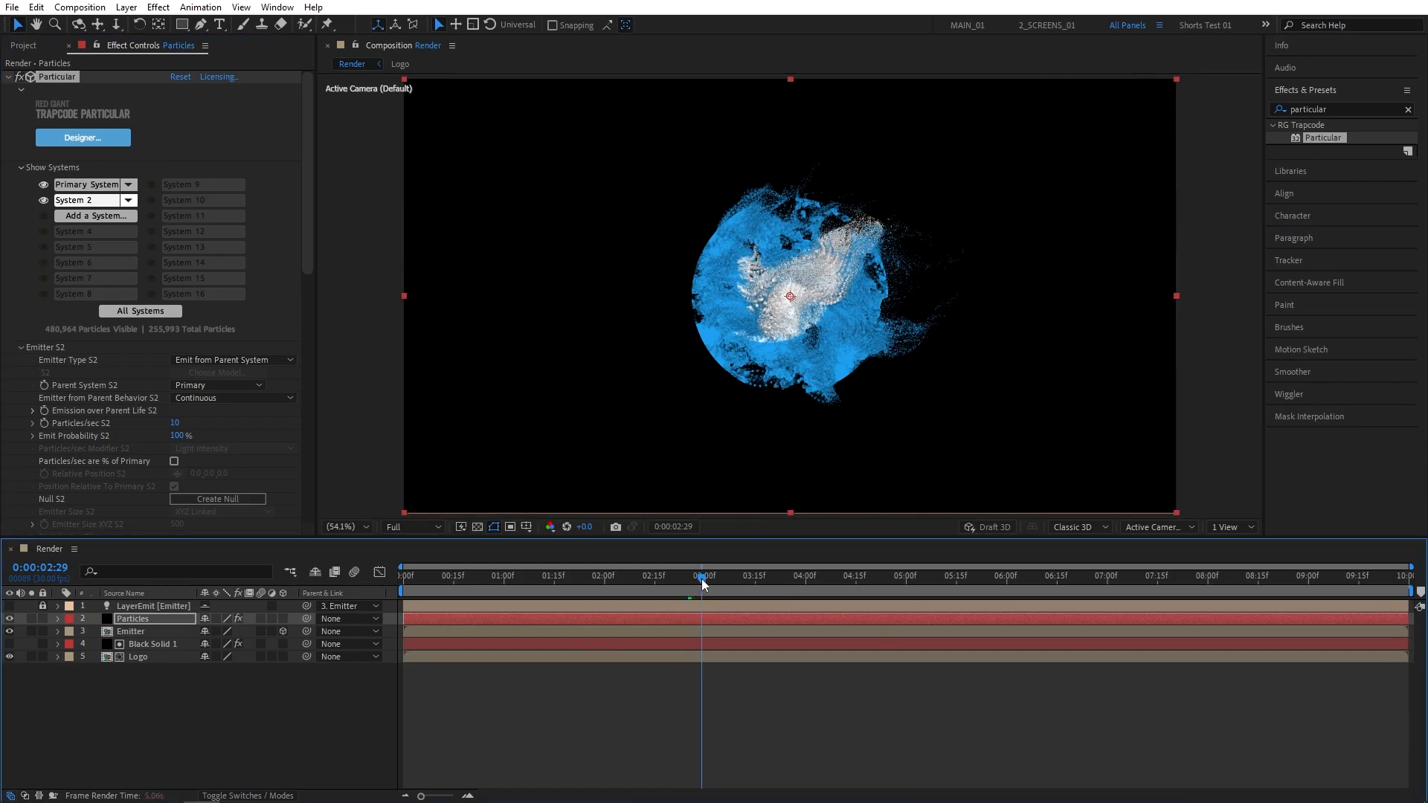
pyautogui.click(703, 576)
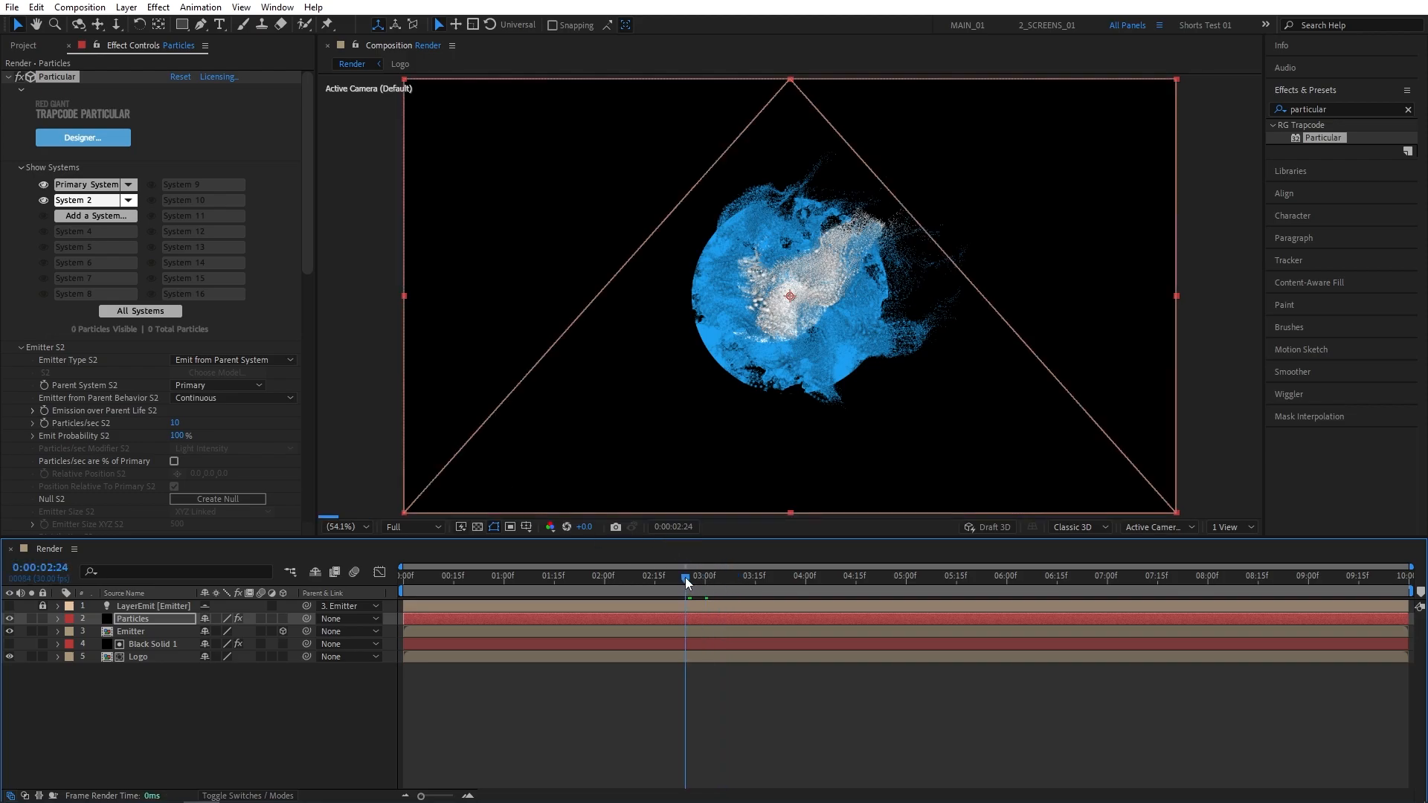
pyautogui.moveTo(686, 586)
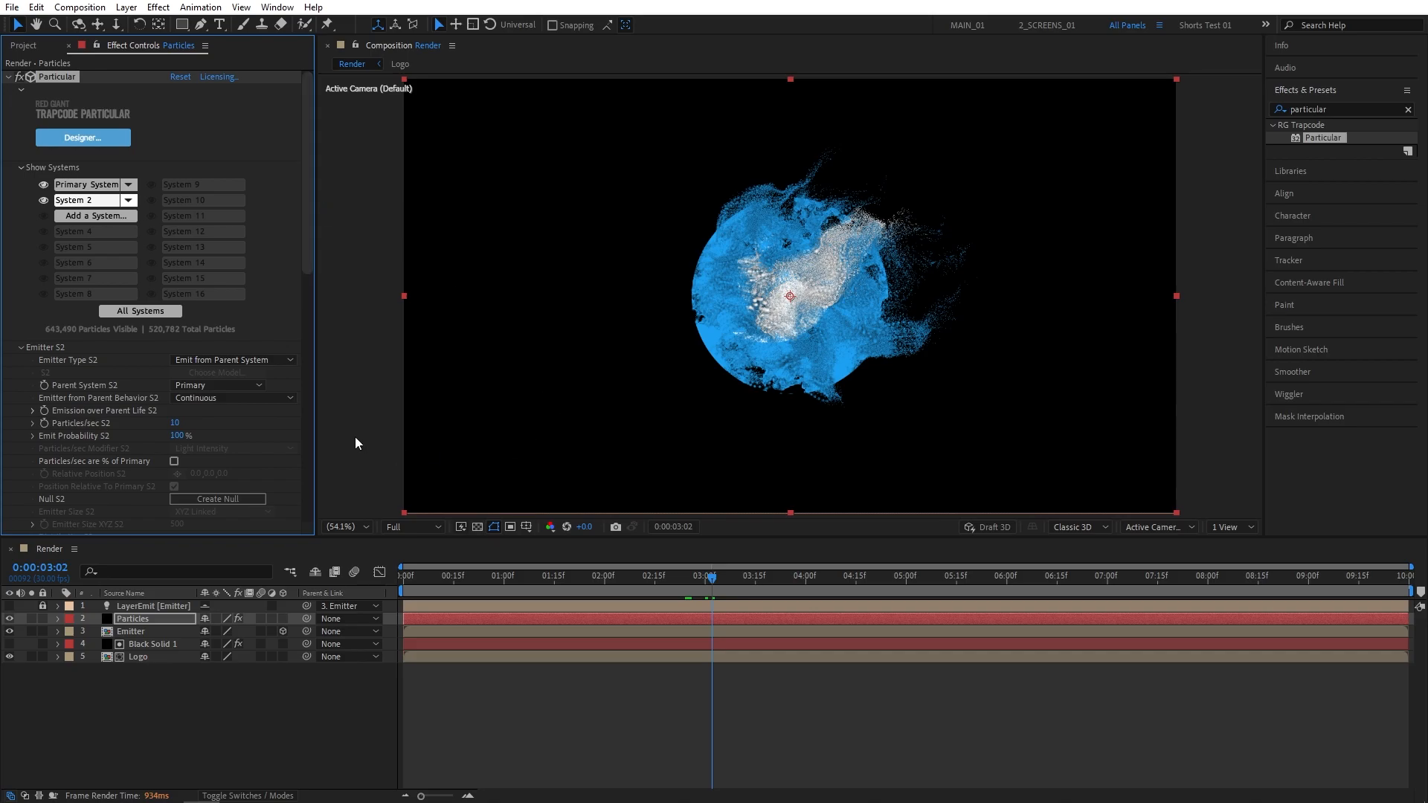
pyautogui.moveTo(735, 442)
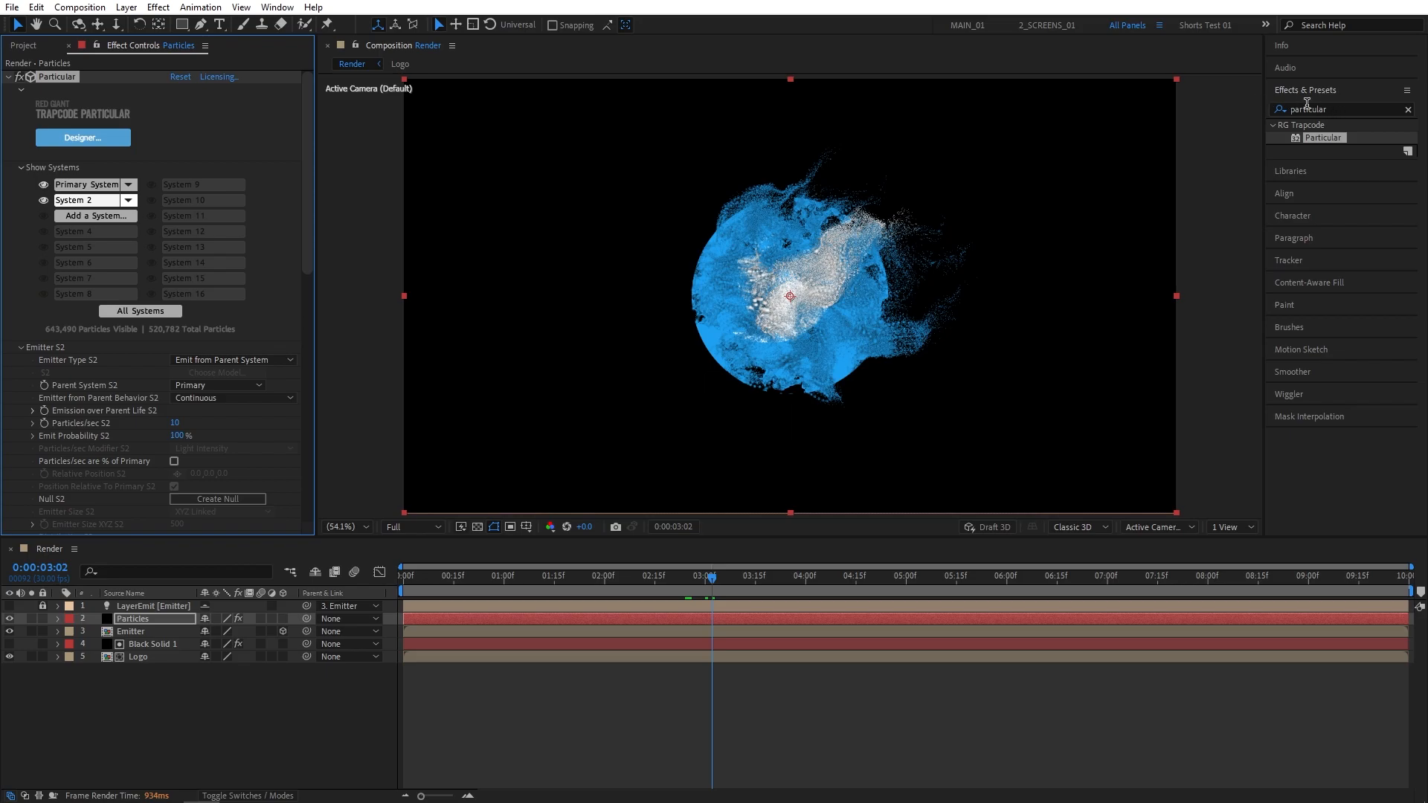
# Apply CC Vector Blur and Glow to Particles with Glow Radius 40 and Intensity 6
pyautogui.tripleClick(1325, 109)
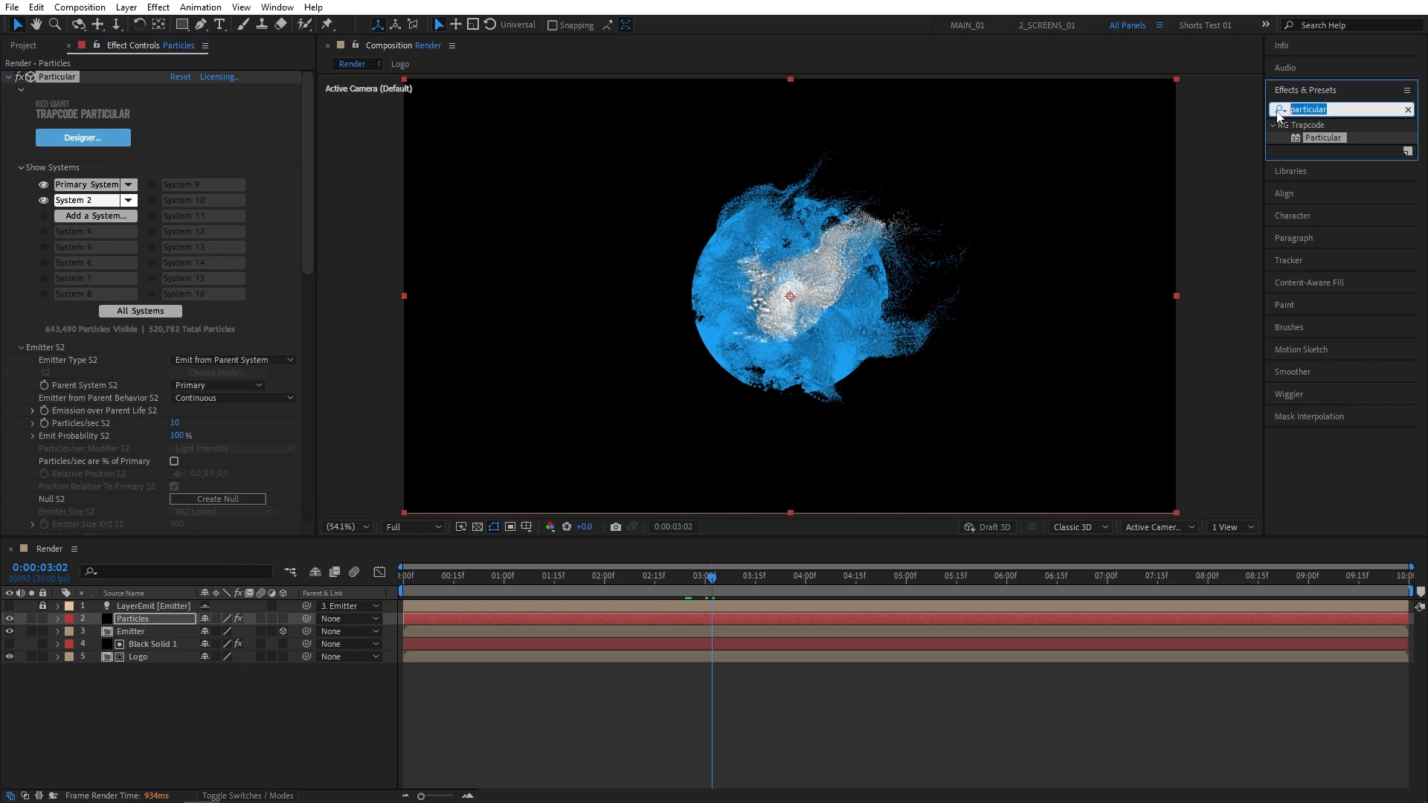
pyautogui.write('cc vecto')
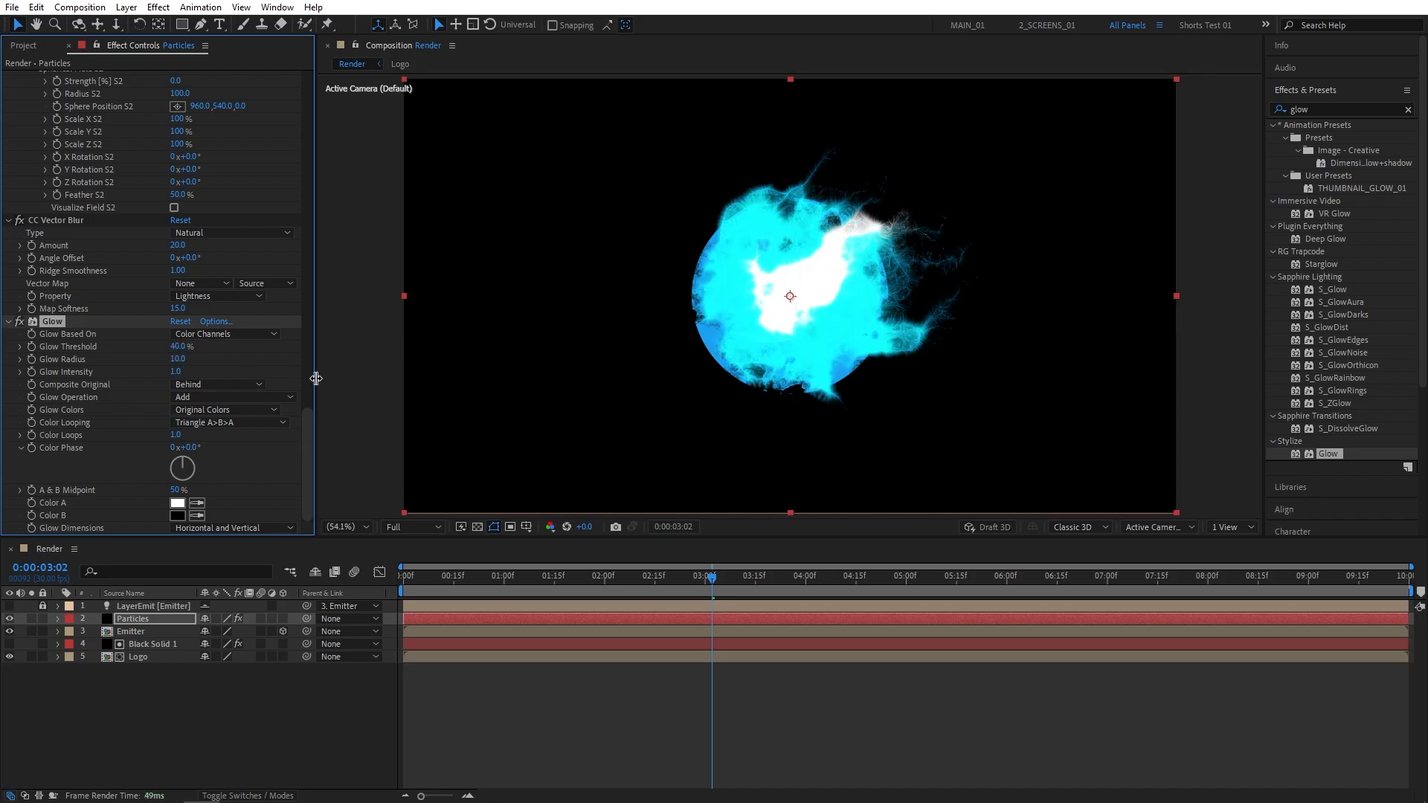
pyautogui.moveTo(163, 364)
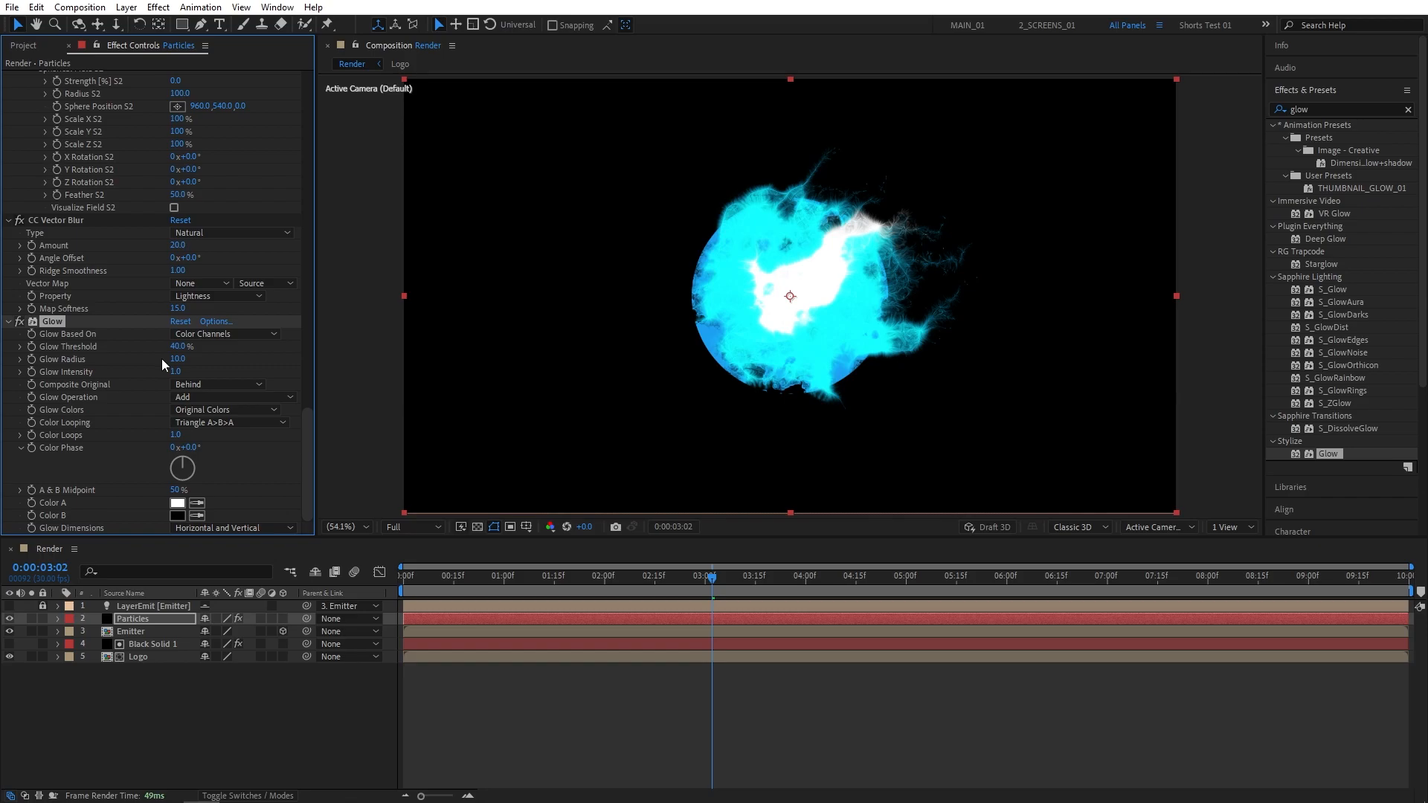
pyautogui.doubleClick(177, 358)
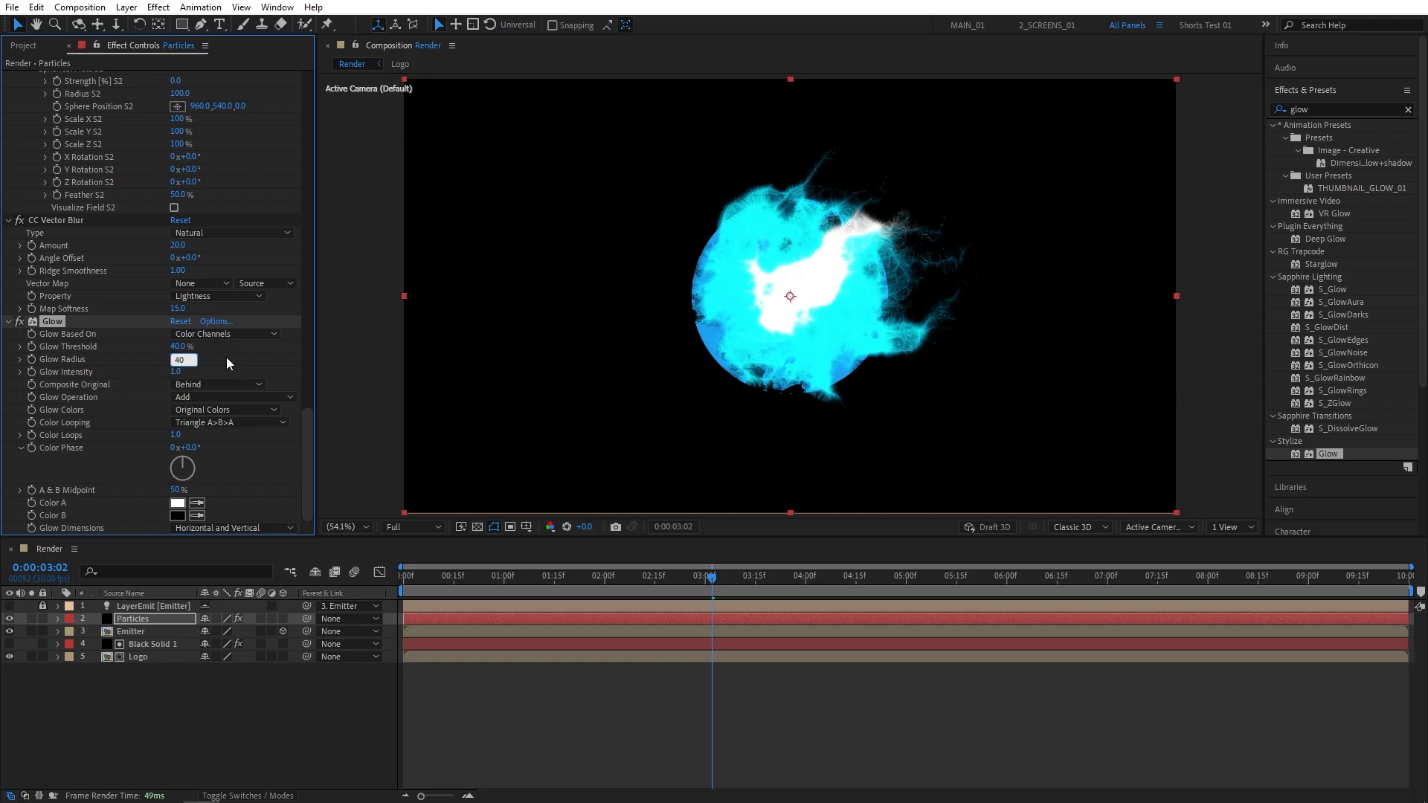
pyautogui.press('Return')
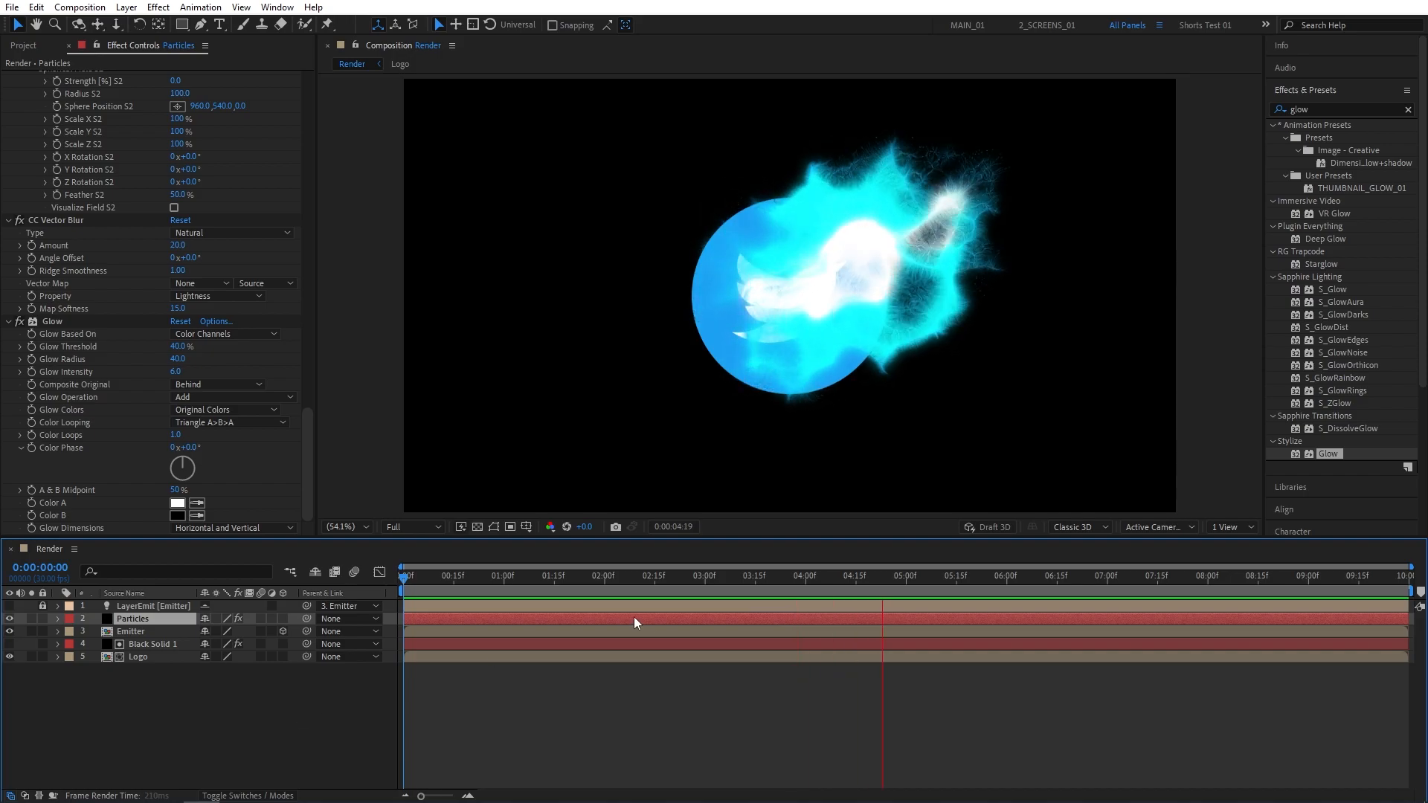
# Create a dark navy solid named BG and place it at the bottom of Render
pyautogui.click(745, 575)
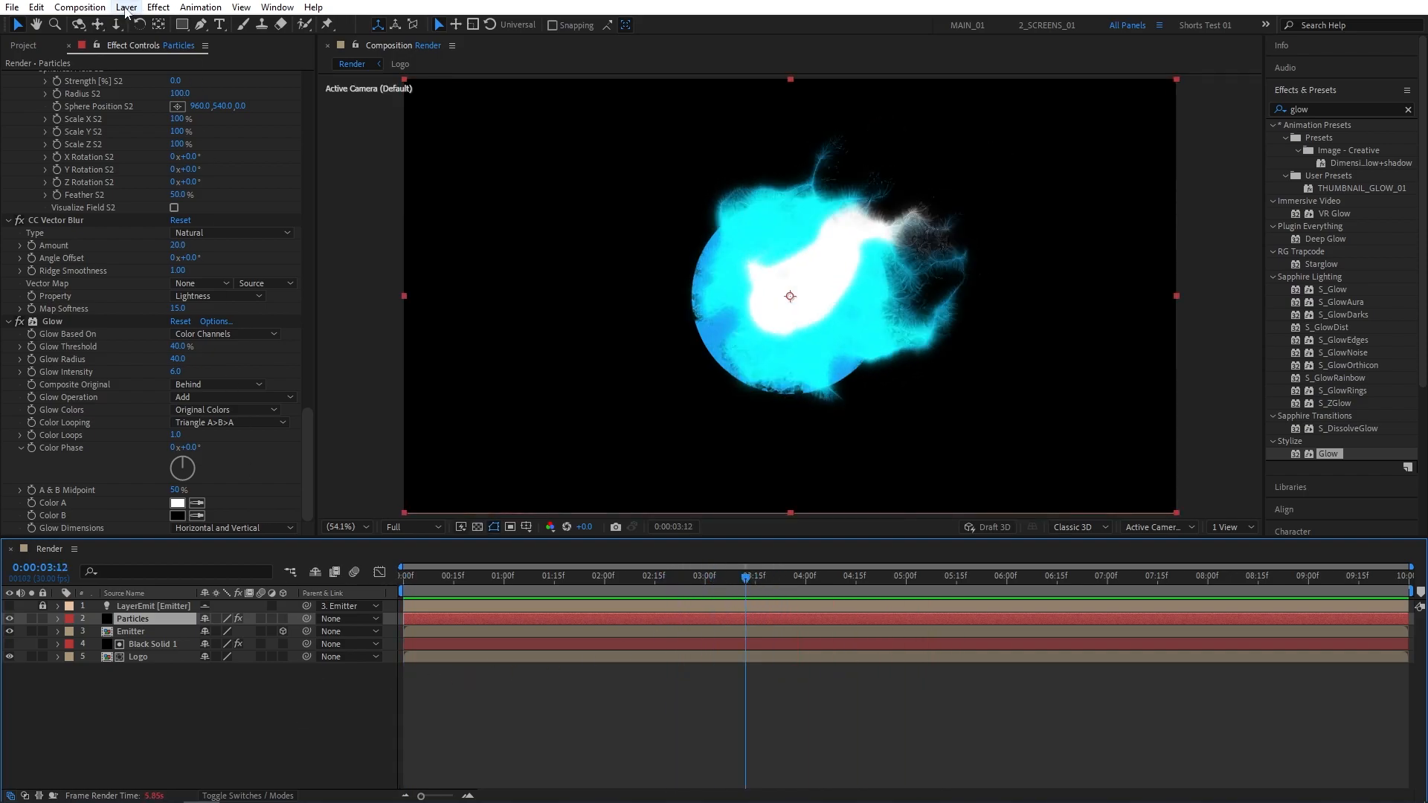
pyautogui.click(126, 8)
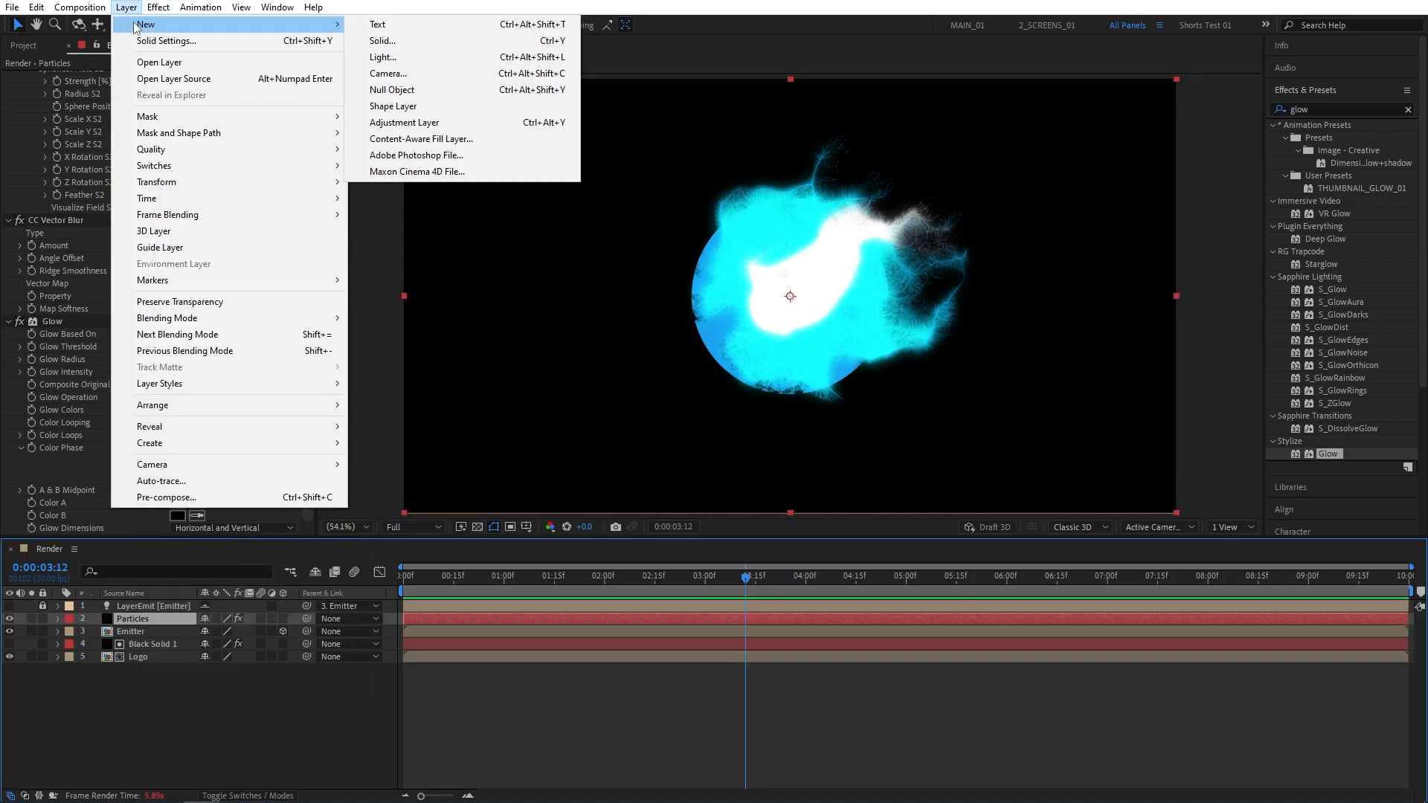
pyautogui.click(382, 42)
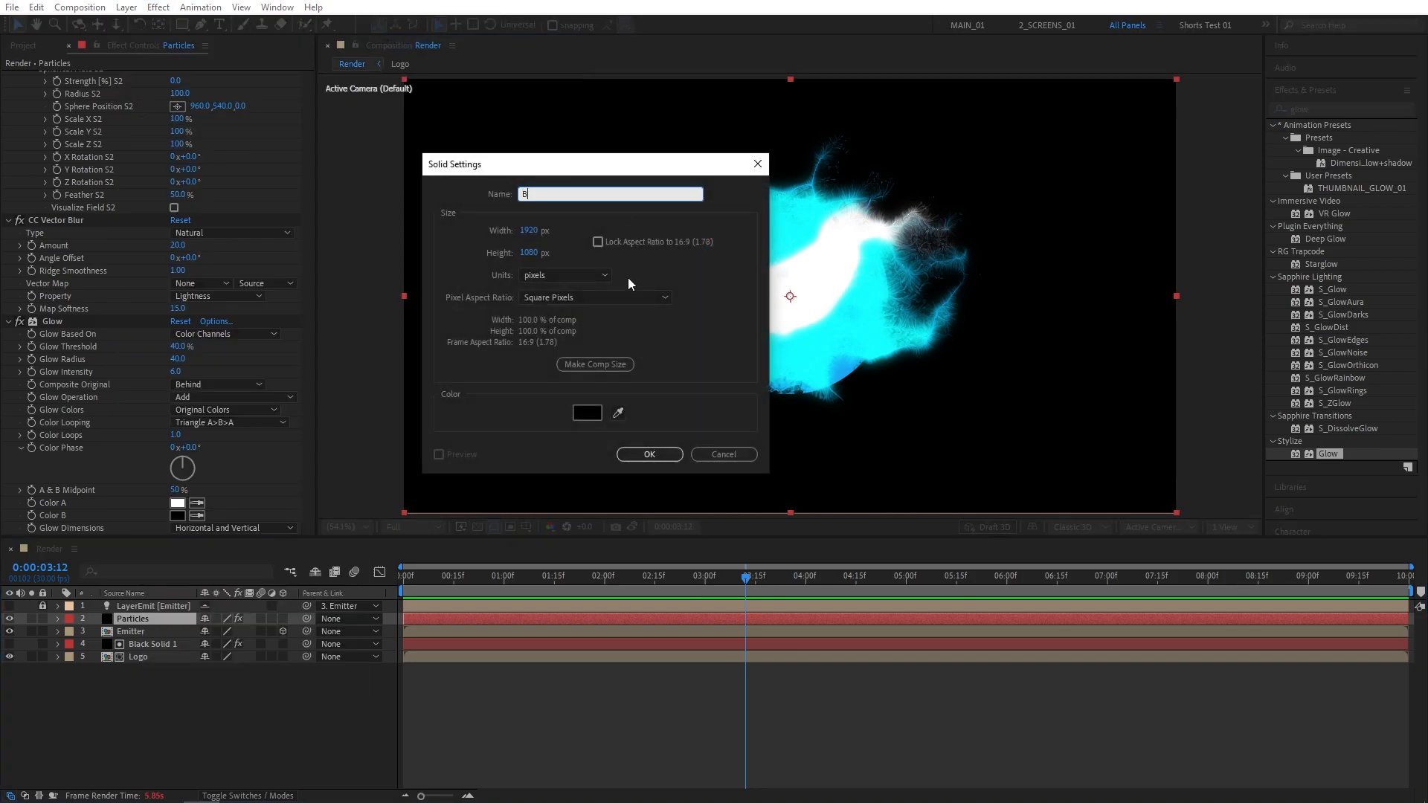
pyautogui.click(586, 412)
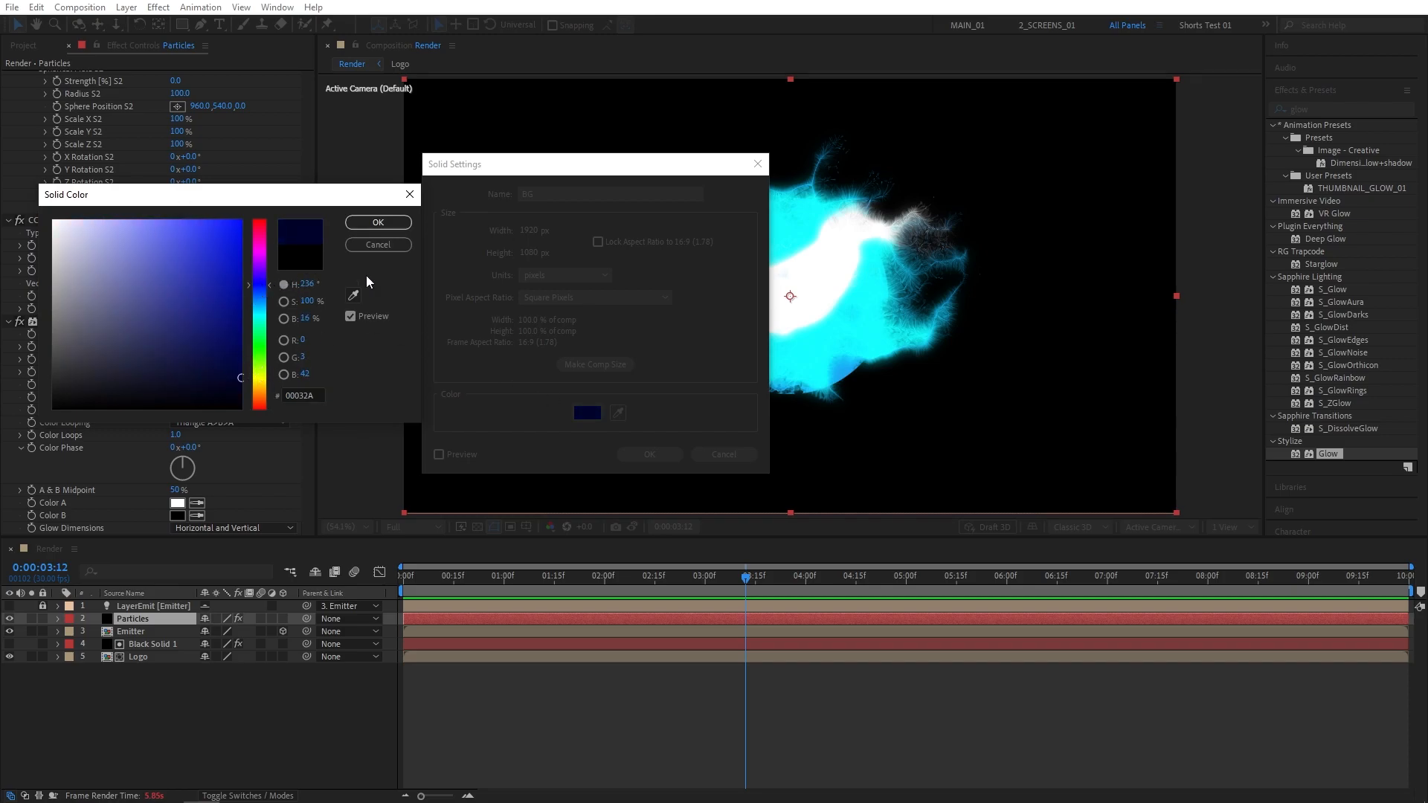
pyautogui.click(376, 222)
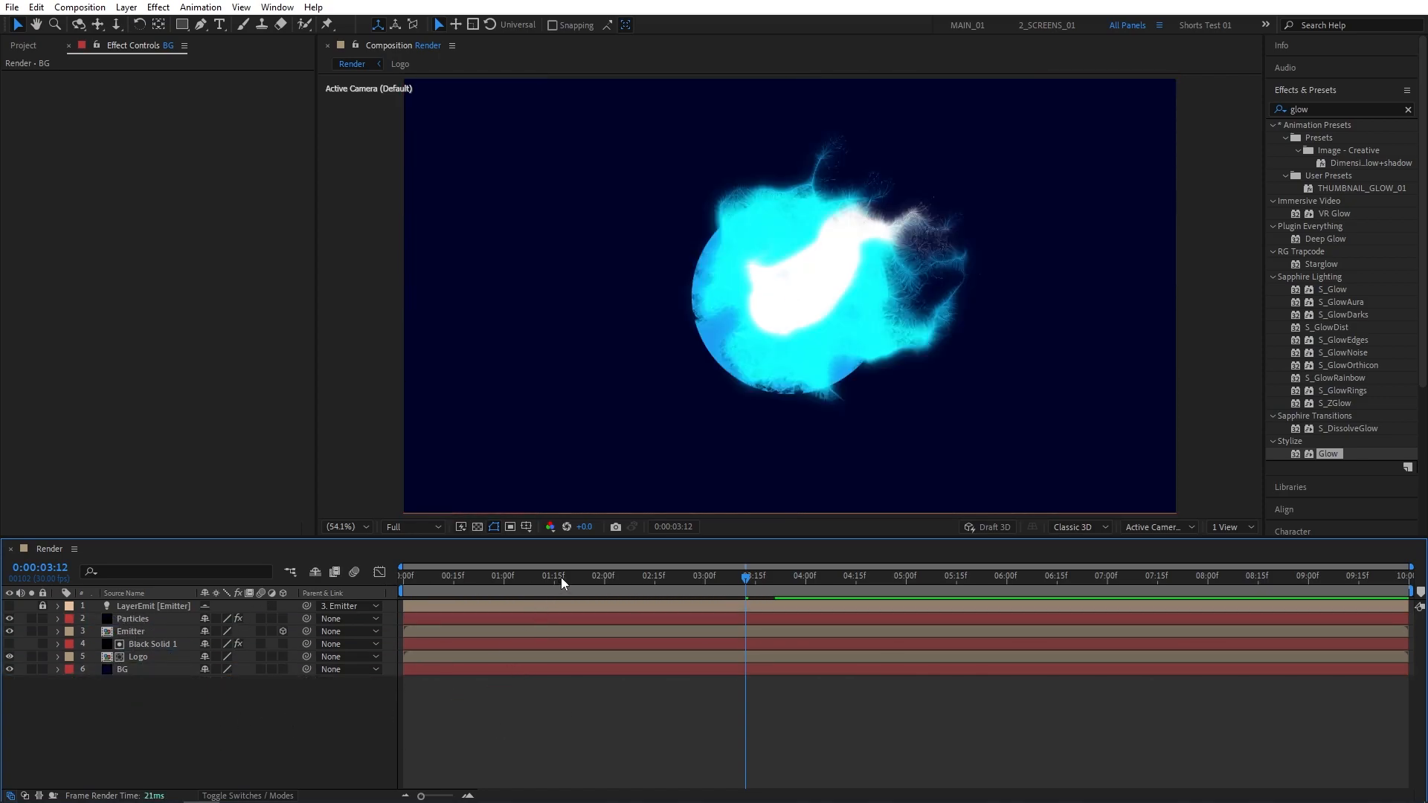
pyautogui.click(614, 575)
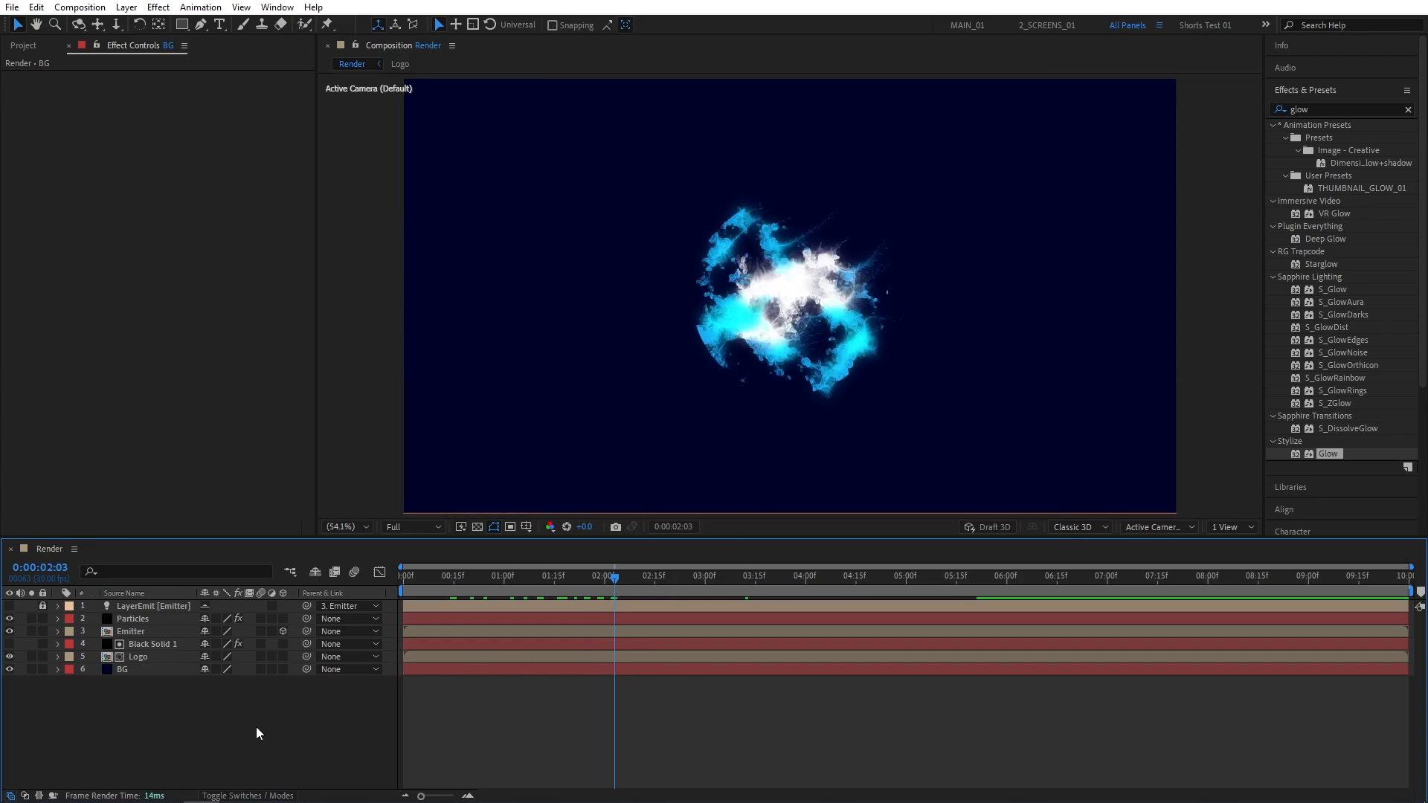
# Add a new adjustment layer above everything and apply the Transform effect to it
pyautogui.click(125, 7)
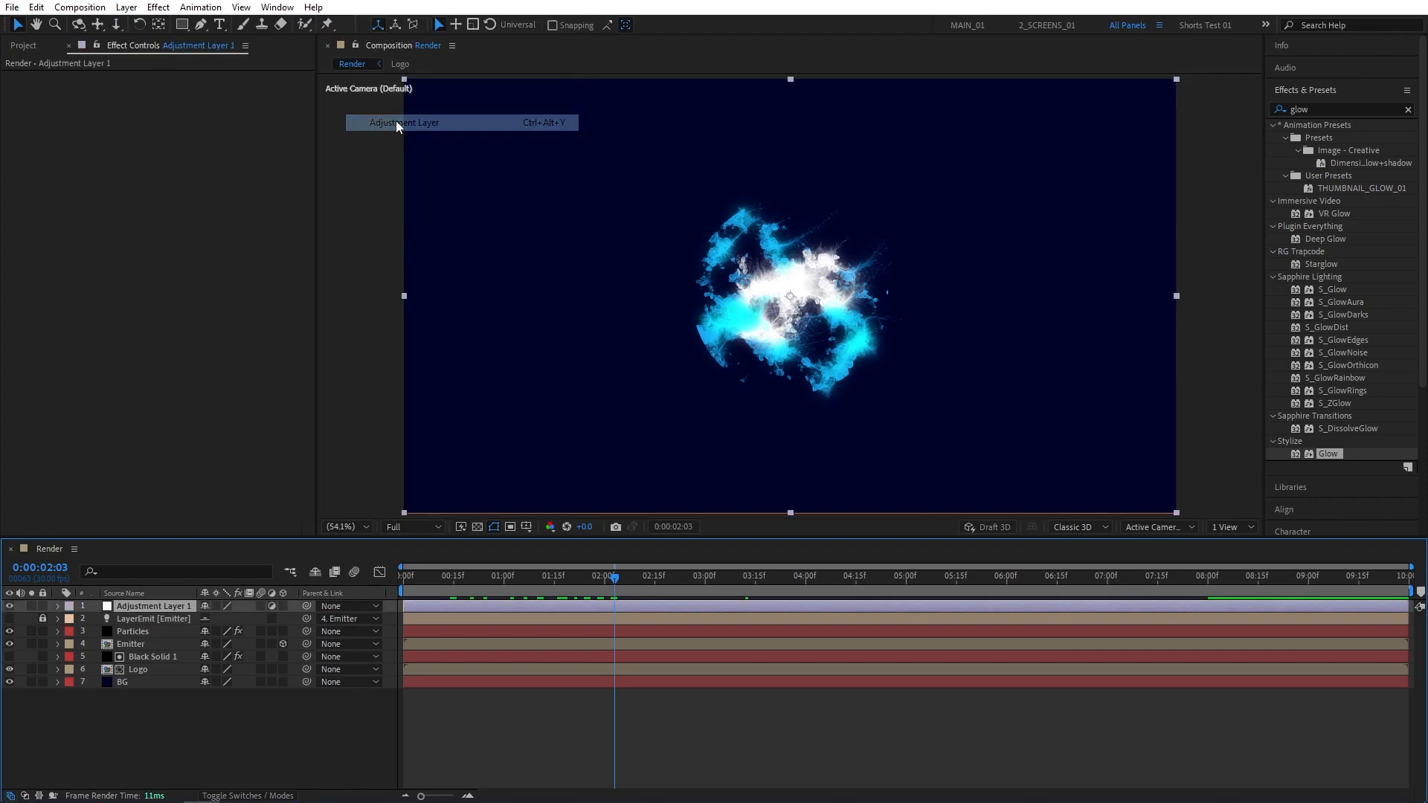
pyautogui.click(1338, 108)
pyautogui.write('transfor')
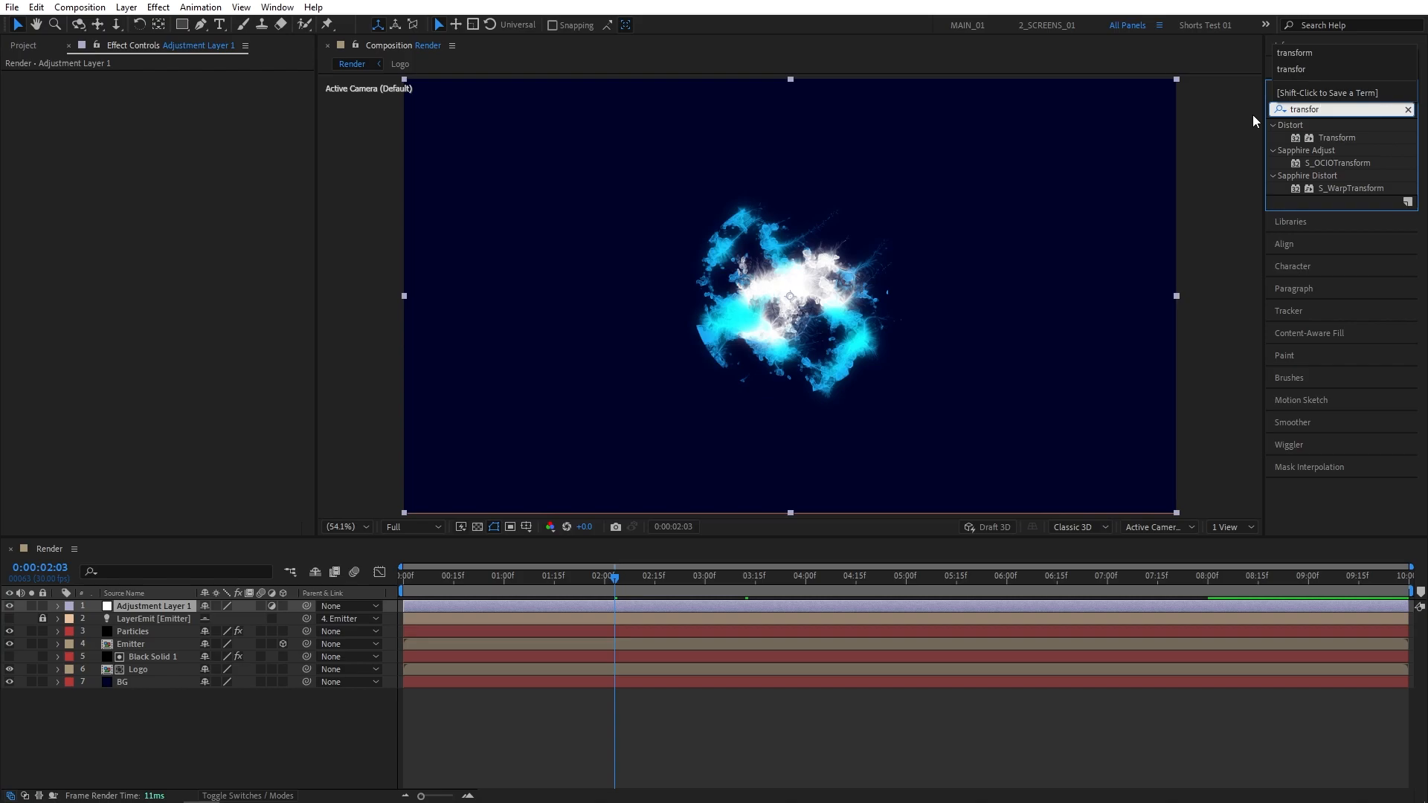
pyautogui.doubleClick(1337, 136)
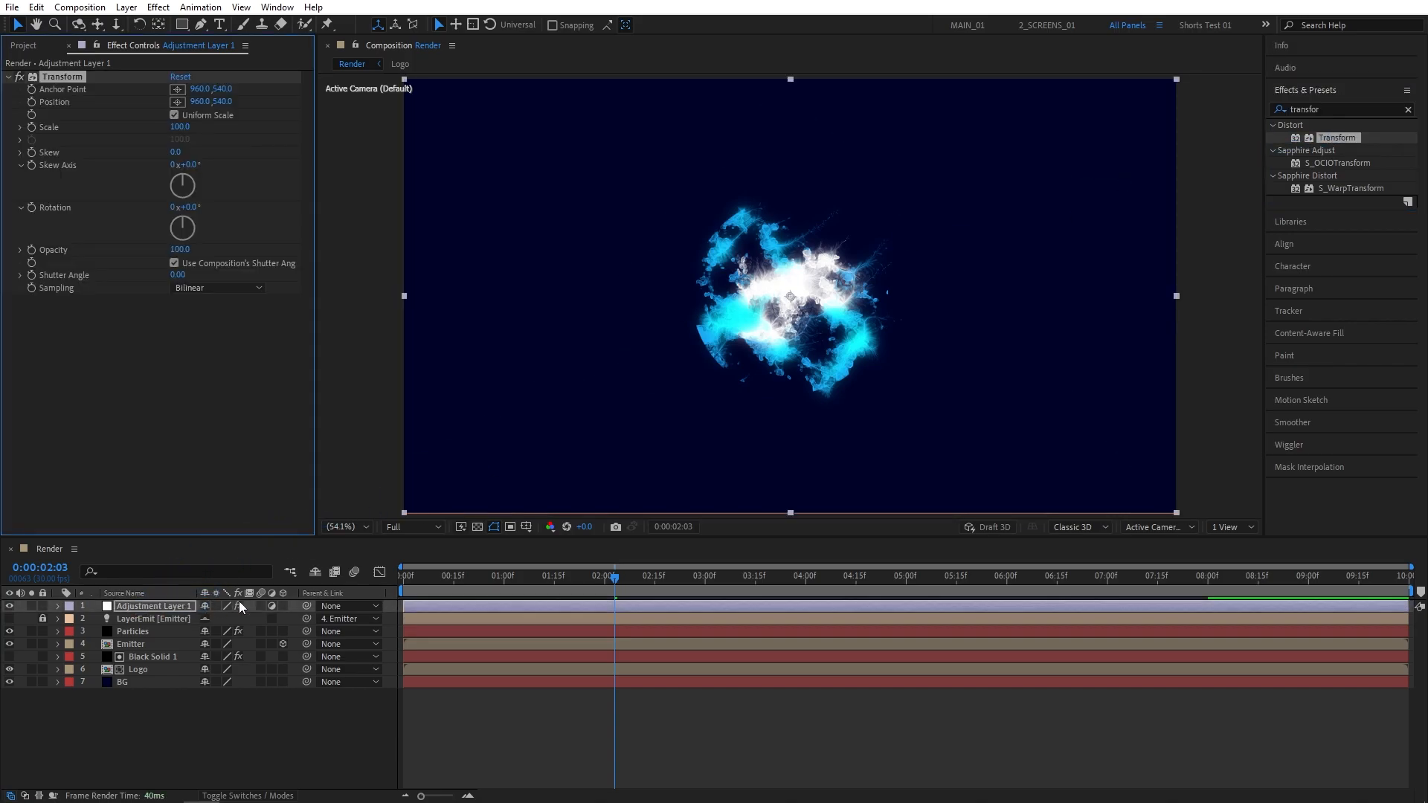
# Keyframe Transform scale from 150 at 0s to 100 at 7s and Easy Ease the keyframes
pyautogui.click(401, 574)
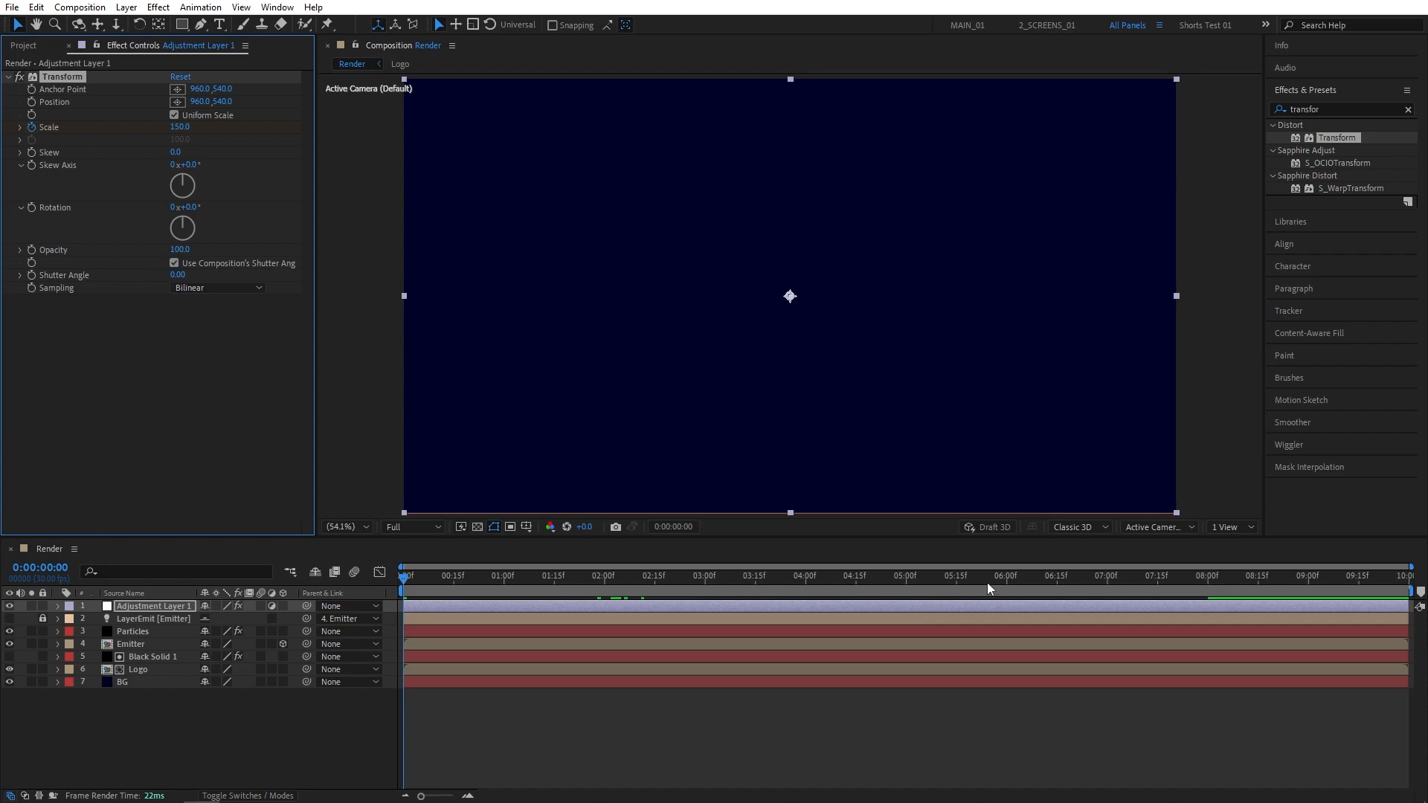
pyautogui.click(1007, 575)
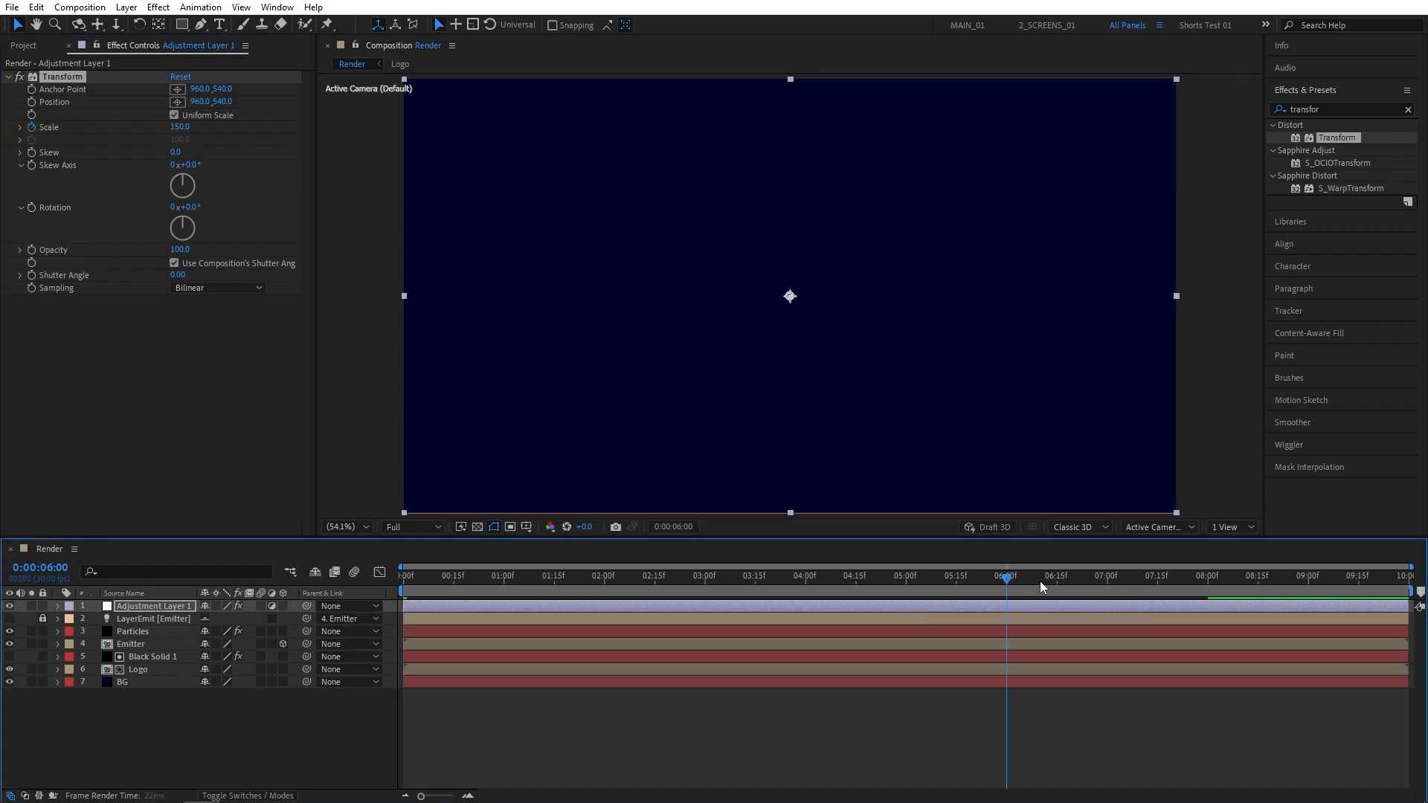
pyautogui.click(1107, 575)
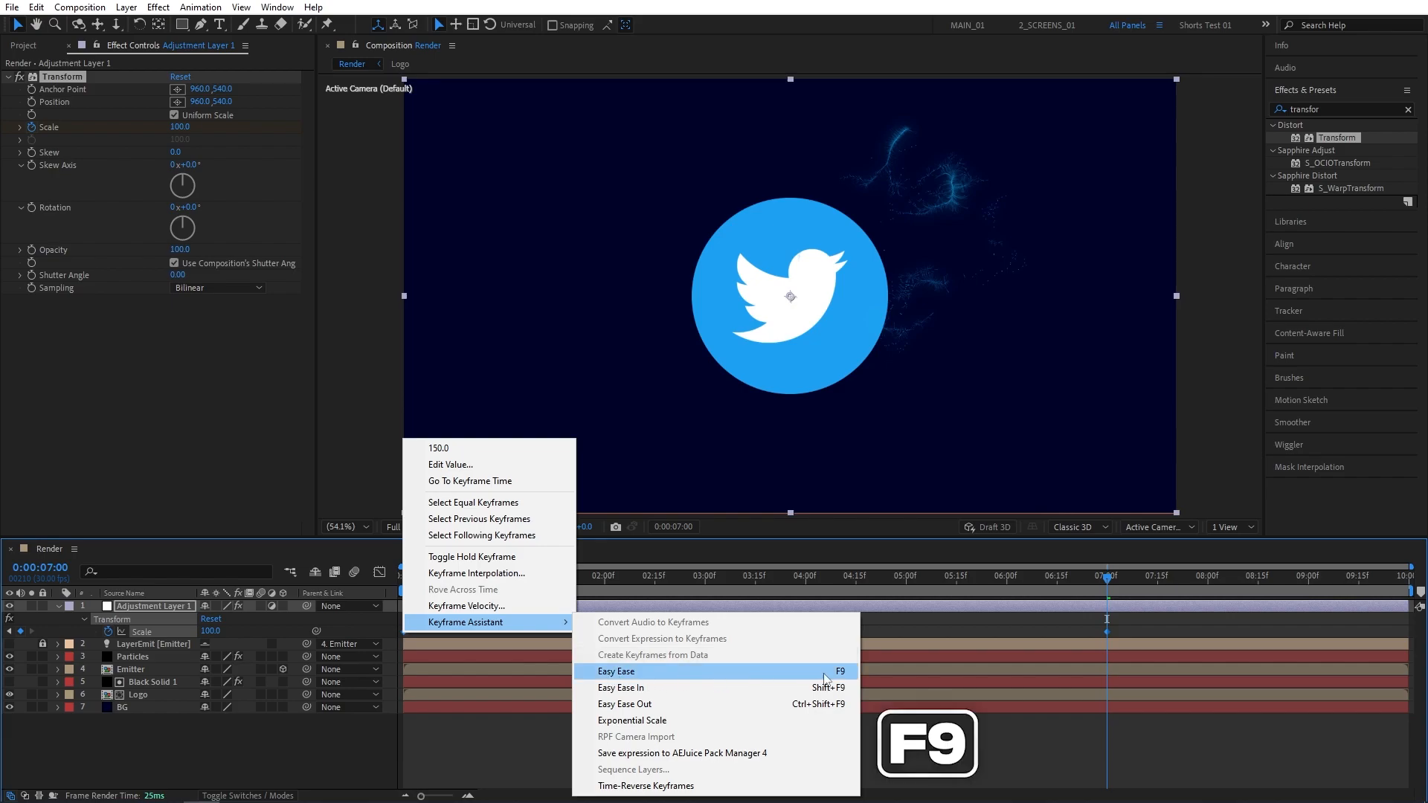
pyautogui.click(616, 670)
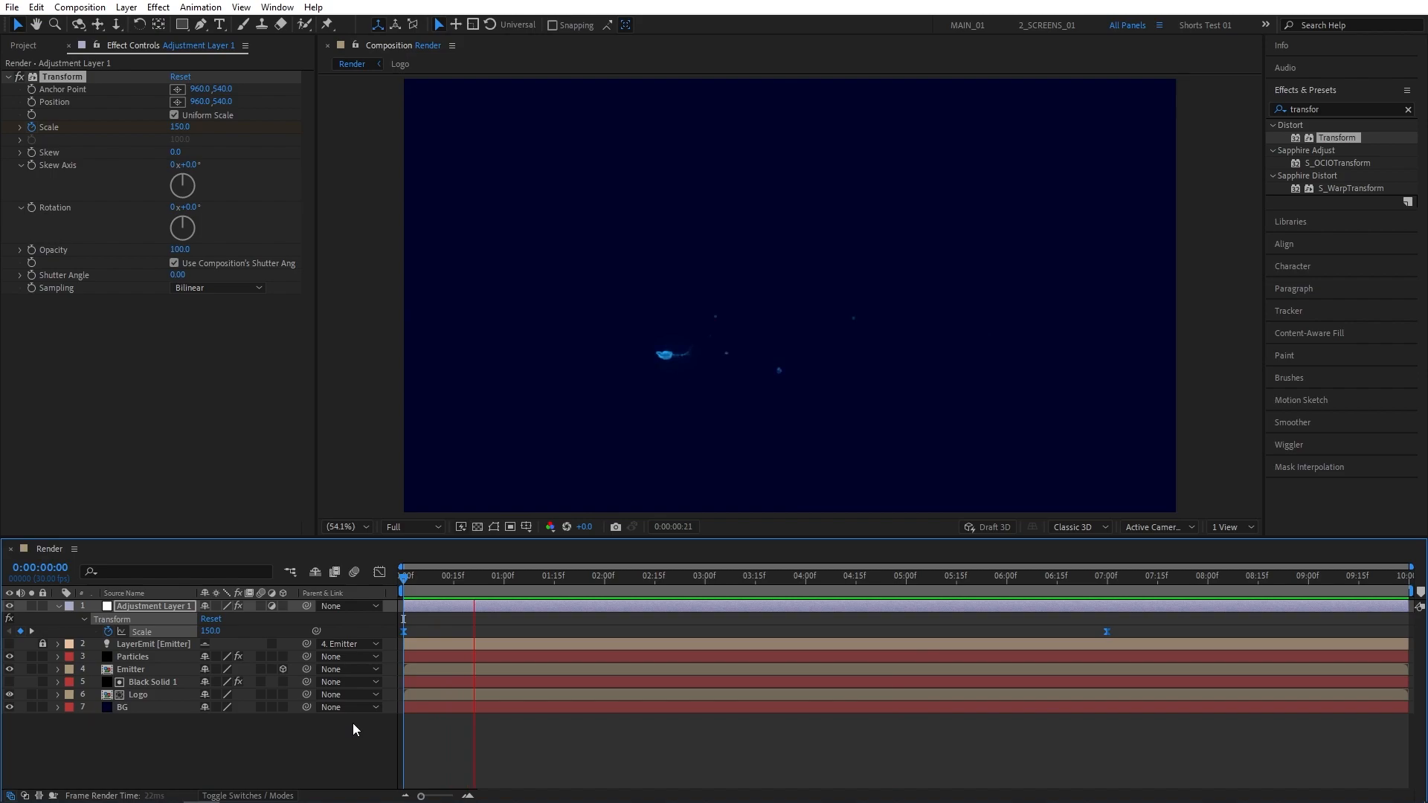
# Preview the zoom-out dissolve, scrubbing to around three and a half seconds
pyautogui.click(668, 576)
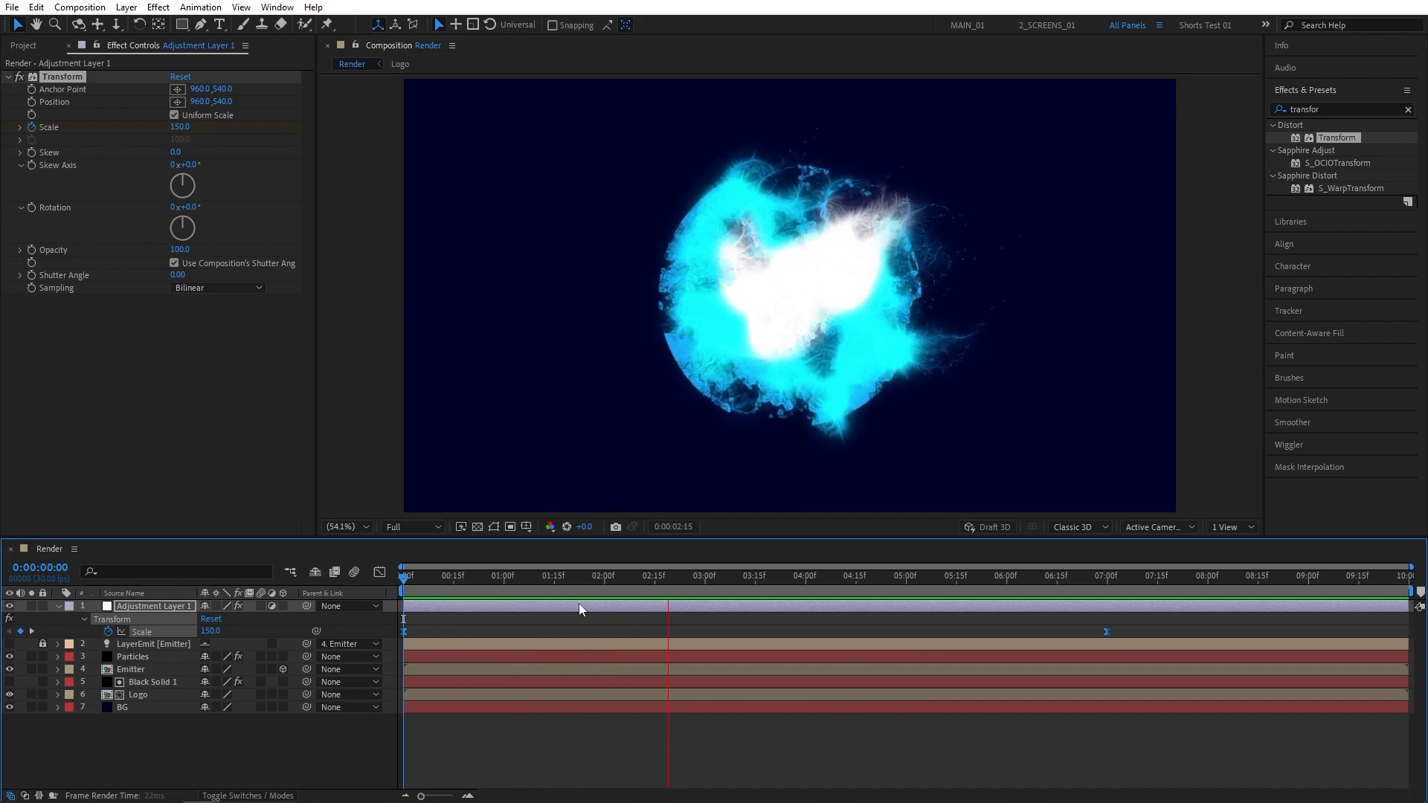
pyautogui.click(764, 576)
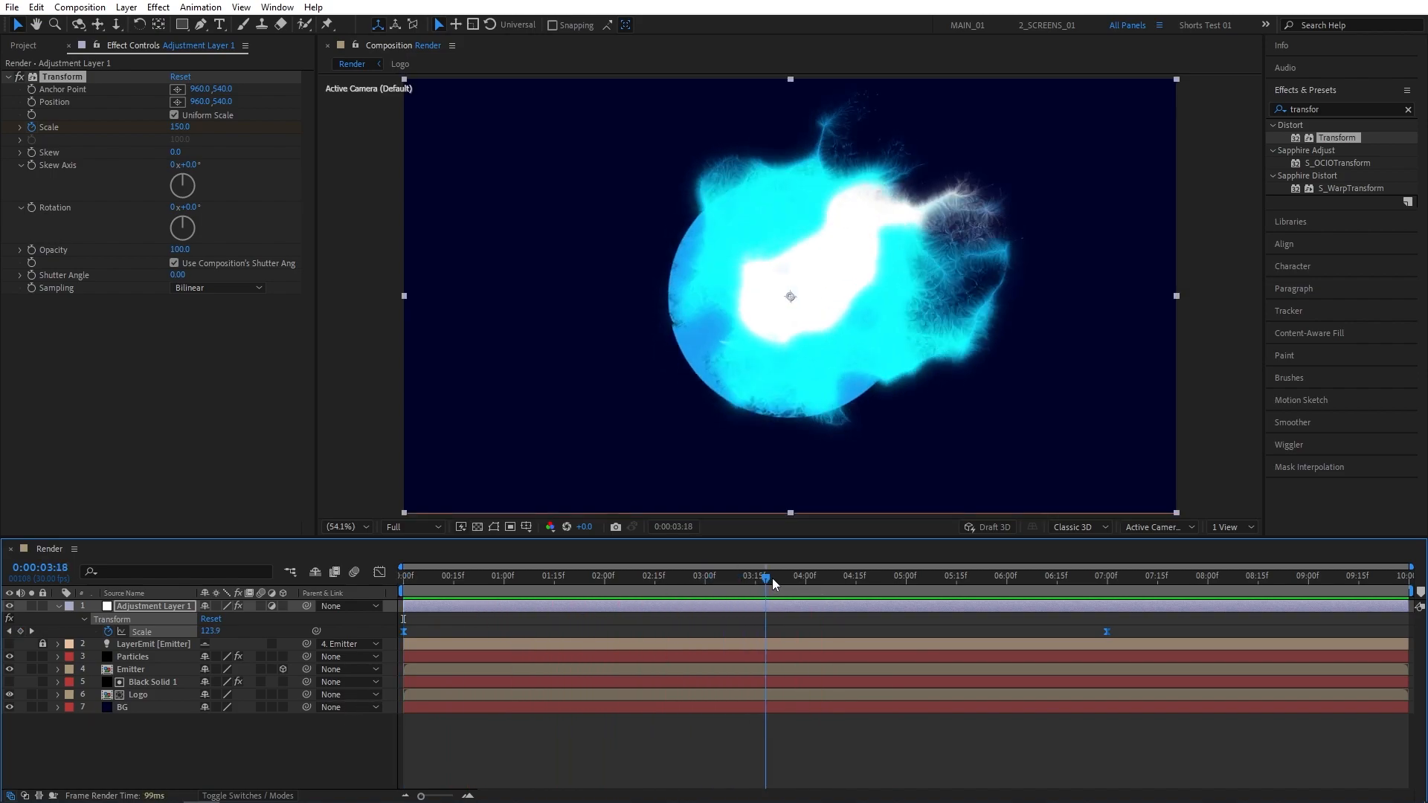
pyautogui.click(871, 576)
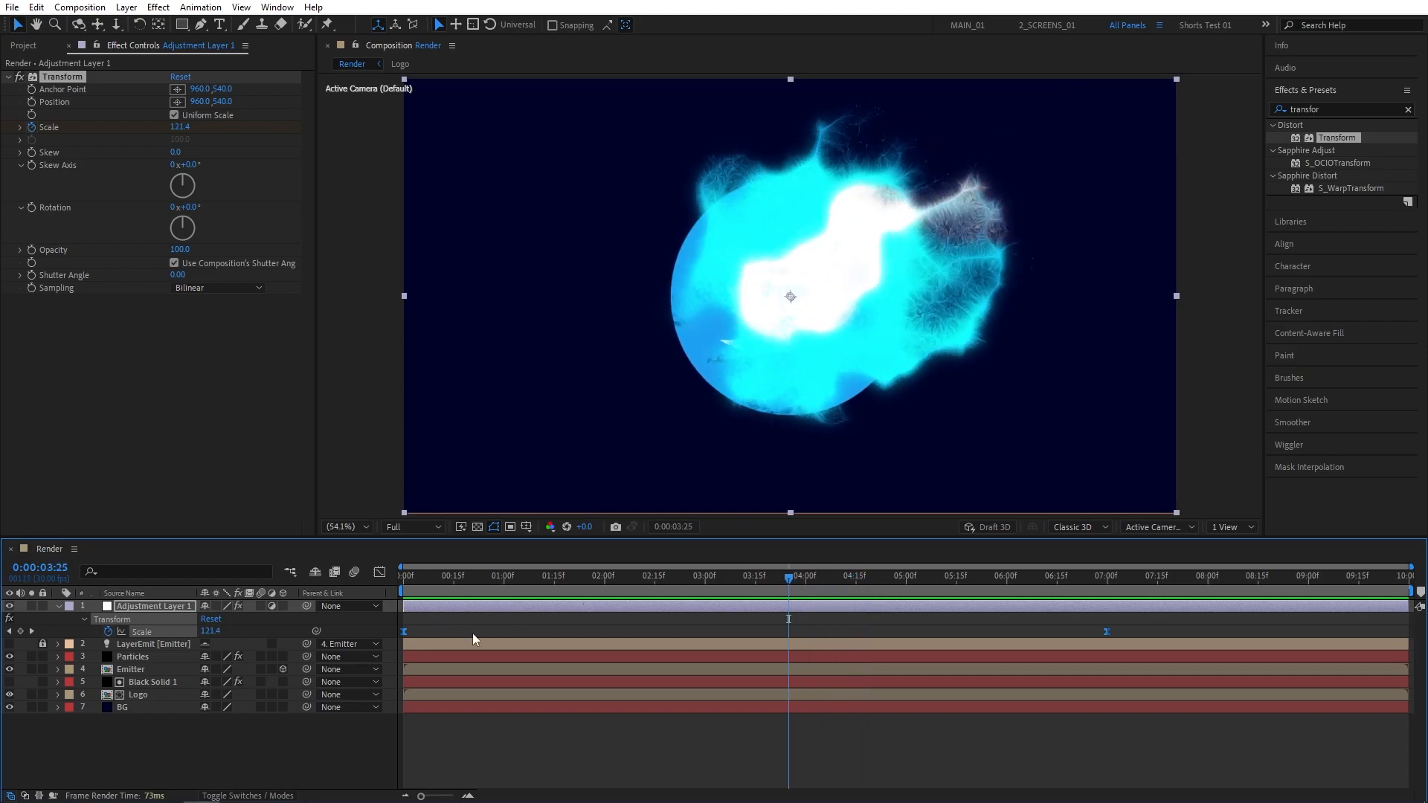
# Place the Spotify PNG atop the Logo precomp and preview the green dissolve in Render
pyautogui.click(136, 694)
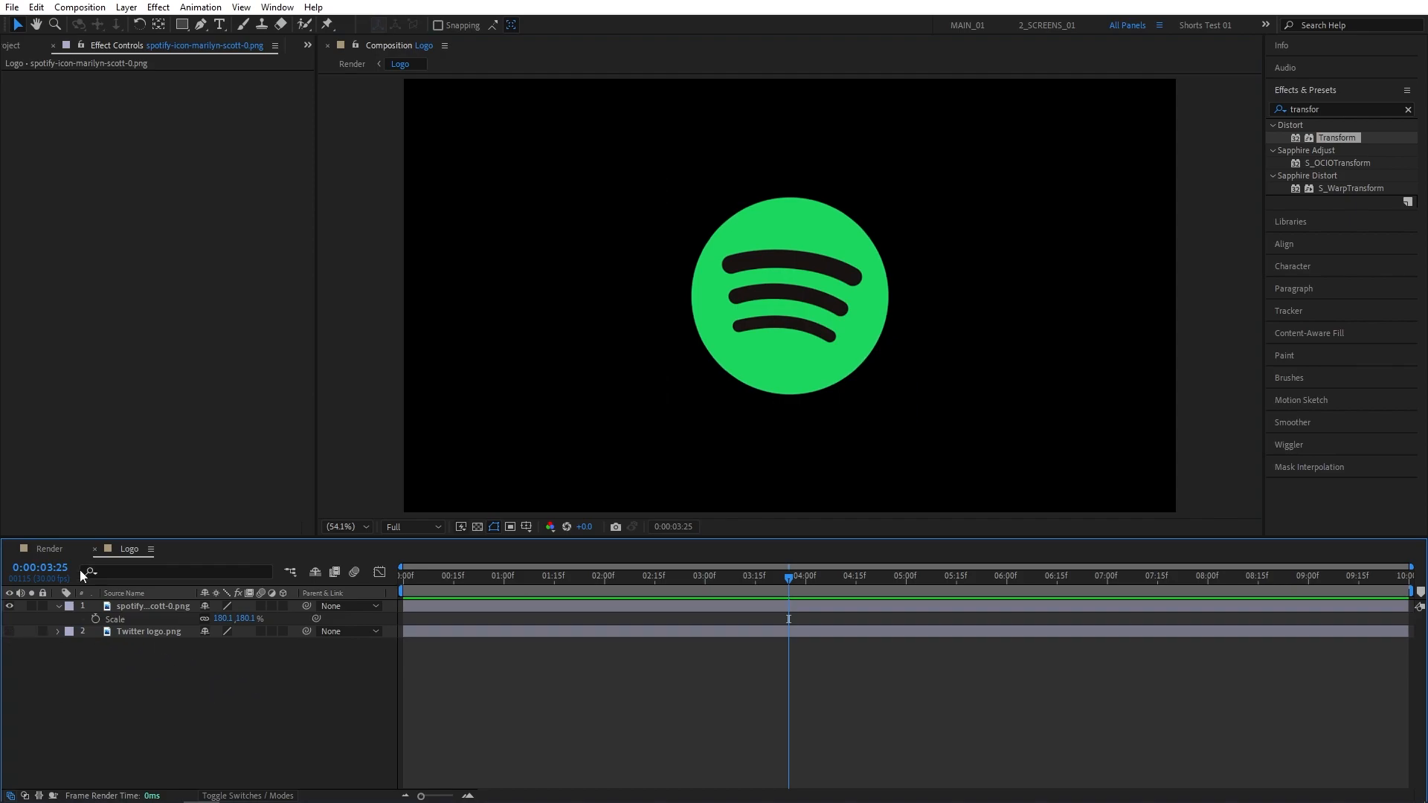
pyautogui.click(351, 64)
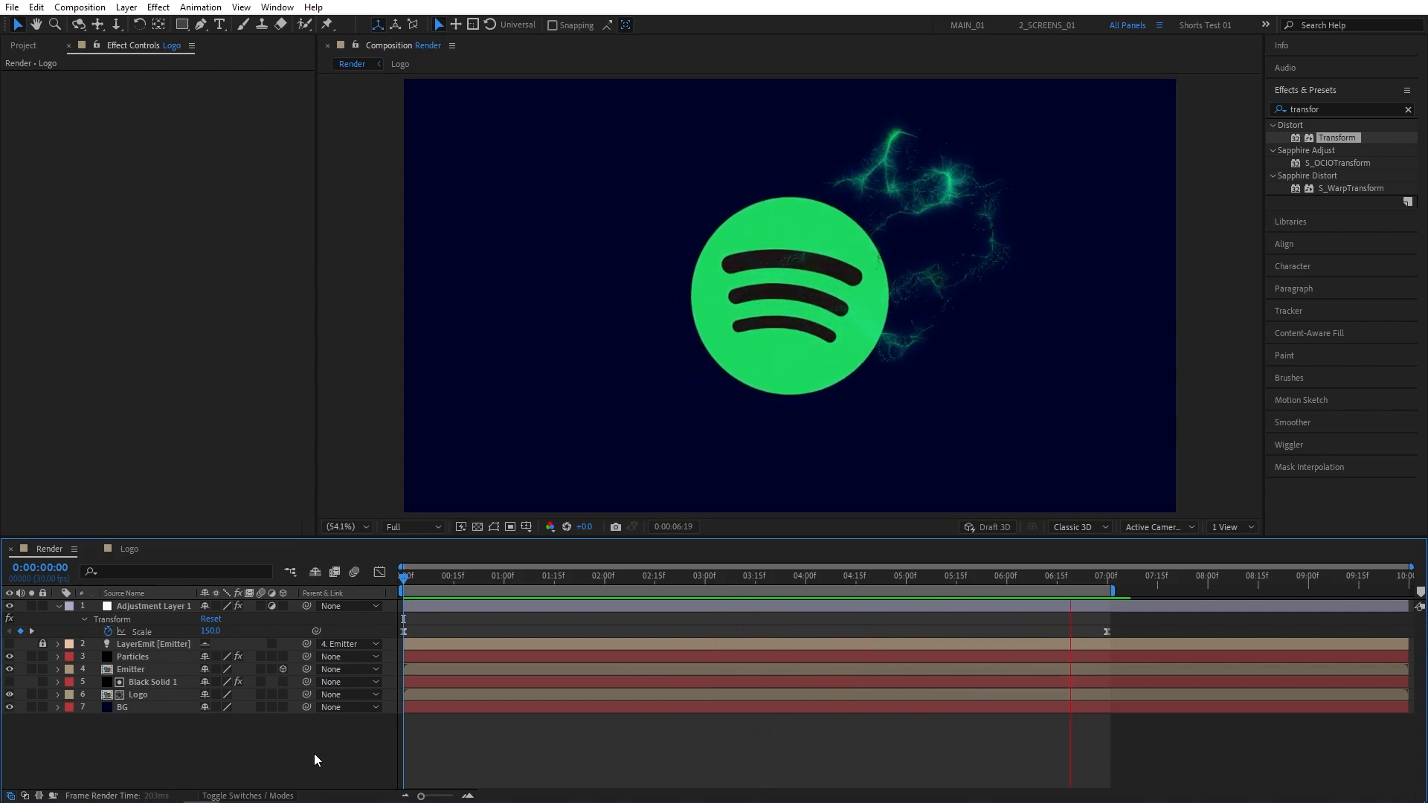
pyautogui.click(570, 576)
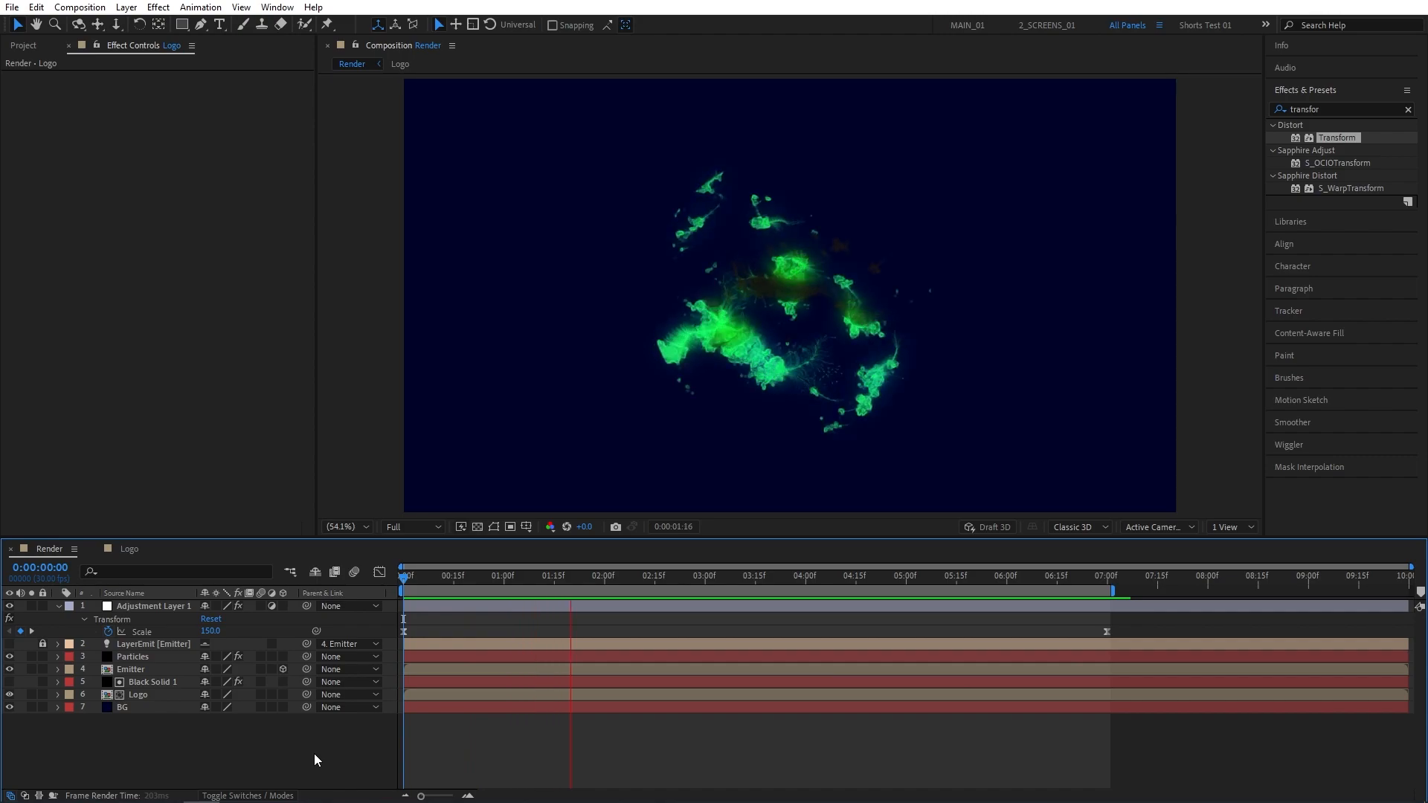